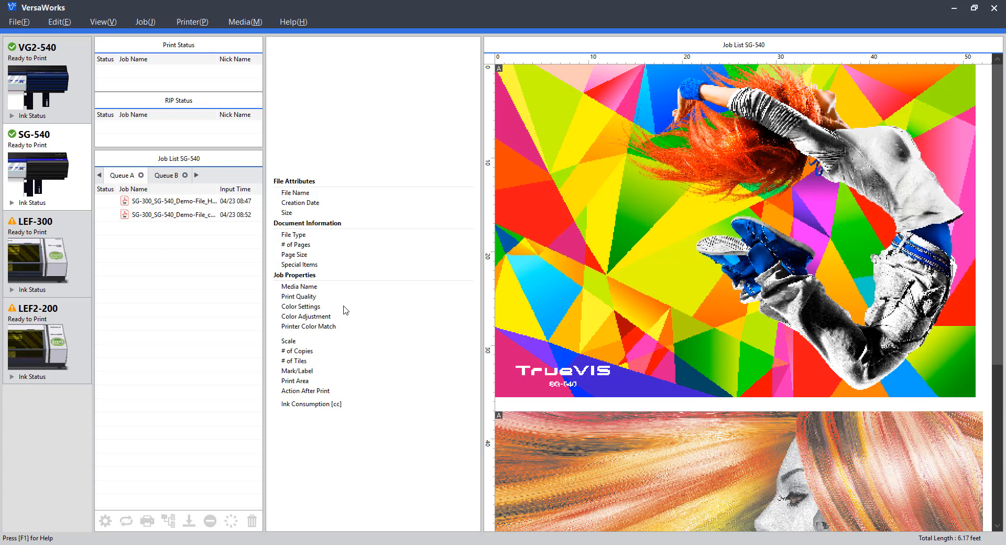
{"action": "mouse_move", "coordinate": [371, 394]}
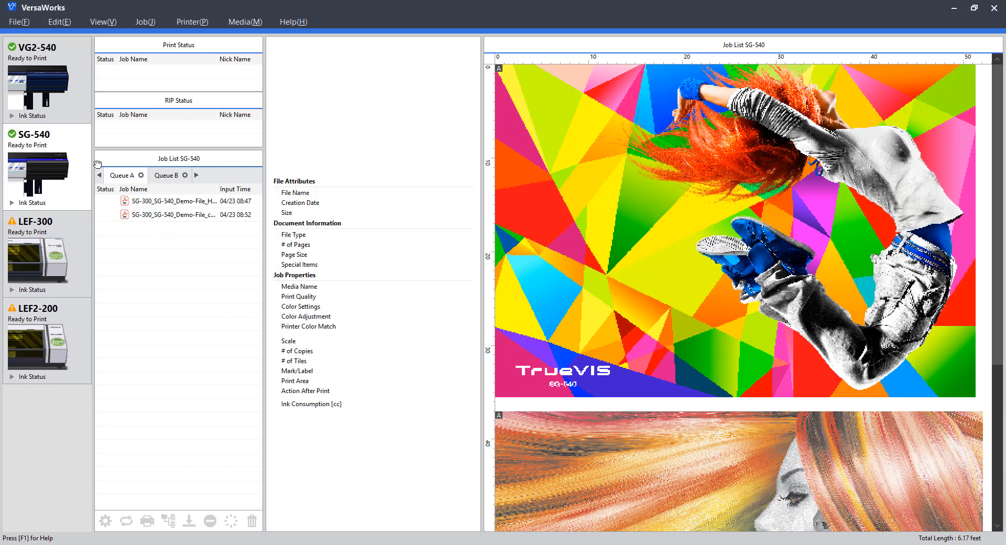
{"action": "mouse_move", "coordinate": [48, 122]}
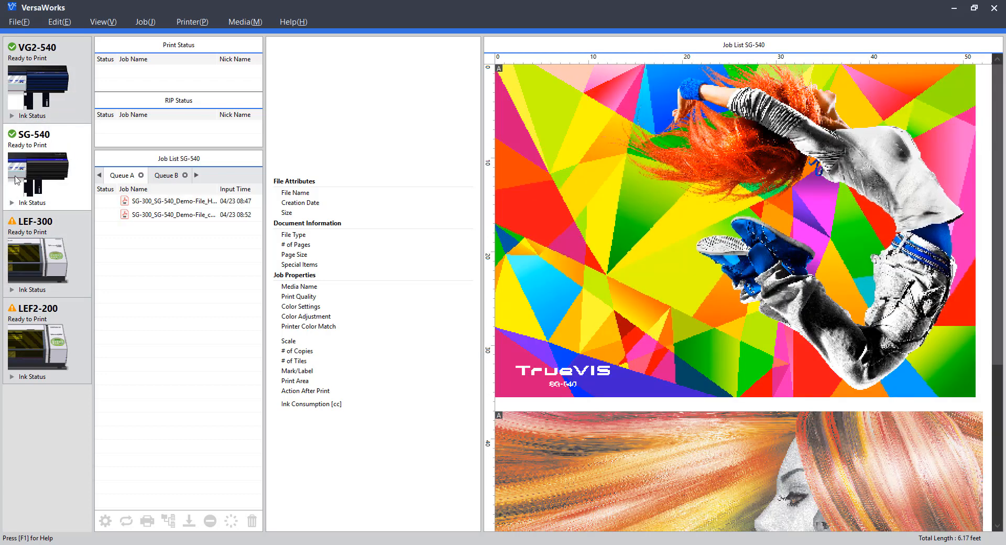
{"action": "mouse_move", "coordinate": [58, 153]}
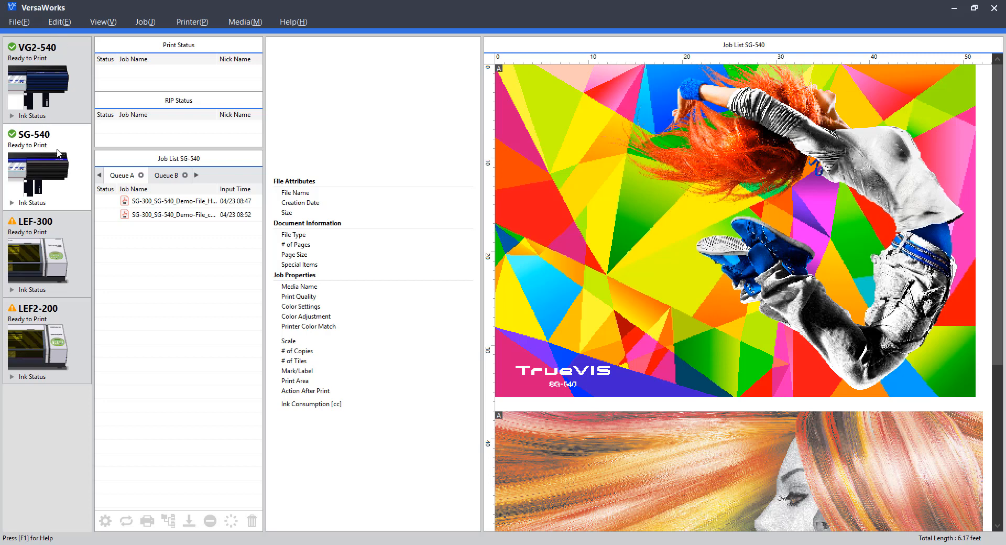
{"action": "mouse_move", "coordinate": [23, 270]}
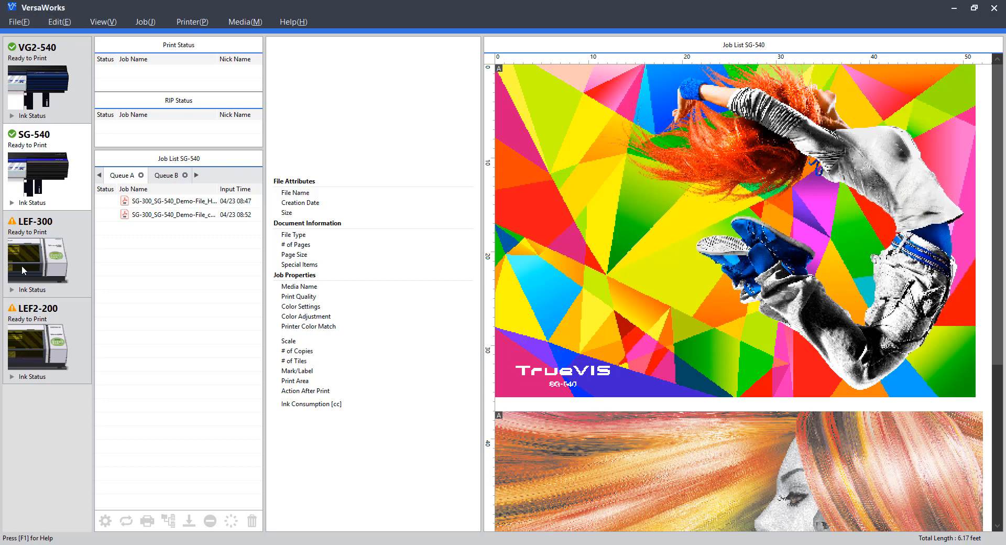
Step through the queues toward Queue C, D and E, then return to Queue A.
{"action": "left_click", "coordinate": [40, 340]}
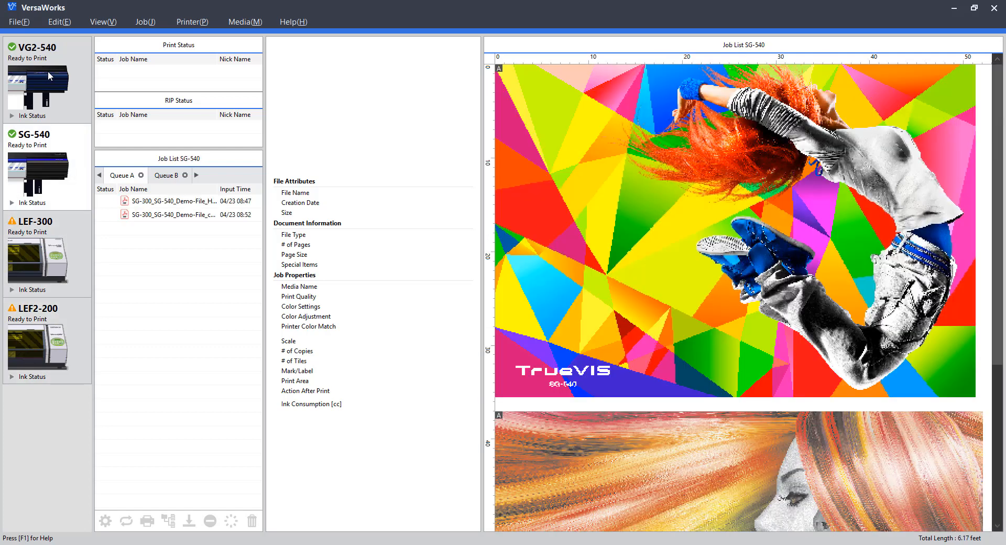
{"action": "mouse_move", "coordinate": [54, 129]}
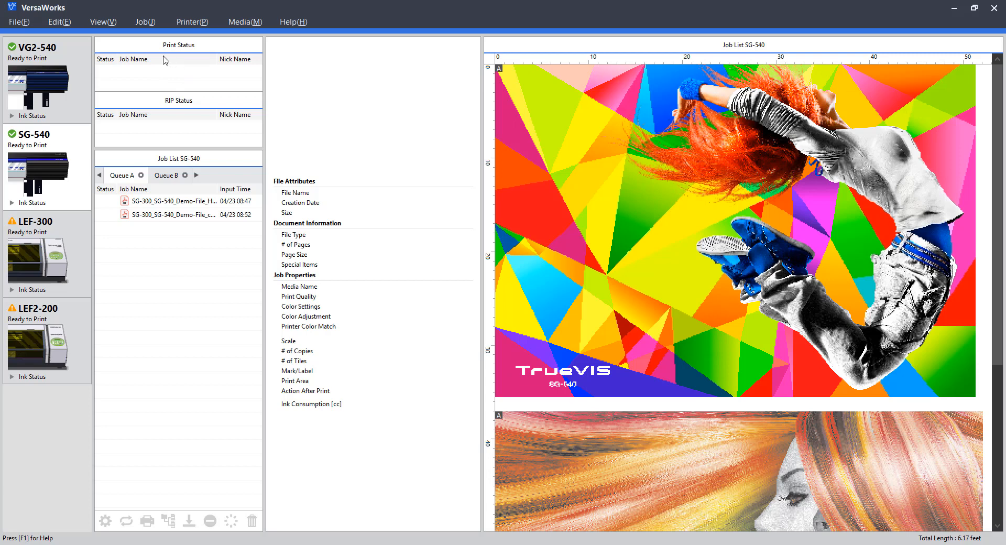
{"action": "mouse_move", "coordinate": [191, 86]}
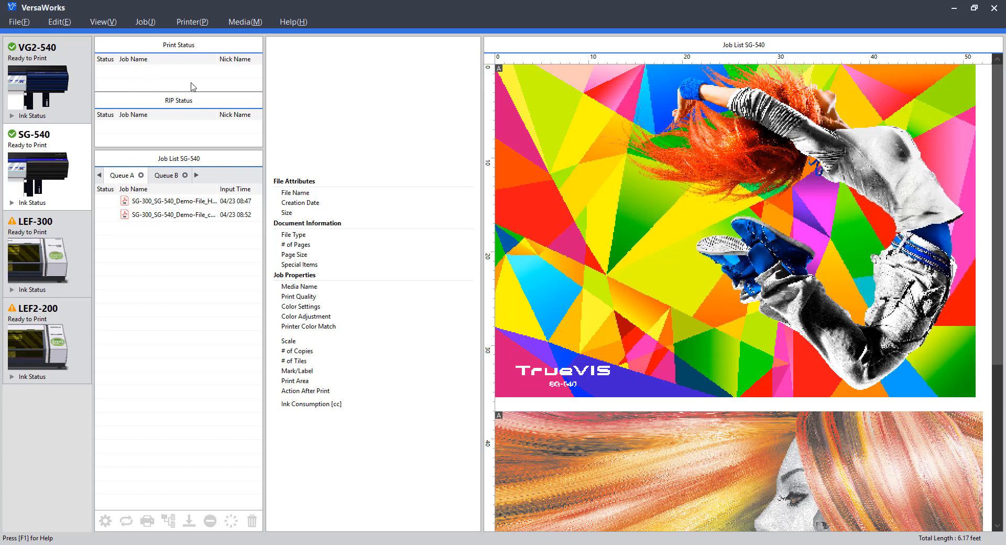
{"action": "mouse_move", "coordinate": [148, 71]}
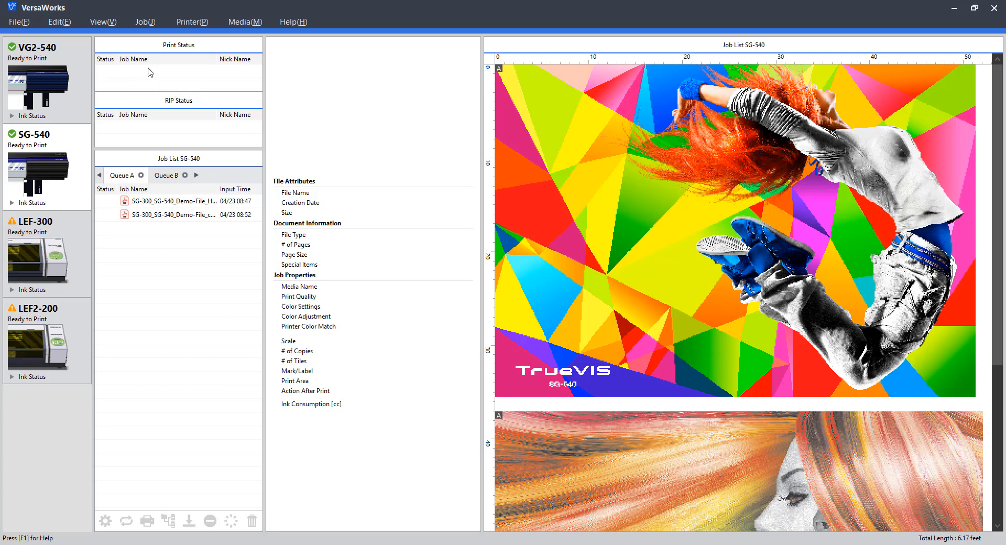
{"action": "mouse_move", "coordinate": [175, 126]}
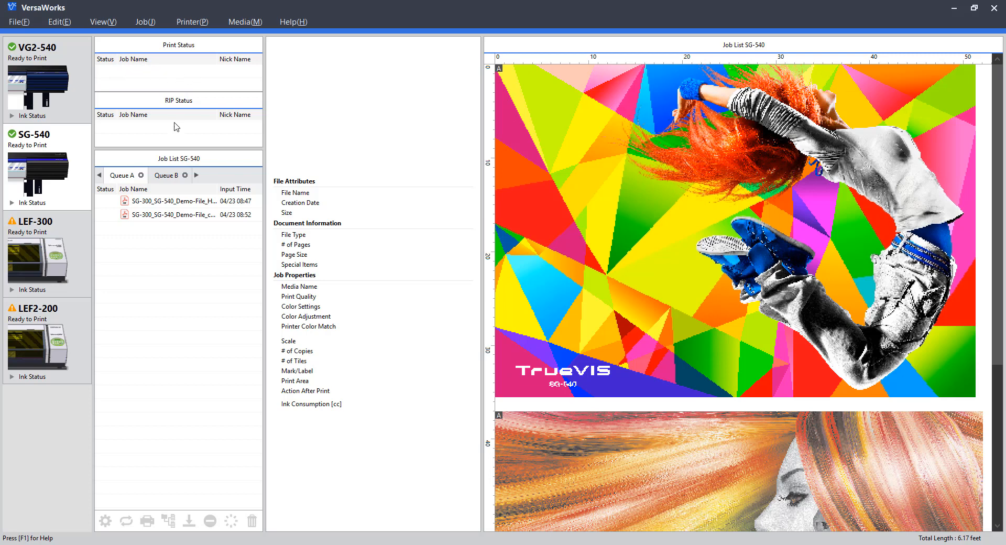
{"action": "mouse_move", "coordinate": [136, 132]}
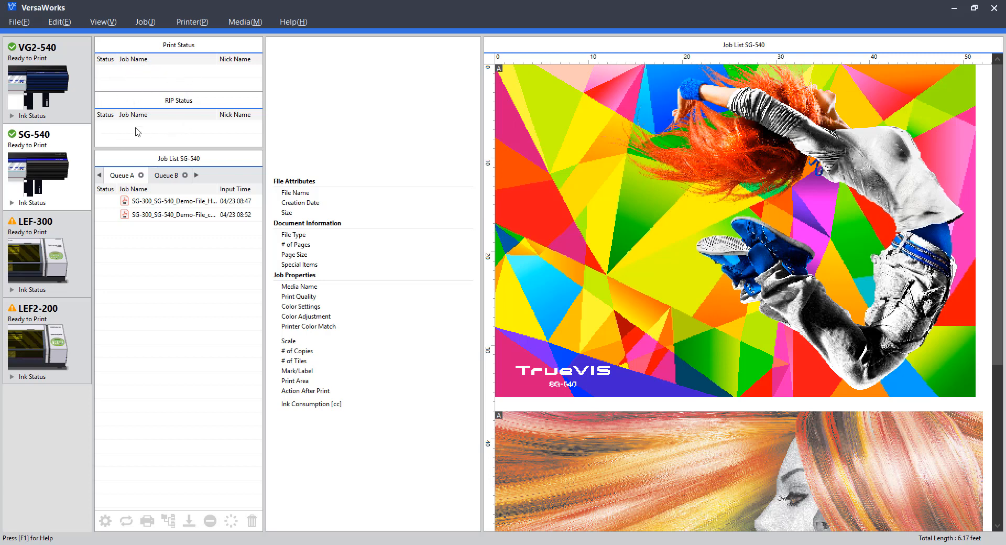
{"action": "mouse_move", "coordinate": [172, 131]}
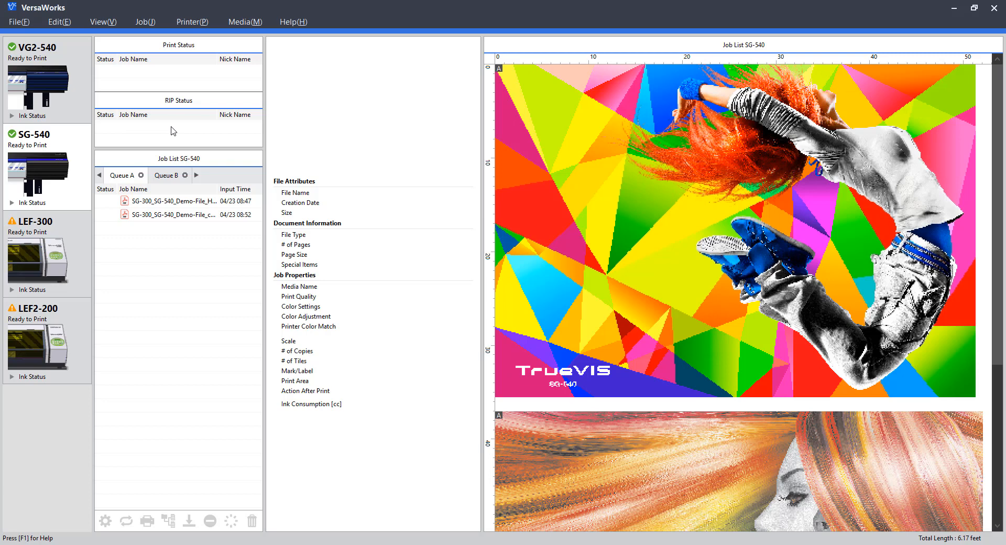
{"action": "mouse_move", "coordinate": [111, 133]}
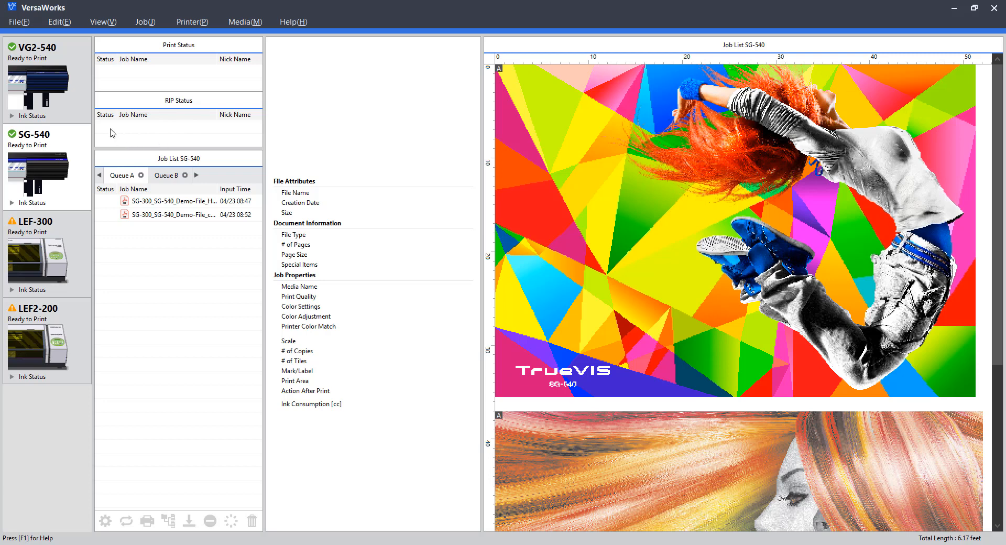
{"action": "mouse_move", "coordinate": [172, 135]}
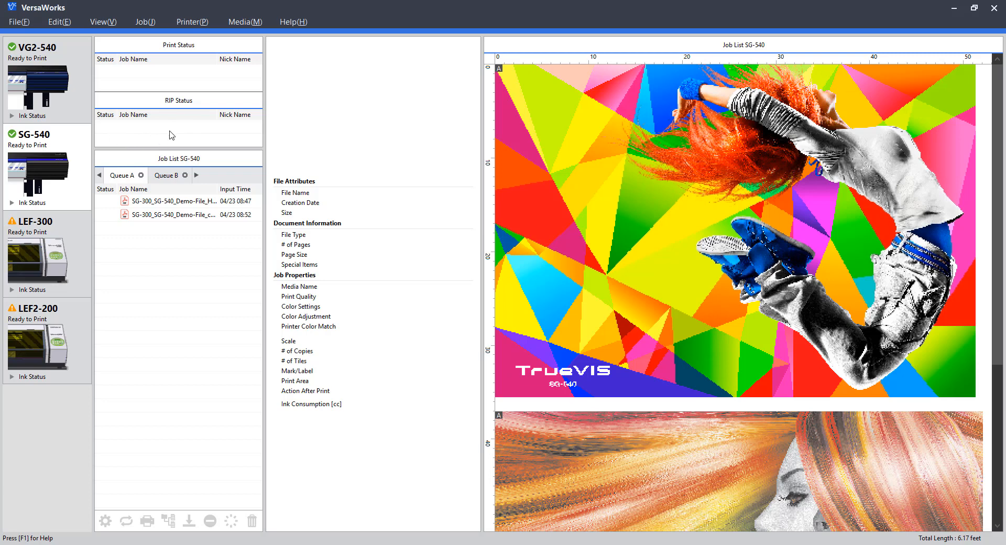
{"action": "mouse_move", "coordinate": [160, 283]}
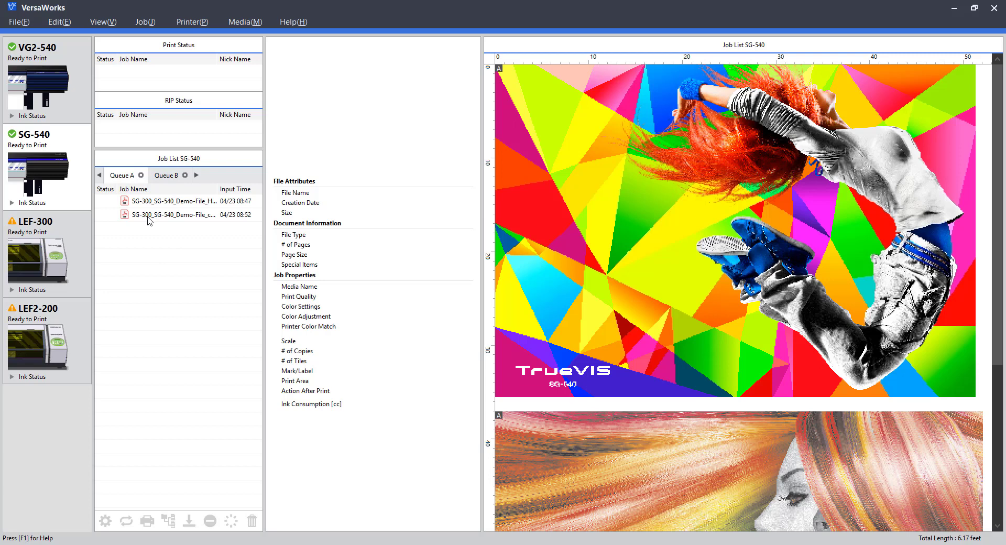
{"action": "mouse_move", "coordinate": [128, 174]}
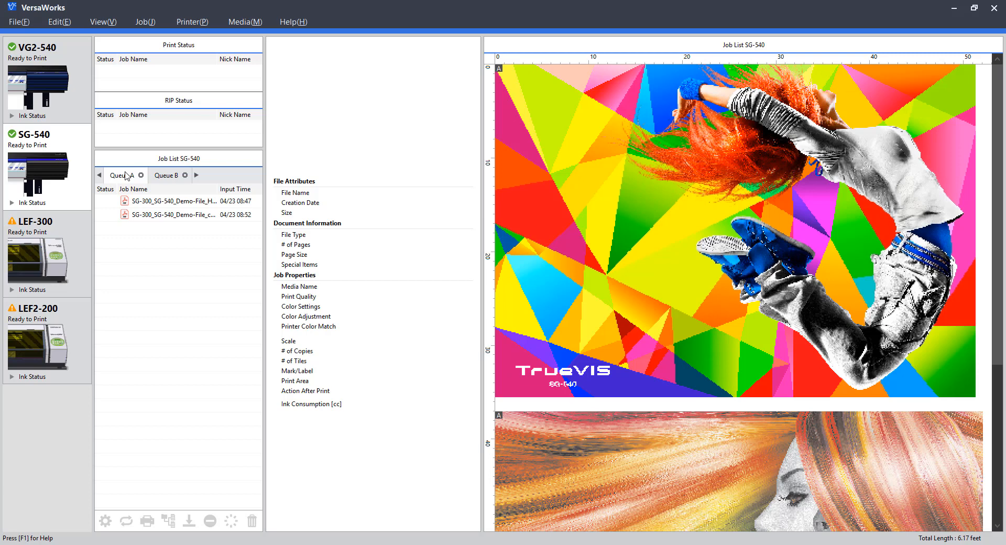
{"action": "left_click", "coordinate": [165, 174]}
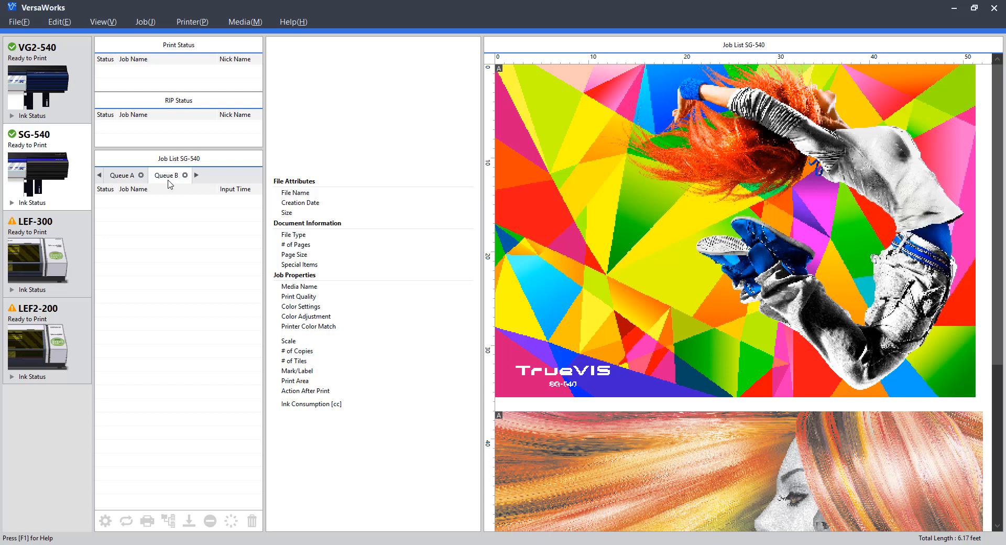
{"action": "left_click", "coordinate": [121, 175]}
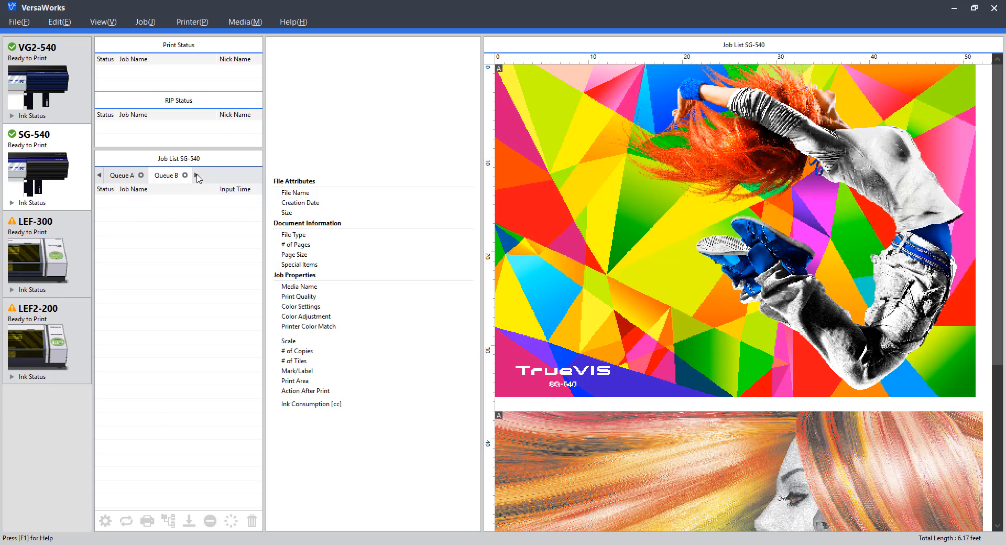
{"action": "left_click", "coordinate": [197, 175]}
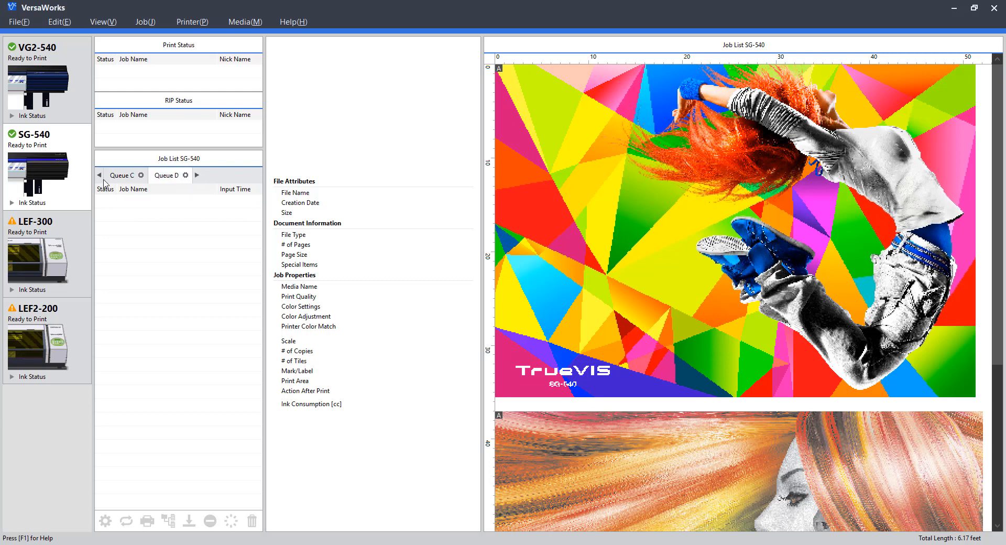
{"action": "left_click", "coordinate": [98, 175]}
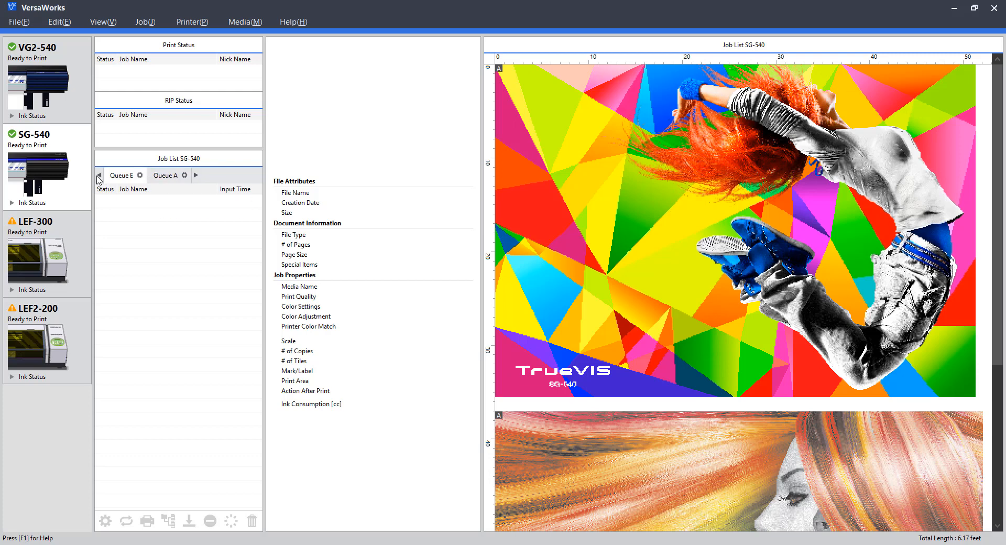
{"action": "left_click", "coordinate": [165, 175]}
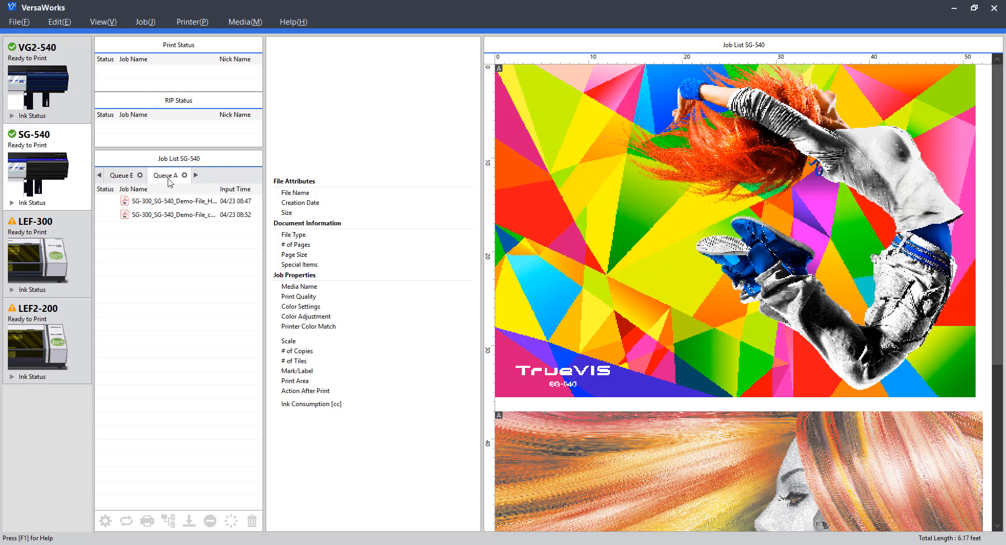
Nest the Hero-Final and champion sample jobs into one layout, then split them apart again.
{"action": "left_click", "coordinate": [173, 201]}
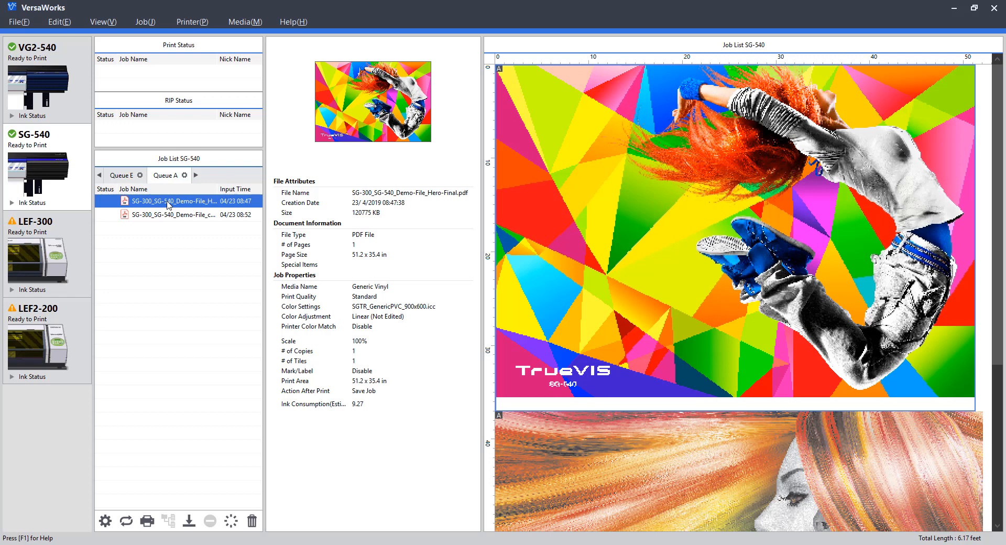
{"action": "mouse_move", "coordinate": [214, 249]}
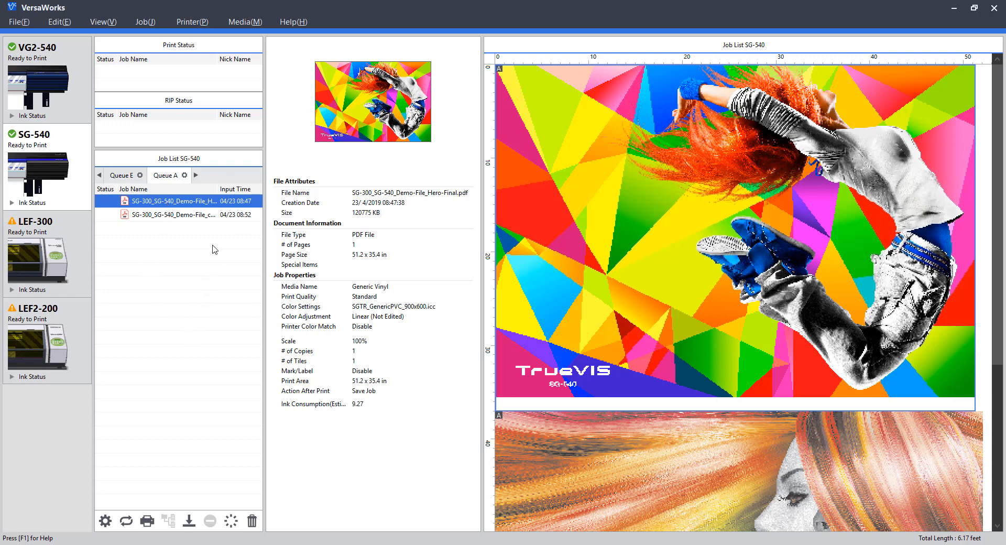
{"action": "mouse_move", "coordinate": [175, 209]}
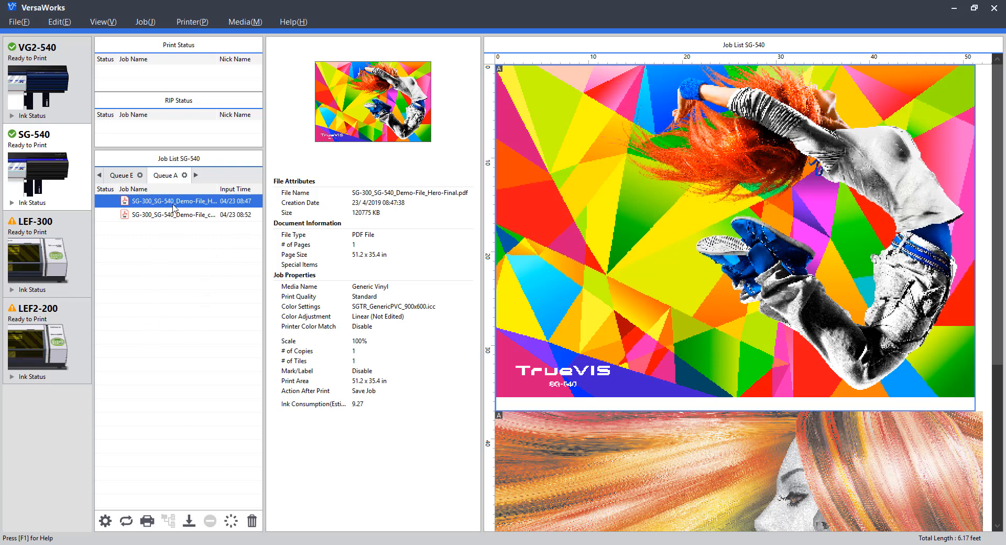
{"action": "mouse_move", "coordinate": [183, 214]}
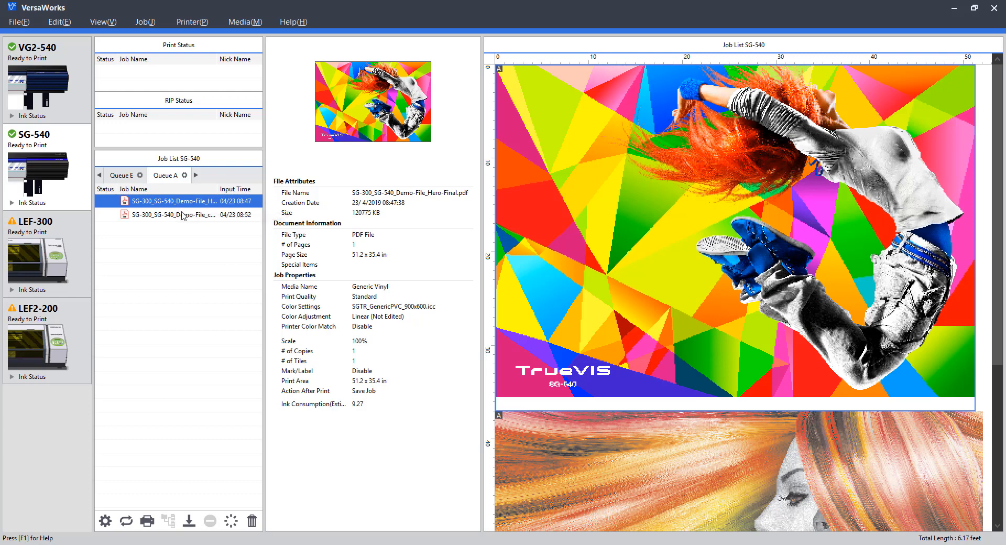
{"action": "mouse_move", "coordinate": [199, 220]}
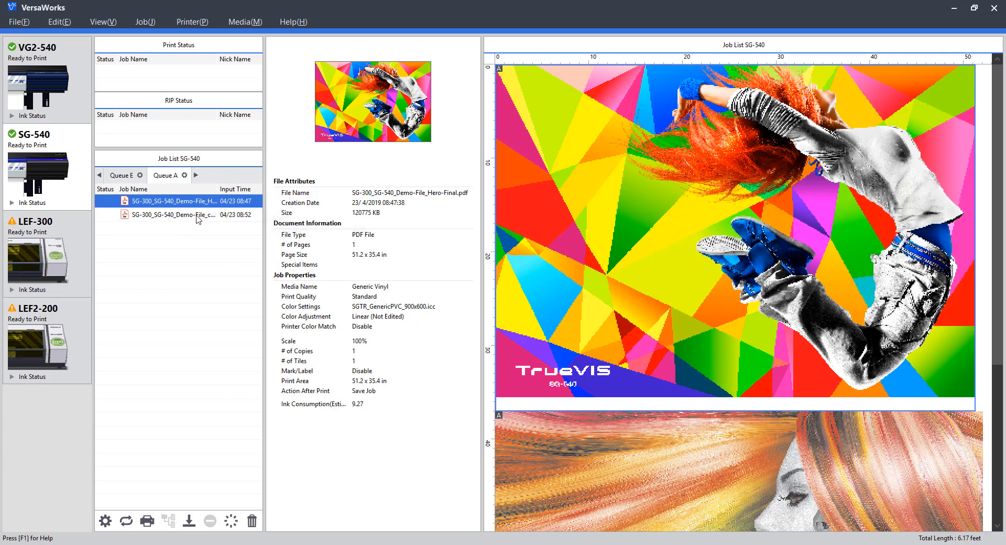
{"action": "mouse_move", "coordinate": [197, 273]}
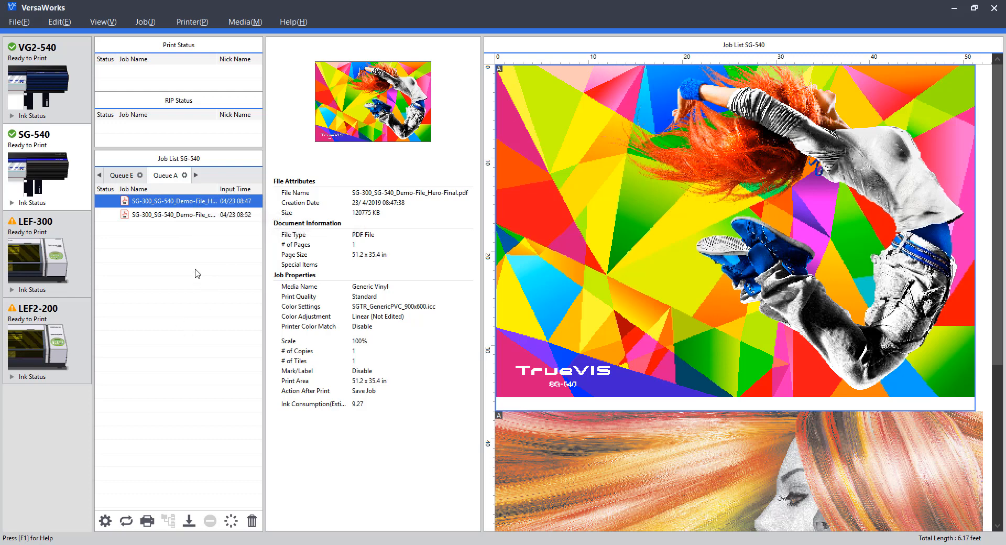
{"action": "mouse_move", "coordinate": [105, 520]}
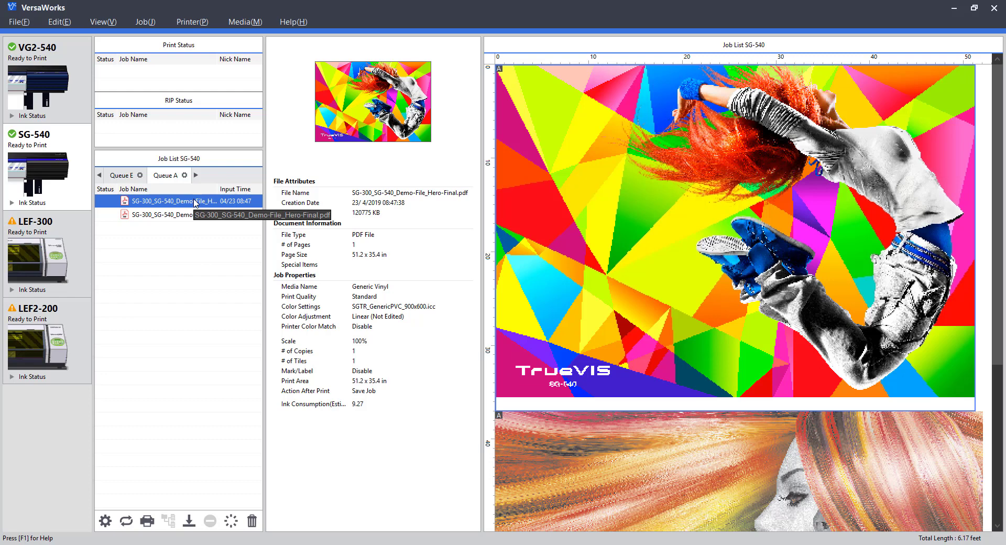
{"action": "mouse_move", "coordinate": [105, 520]}
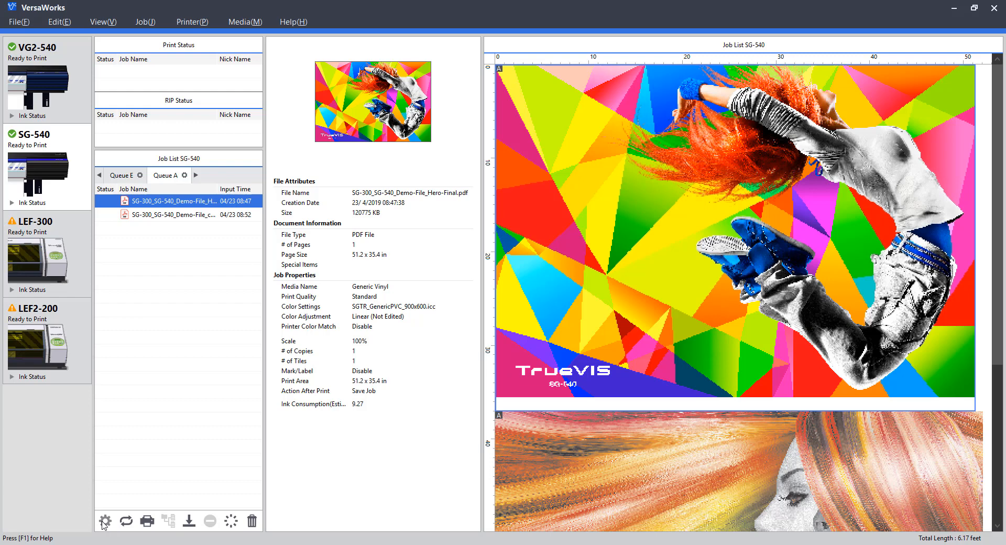
{"action": "mouse_move", "coordinate": [126, 520]}
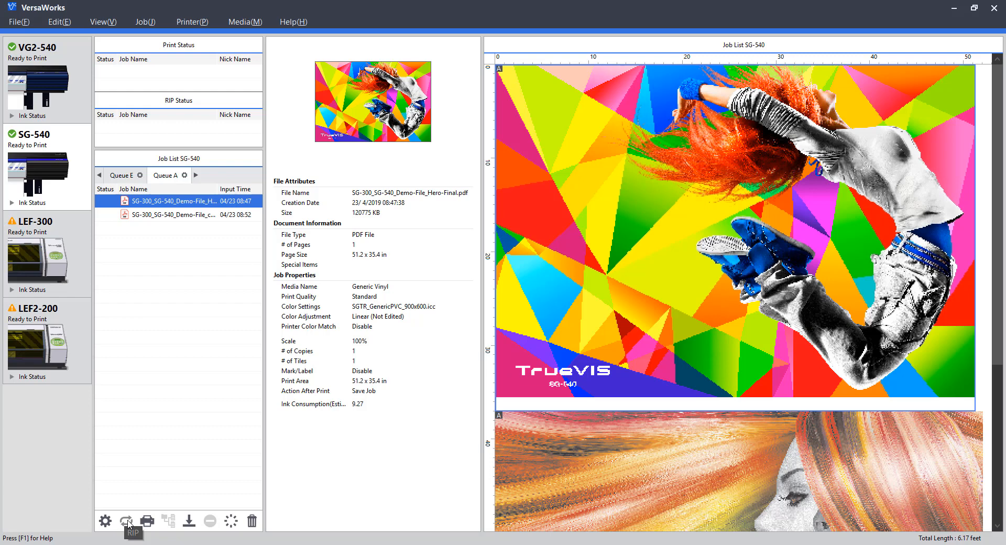
{"action": "mouse_move", "coordinate": [129, 525]}
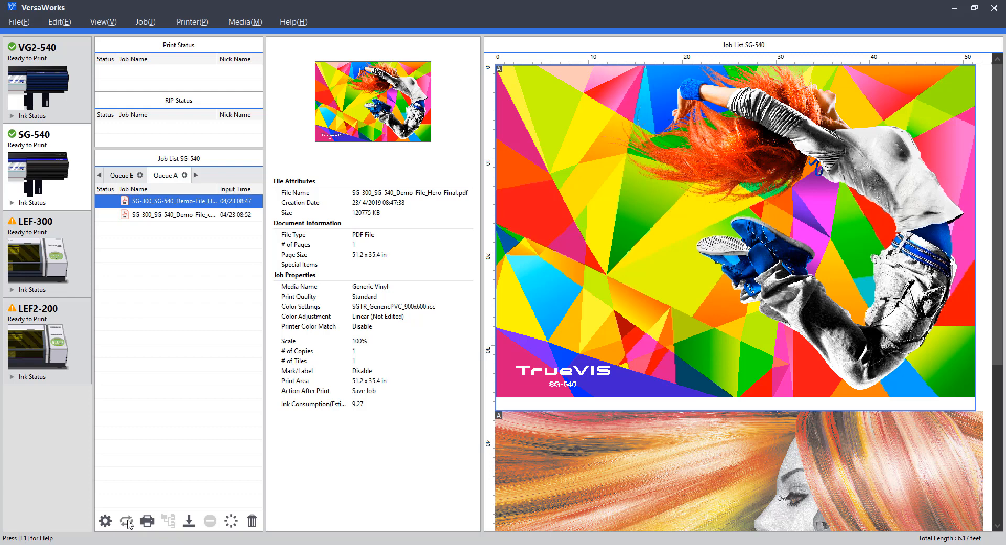
{"action": "mouse_move", "coordinate": [121, 237]}
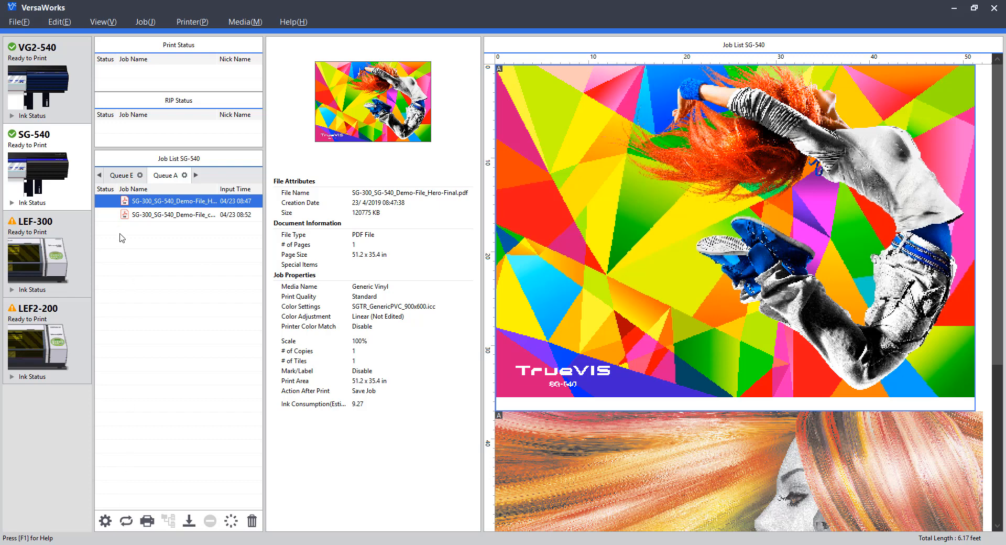
{"action": "mouse_move", "coordinate": [133, 206]}
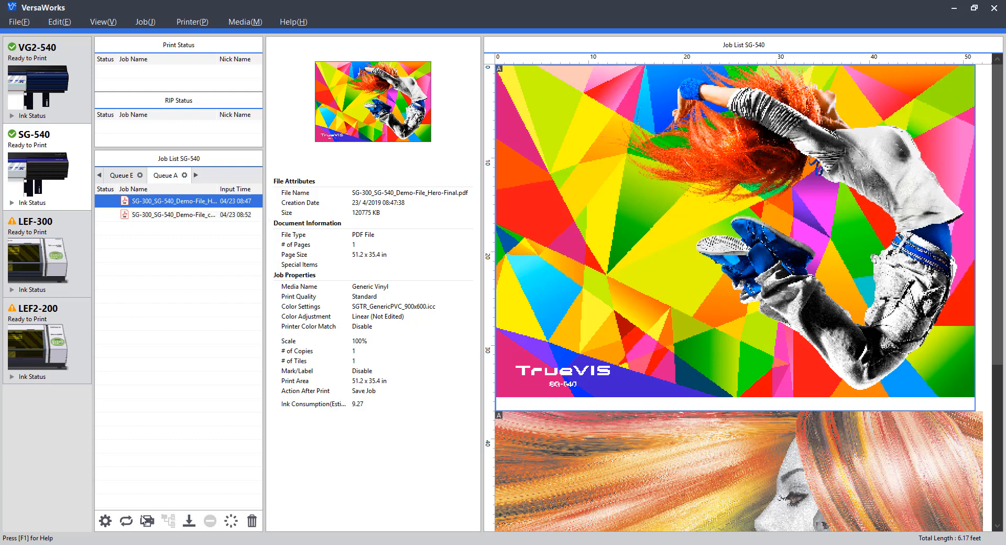
{"action": "mouse_move", "coordinate": [147, 519]}
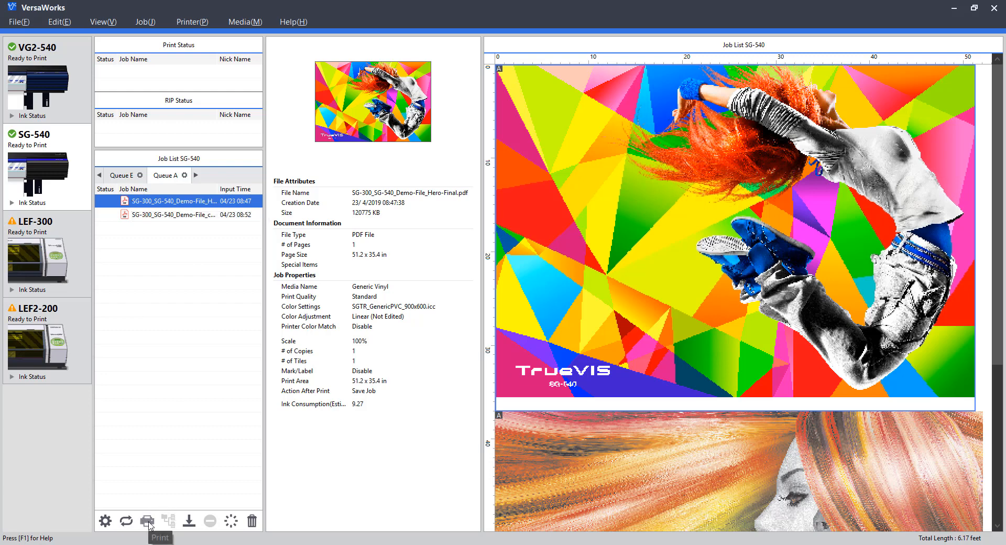
{"action": "mouse_move", "coordinate": [172, 245]}
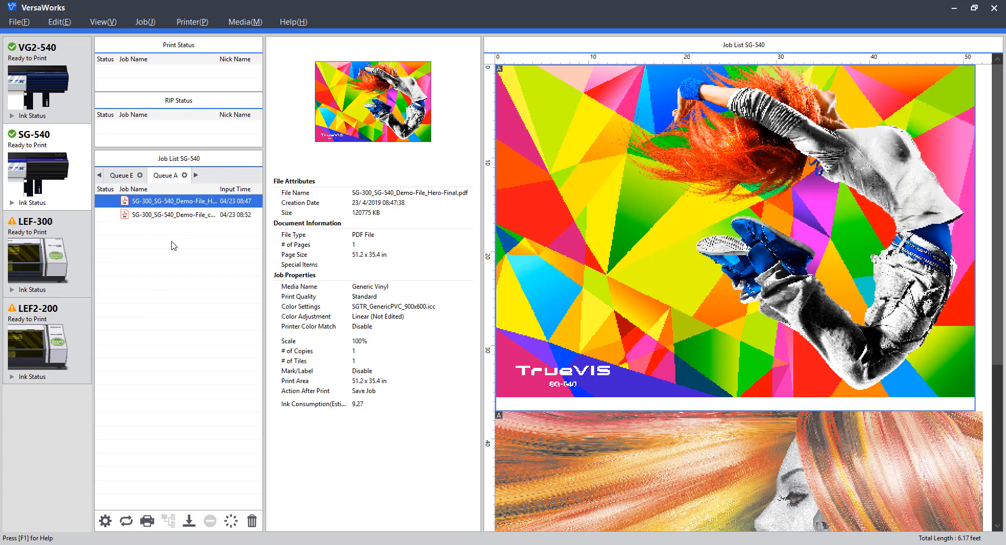
{"action": "mouse_move", "coordinate": [167, 254]}
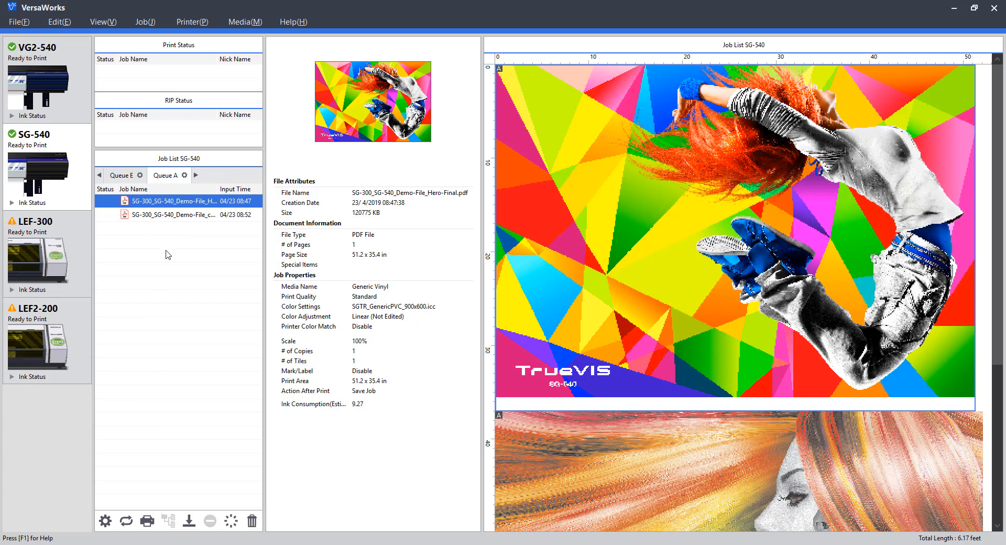
{"action": "mouse_move", "coordinate": [147, 520]}
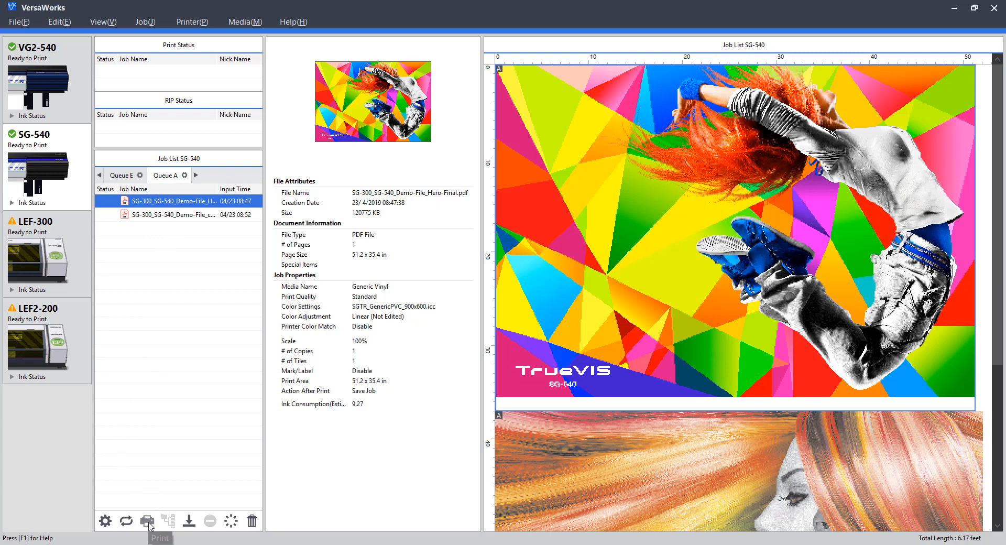
{"action": "mouse_move", "coordinate": [144, 440]}
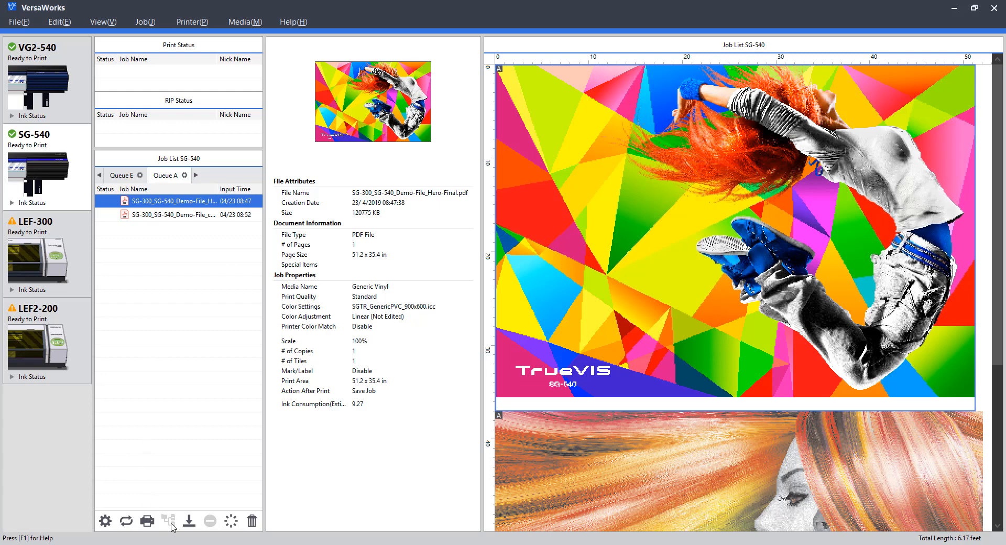
{"action": "mouse_move", "coordinate": [173, 214]}
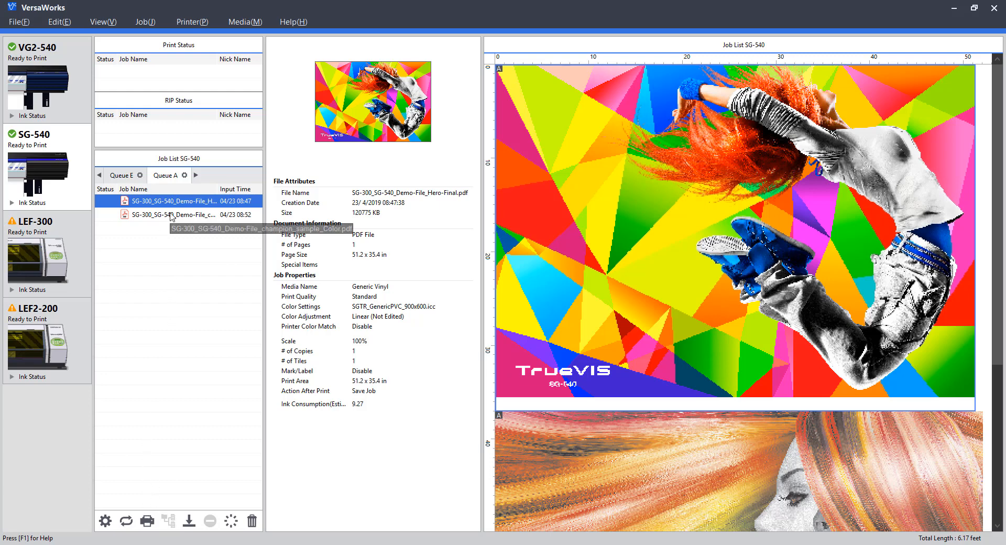
{"action": "left_click", "coordinate": [174, 215]}
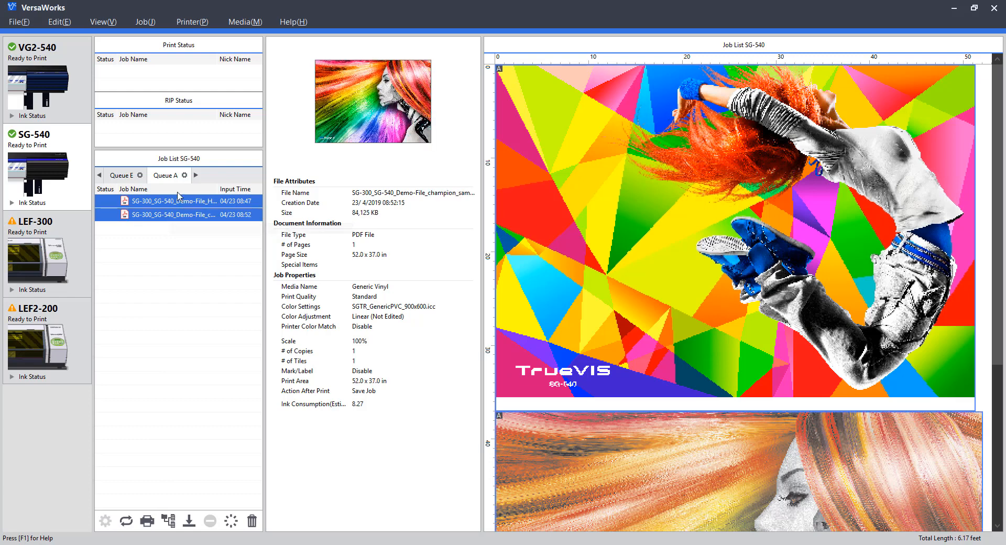
{"action": "mouse_move", "coordinate": [180, 204]}
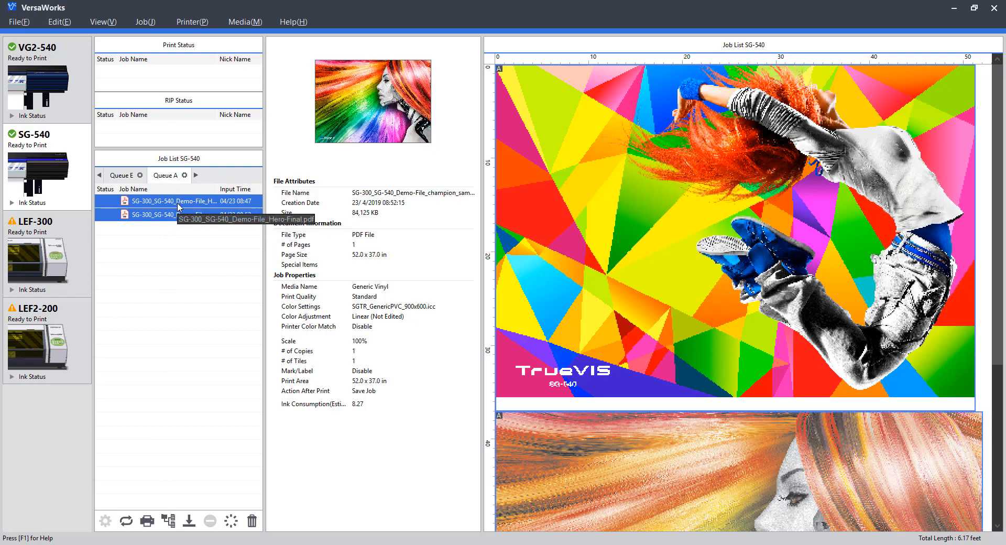
{"action": "mouse_move", "coordinate": [169, 520]}
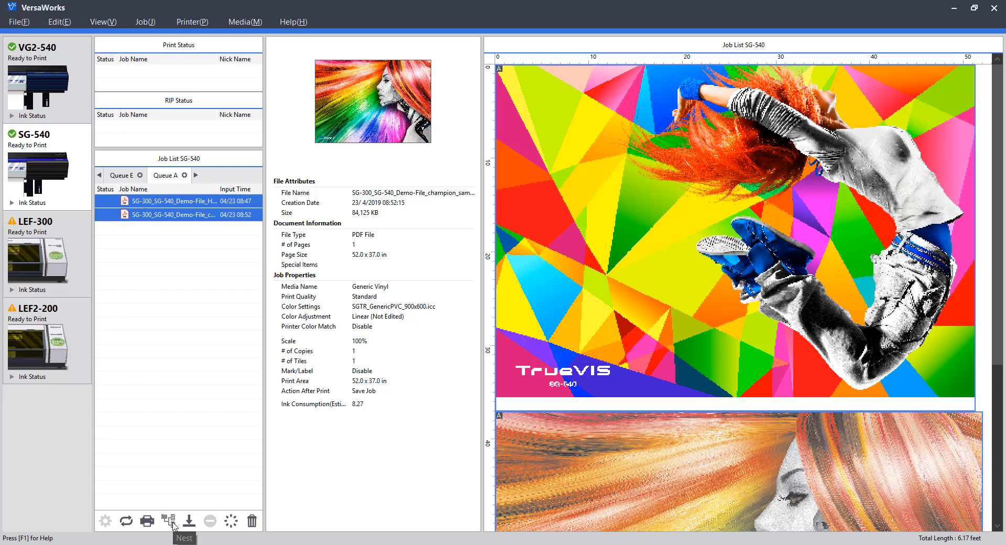
{"action": "left_click", "coordinate": [169, 520]}
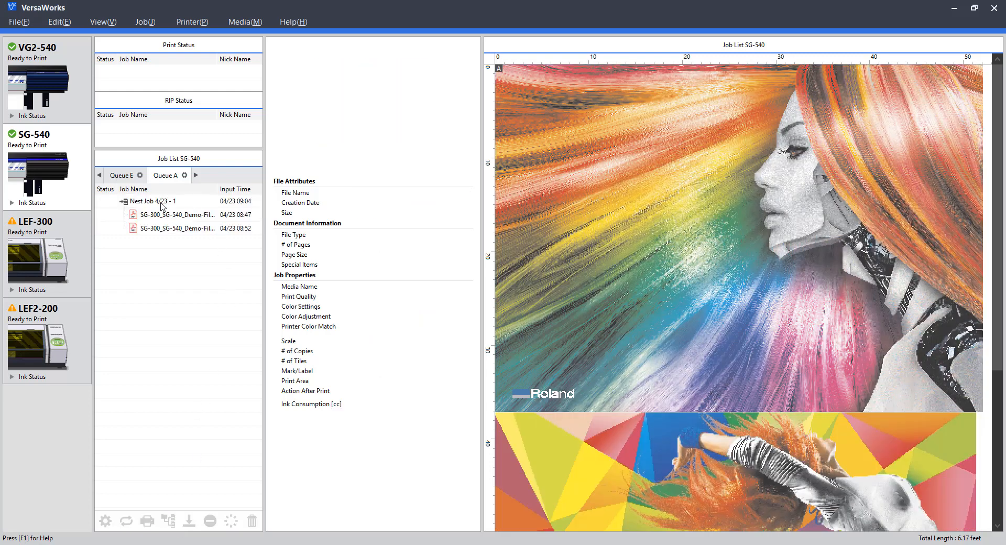
{"action": "left_click", "coordinate": [150, 201]}
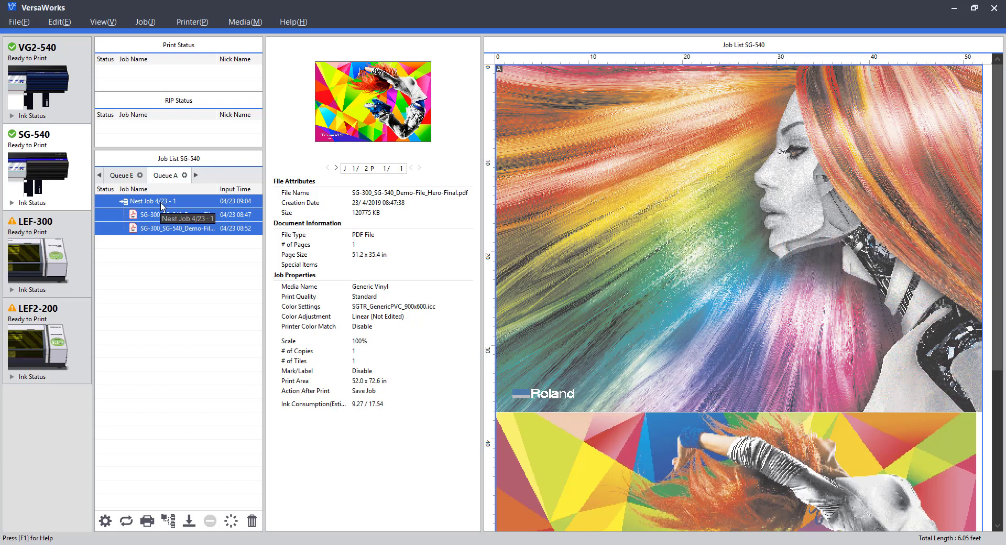
{"action": "mouse_move", "coordinate": [205, 250]}
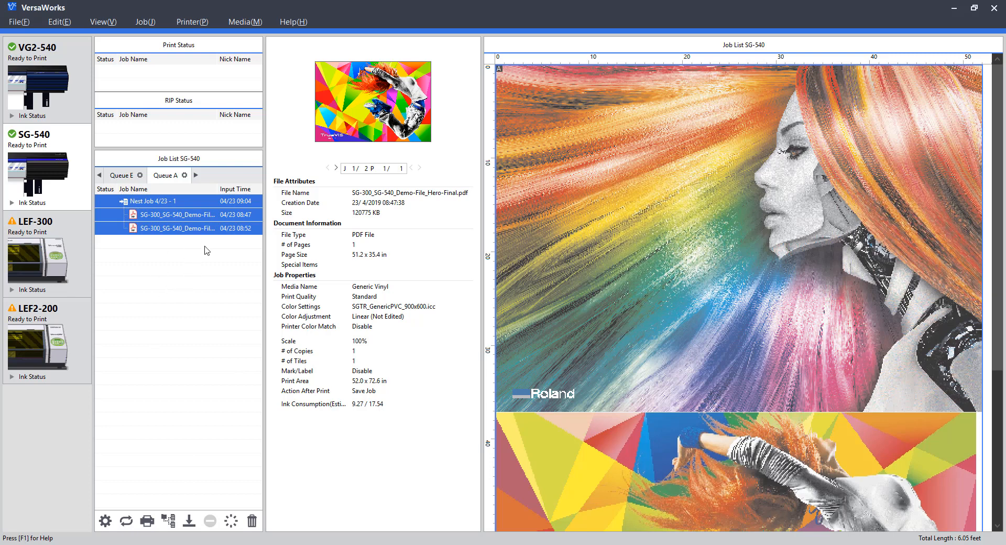
{"action": "mouse_move", "coordinate": [226, 226]}
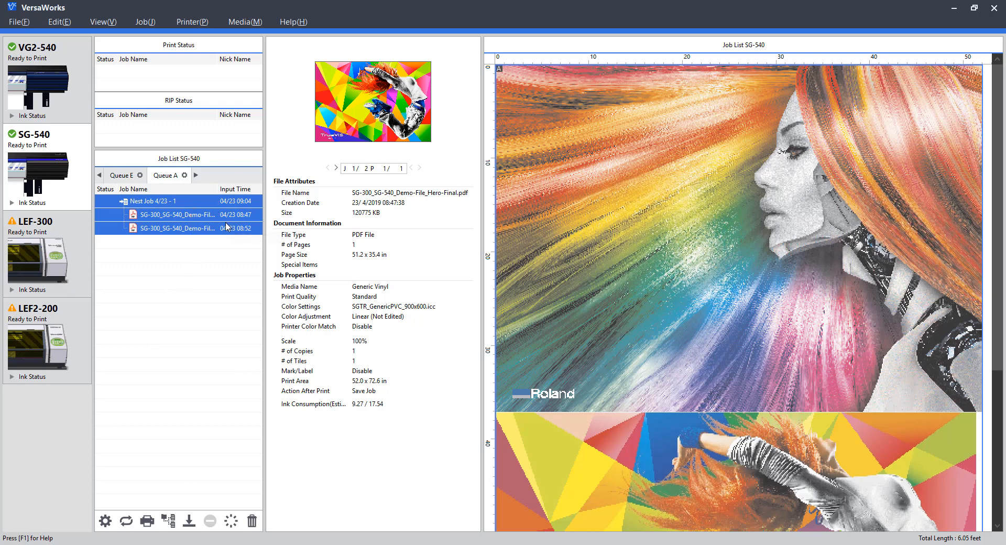
{"action": "mouse_move", "coordinate": [168, 520]}
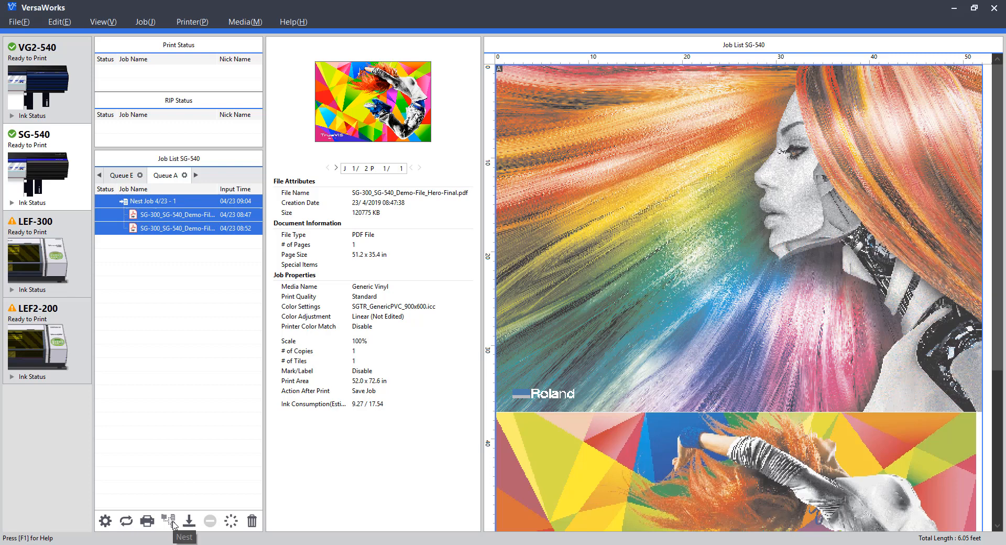
{"action": "left_click", "coordinate": [169, 520]}
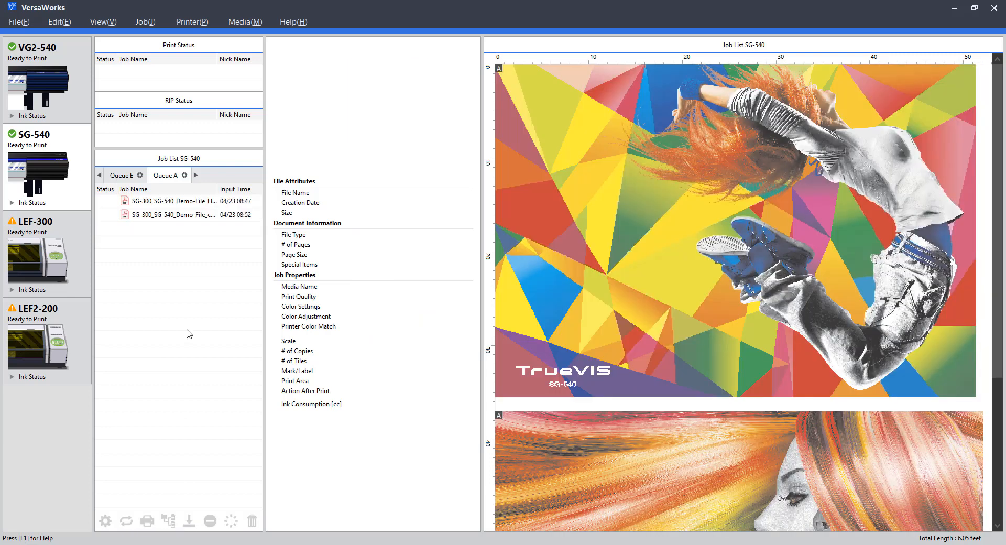
Show the champion sample job's details, then switch back to Hero-Final.
{"action": "left_click", "coordinate": [173, 200]}
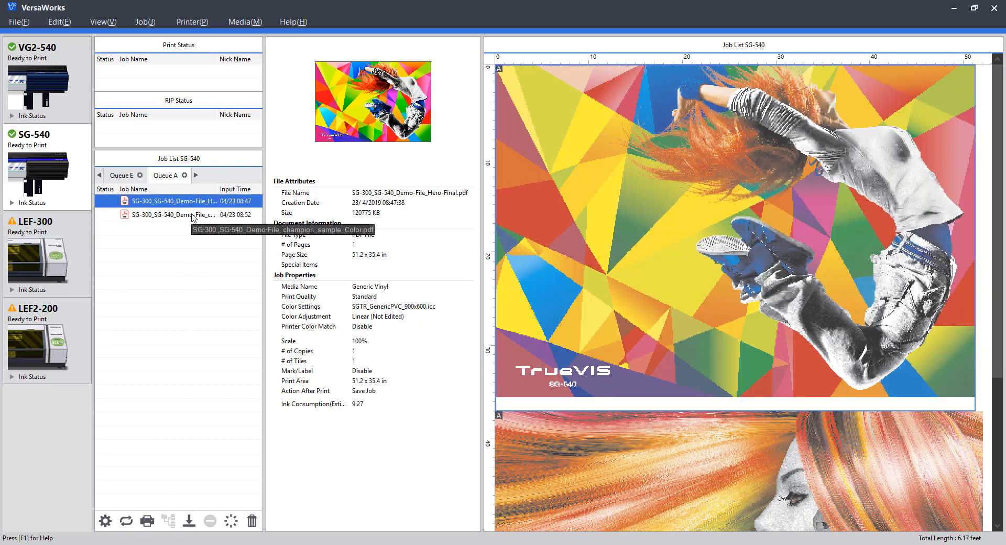
{"action": "mouse_move", "coordinate": [203, 220]}
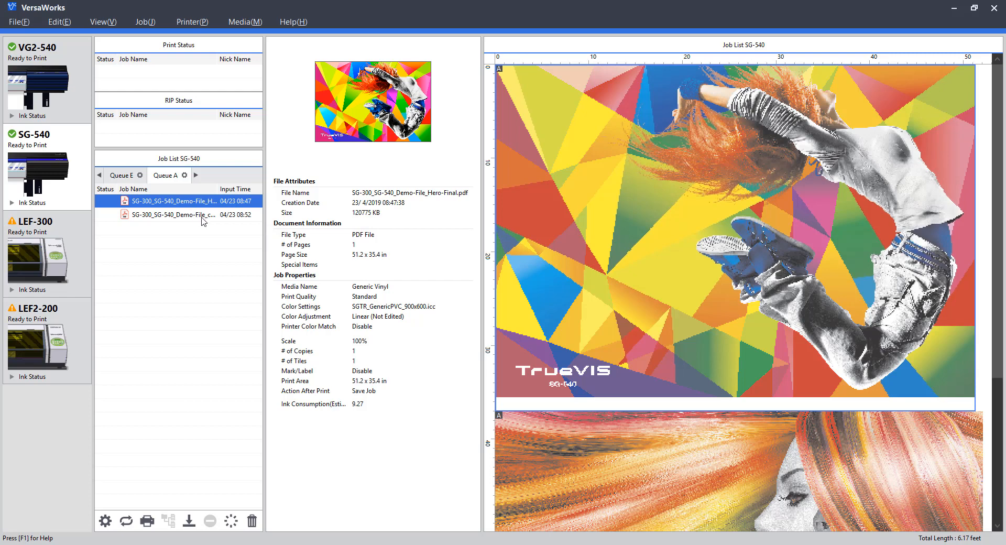
{"action": "left_click", "coordinate": [173, 214]}
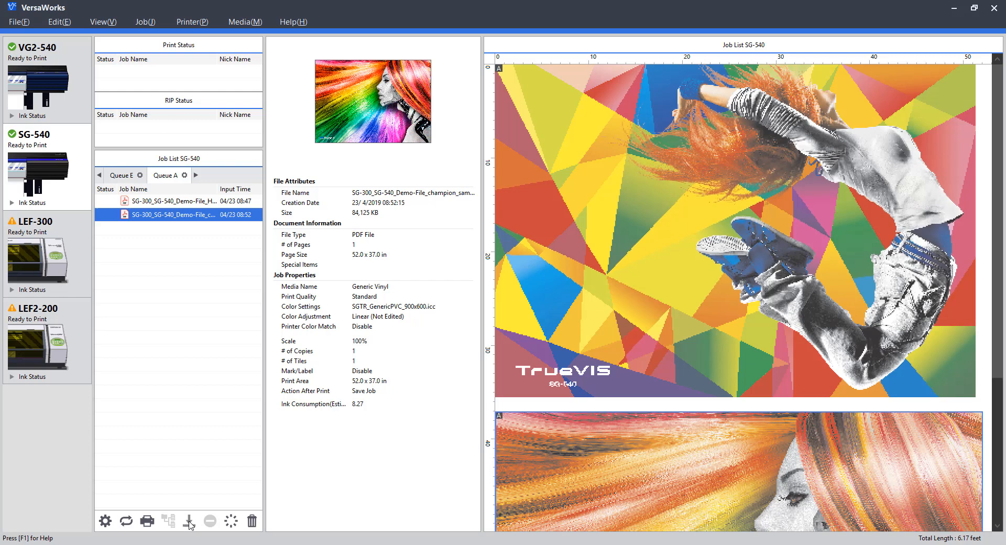
{"action": "mouse_move", "coordinate": [224, 497]}
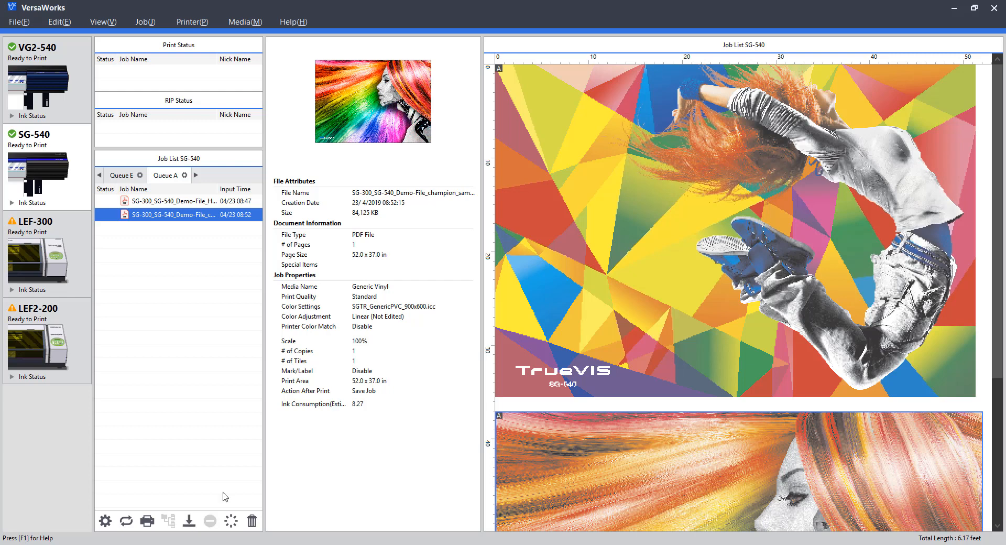
{"action": "mouse_move", "coordinate": [212, 518]}
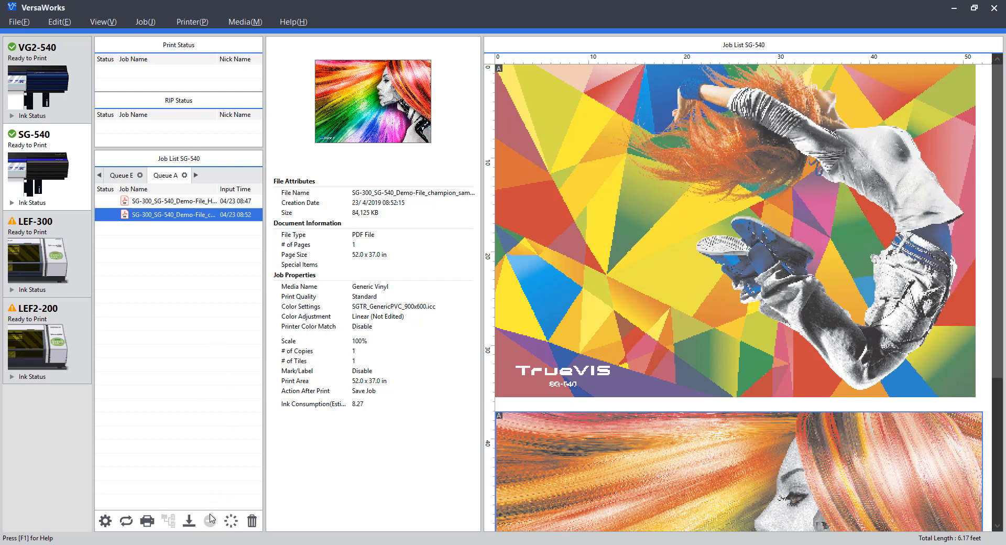
{"action": "mouse_move", "coordinate": [210, 520]}
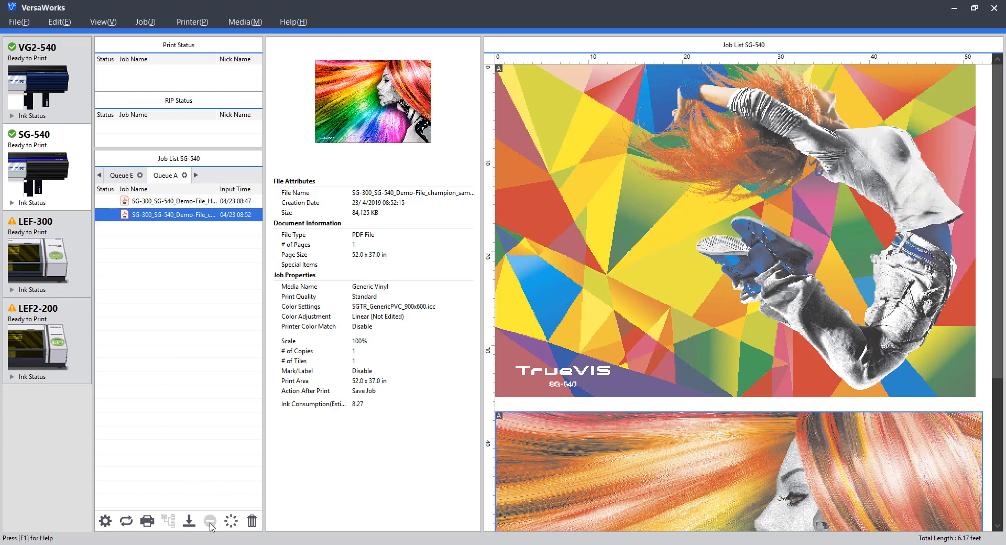
{"action": "mouse_move", "coordinate": [185, 204]}
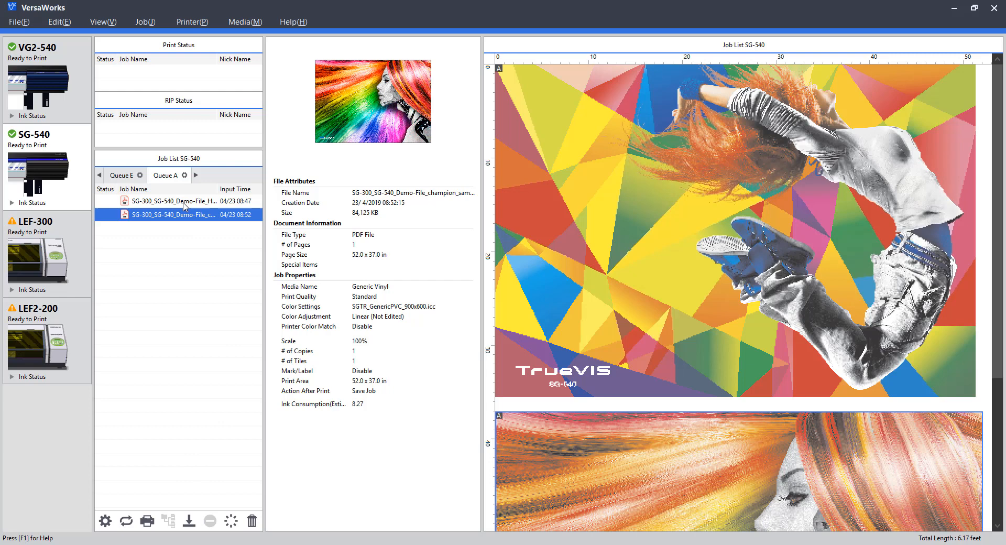
{"action": "mouse_move", "coordinate": [225, 261]}
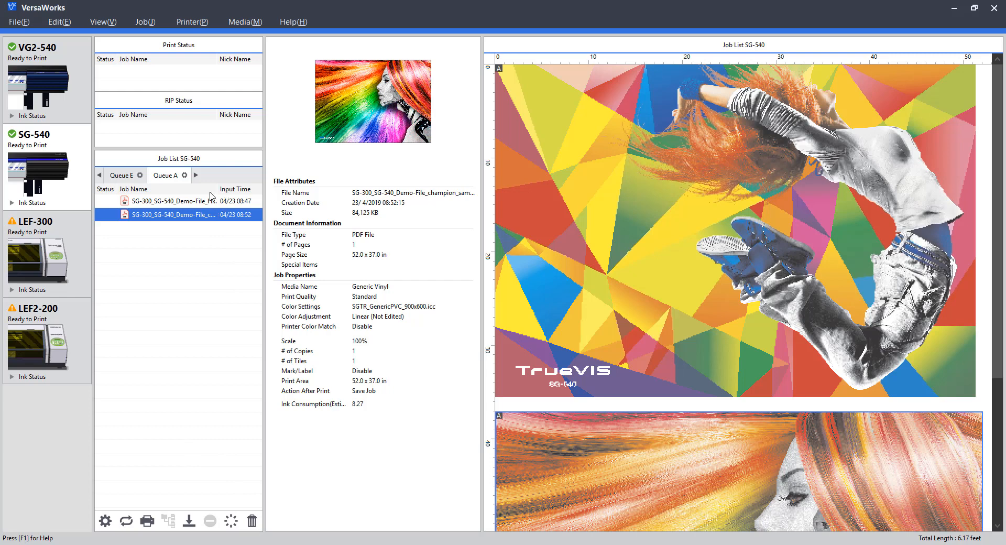
{"action": "left_click", "coordinate": [173, 201]}
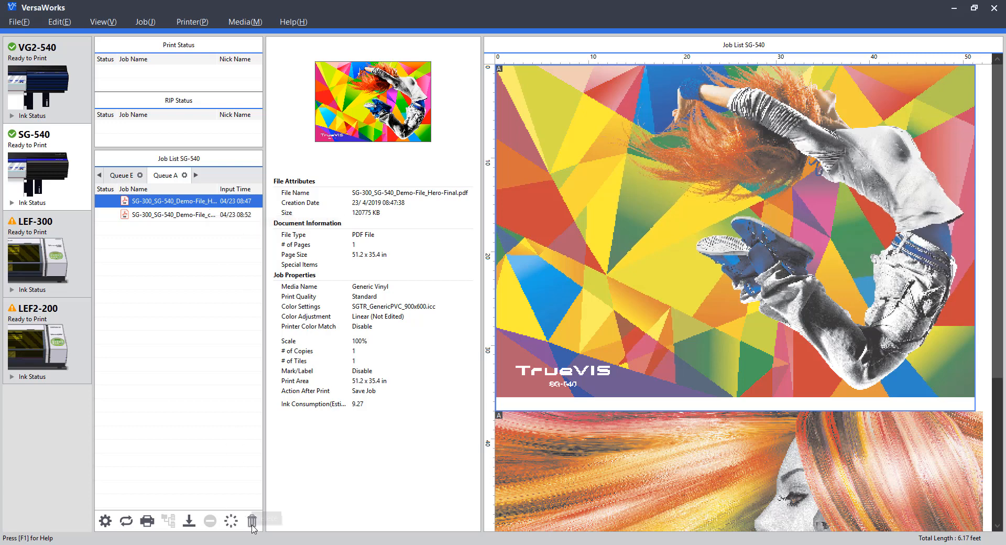
{"action": "mouse_move", "coordinate": [252, 520]}
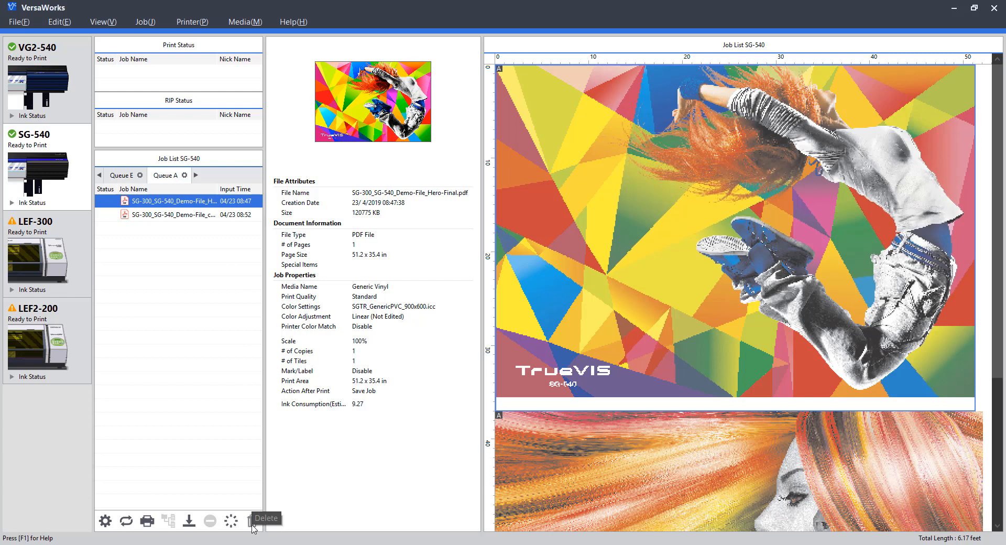
{"action": "mouse_move", "coordinate": [201, 264]}
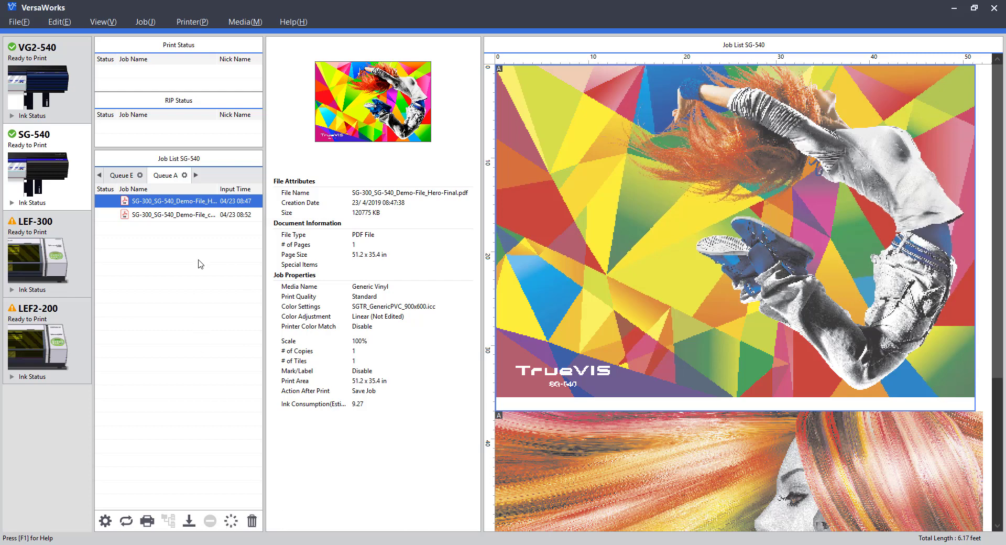
{"action": "mouse_move", "coordinate": [234, 446]}
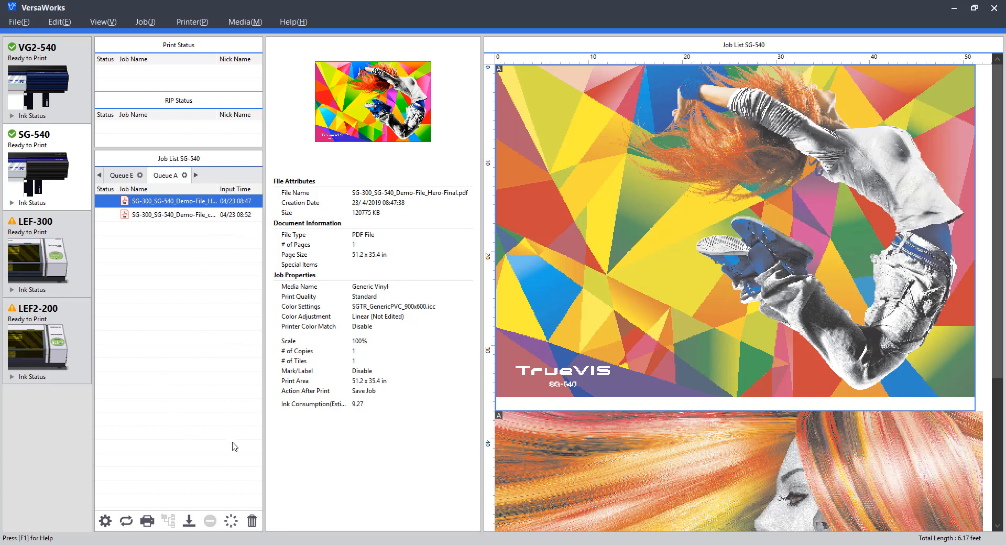
{"action": "mouse_move", "coordinate": [243, 488]}
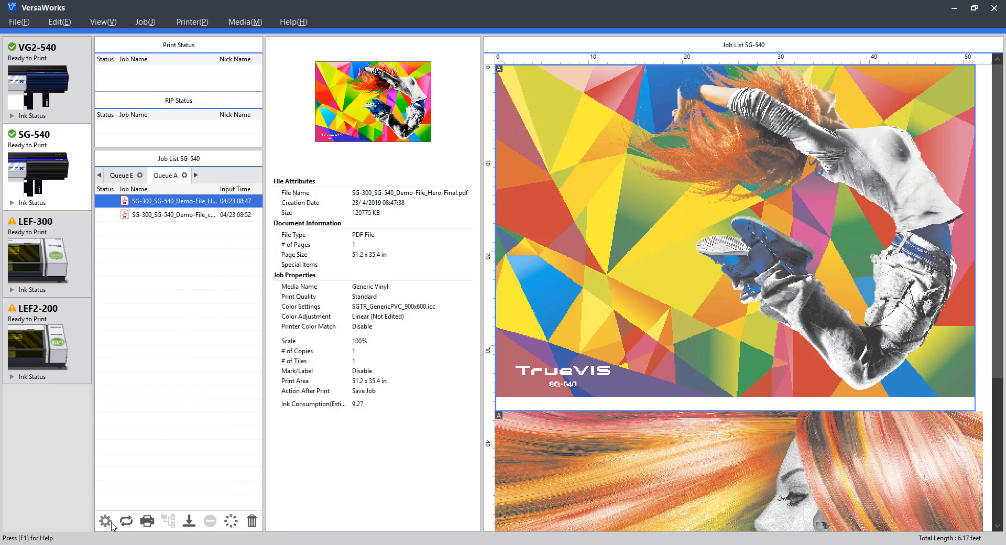
{"action": "mouse_move", "coordinate": [105, 520]}
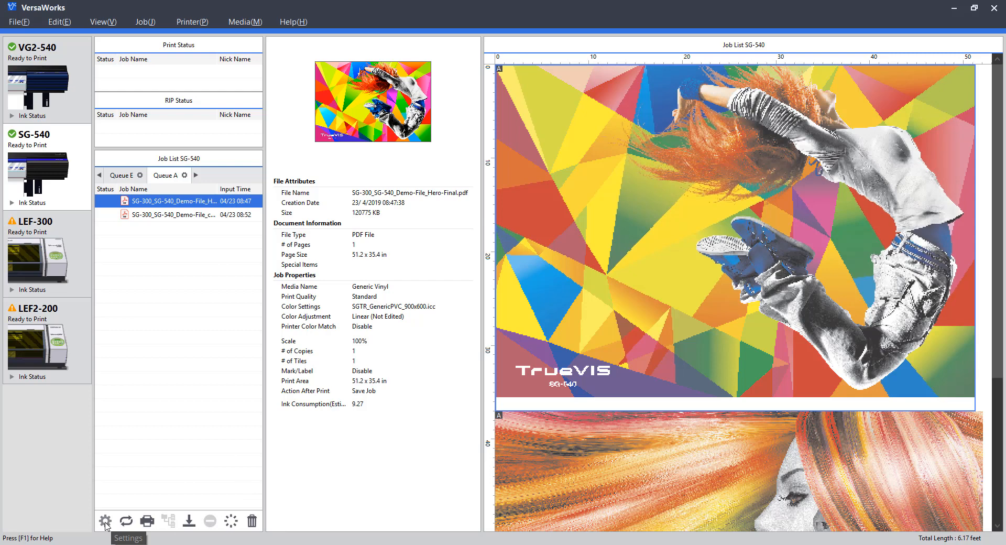
{"action": "mouse_move", "coordinate": [80, 511]}
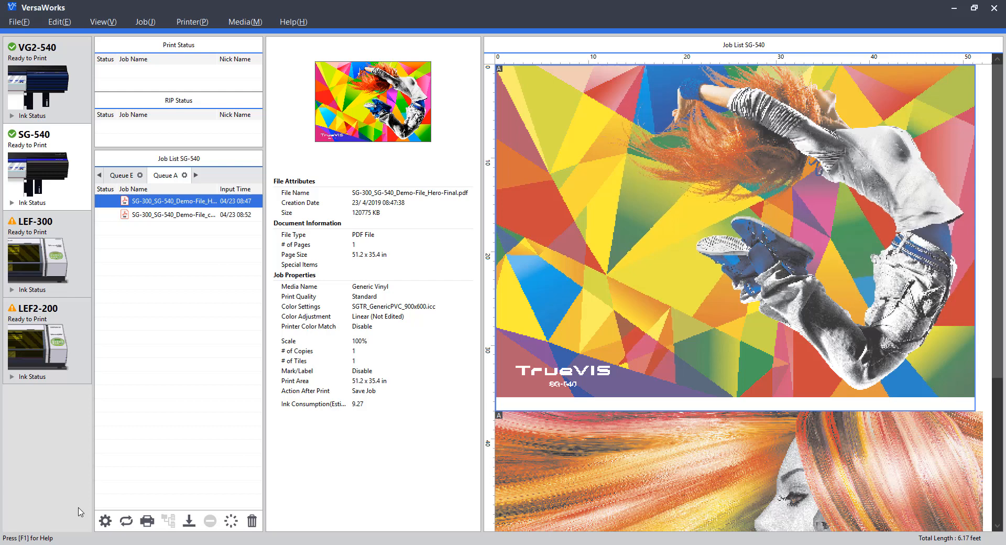
{"action": "mouse_move", "coordinate": [206, 247]}
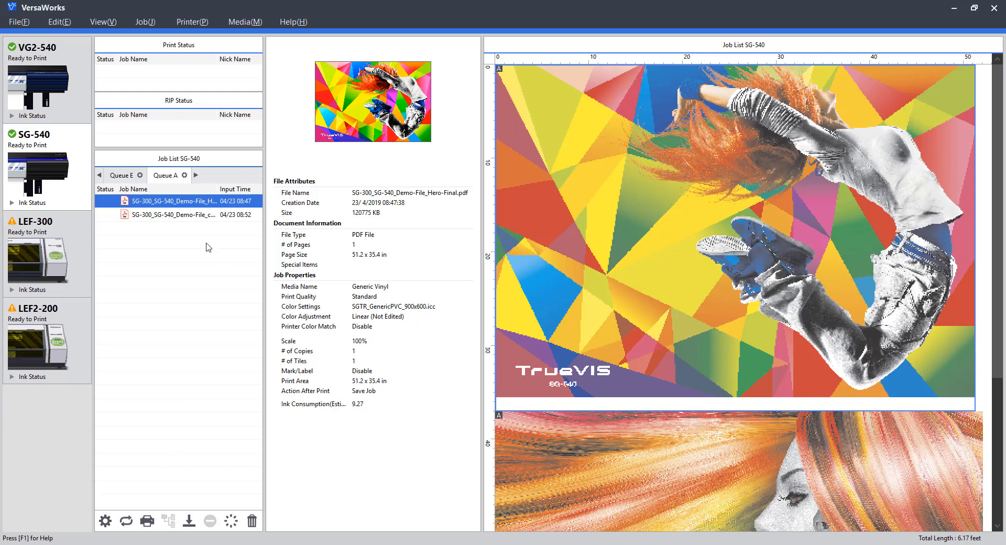
{"action": "mouse_move", "coordinate": [195, 205]}
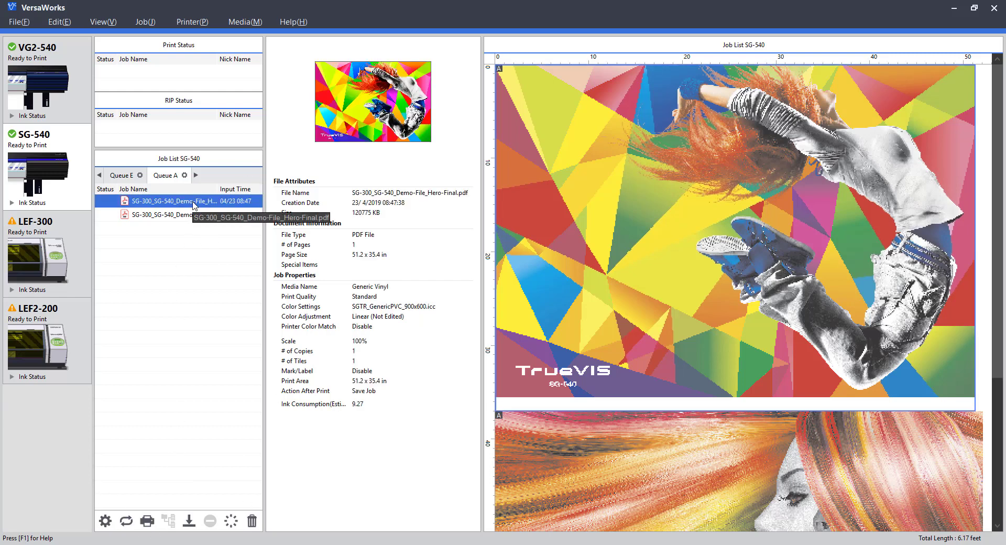
{"action": "right_click", "coordinate": [186, 200]}
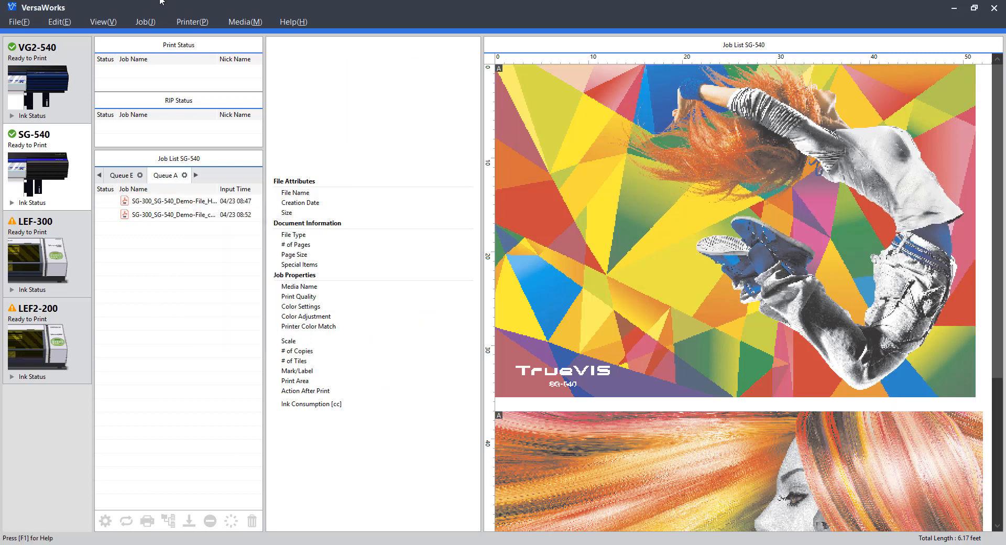
{"action": "left_click", "coordinate": [145, 21]}
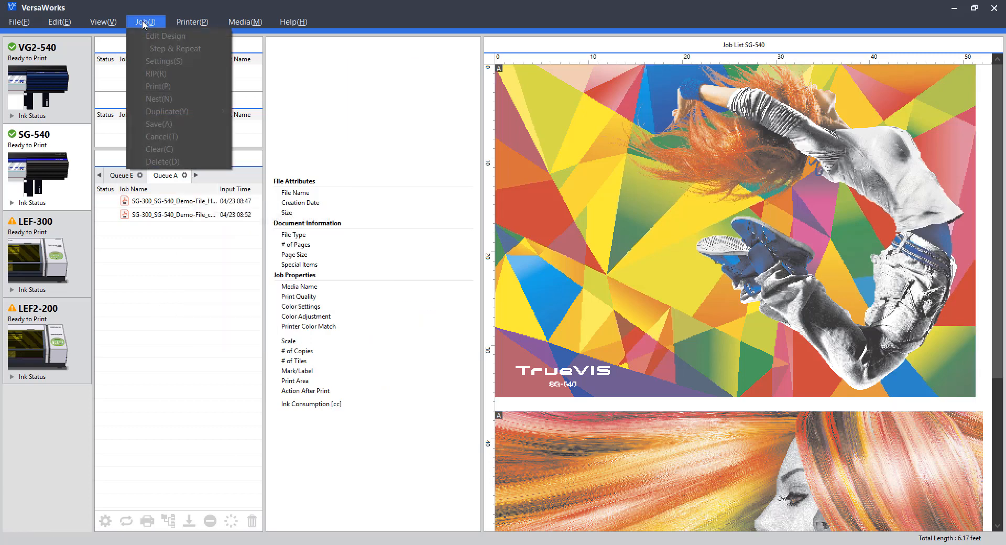
{"action": "mouse_move", "coordinate": [228, 327]}
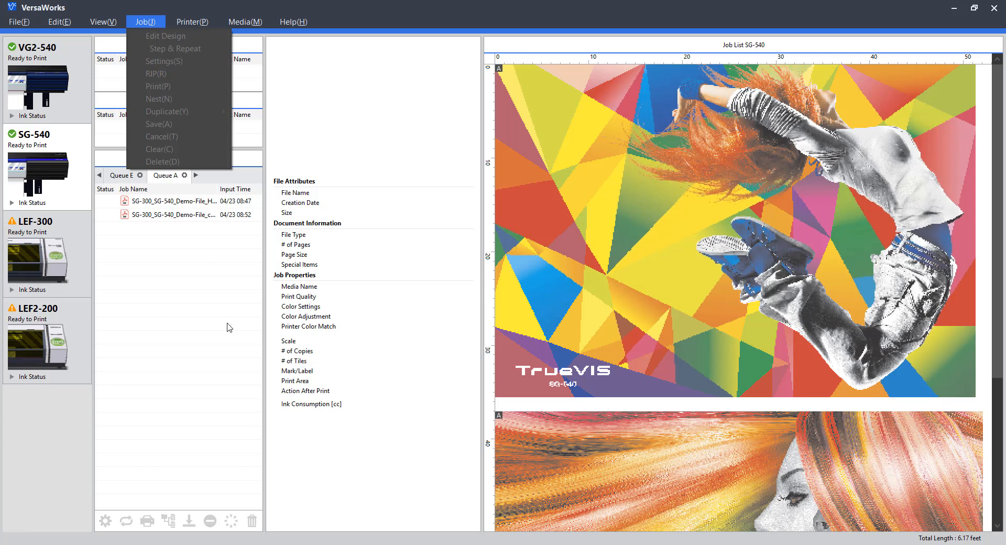
{"action": "left_click", "coordinate": [173, 200]}
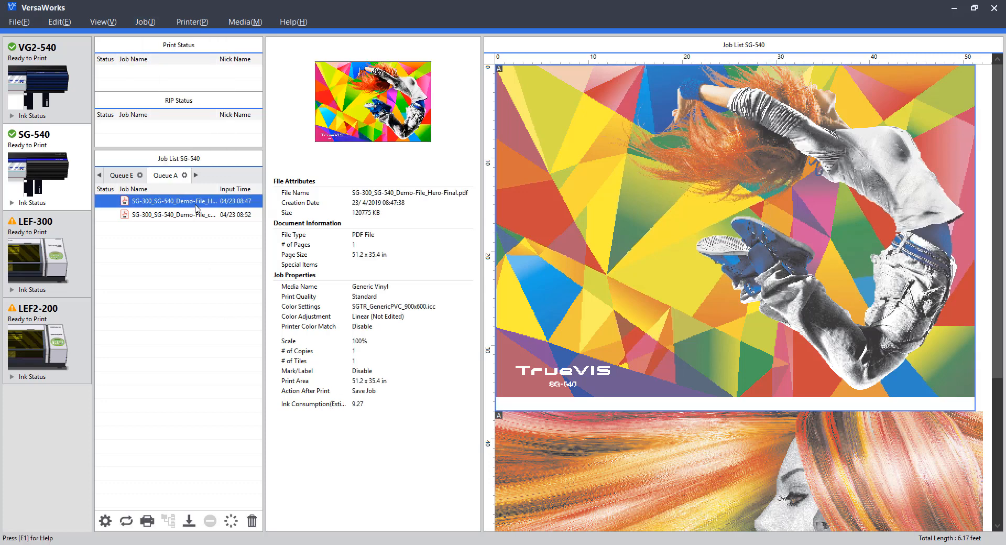
{"action": "mouse_move", "coordinate": [173, 200]}
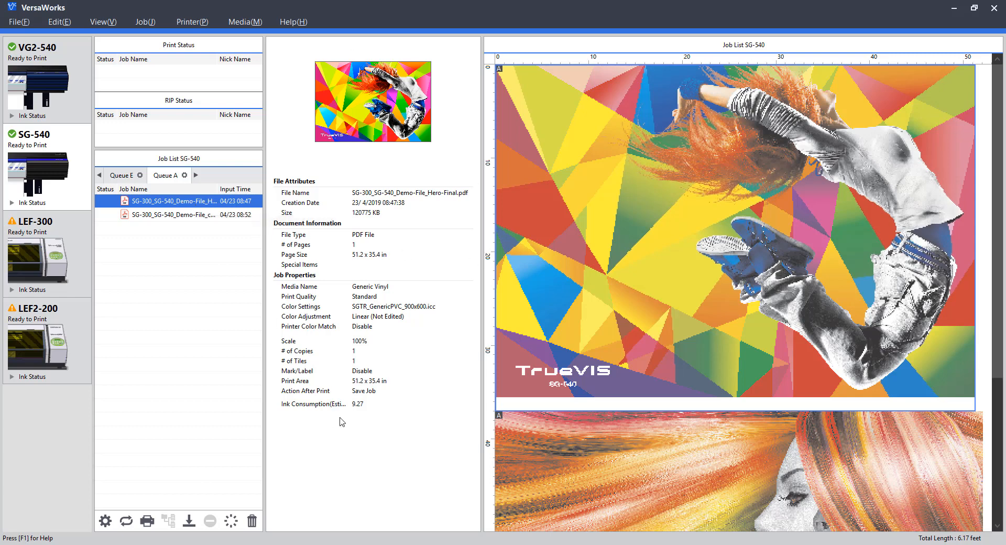
{"action": "mouse_move", "coordinate": [437, 360]}
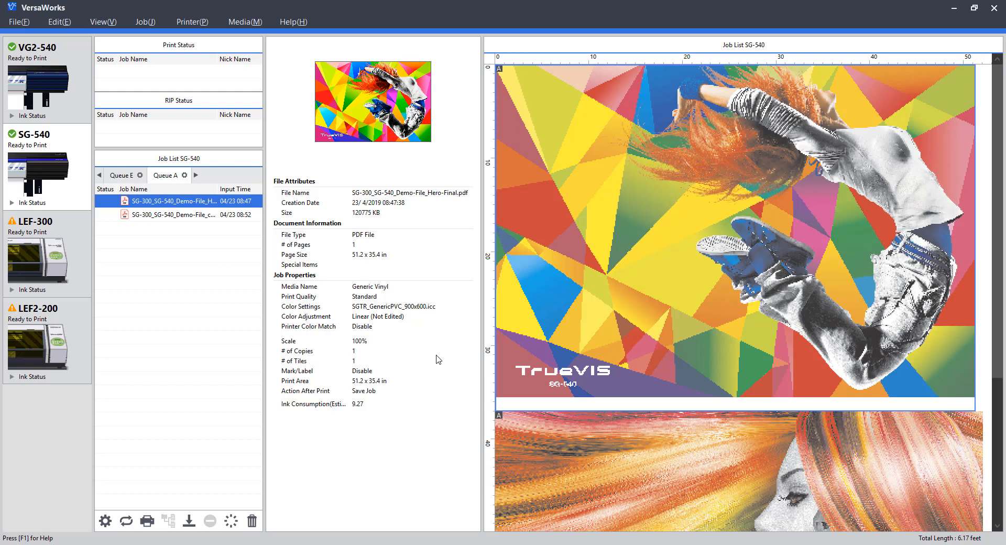
{"action": "mouse_move", "coordinate": [290, 355]}
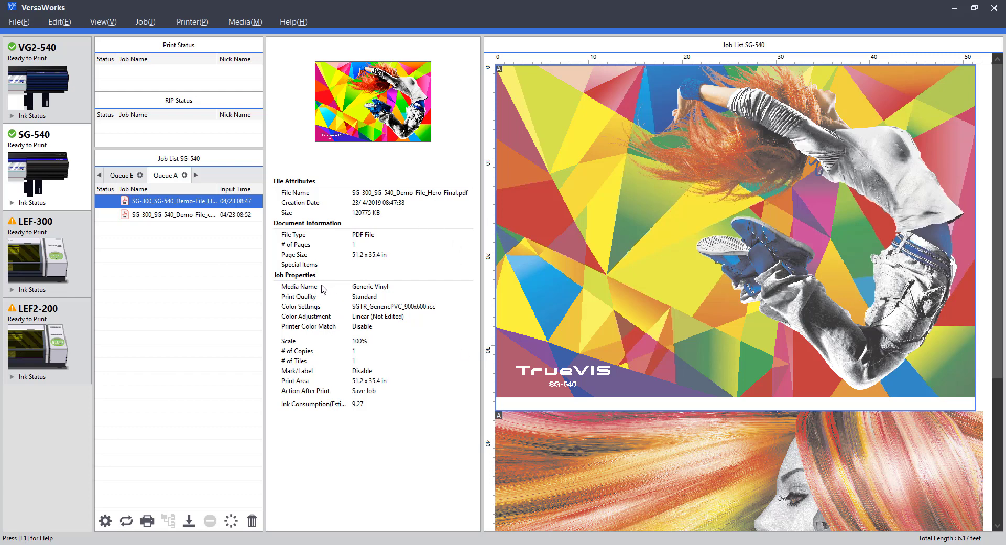
{"action": "left_click", "coordinate": [173, 214]}
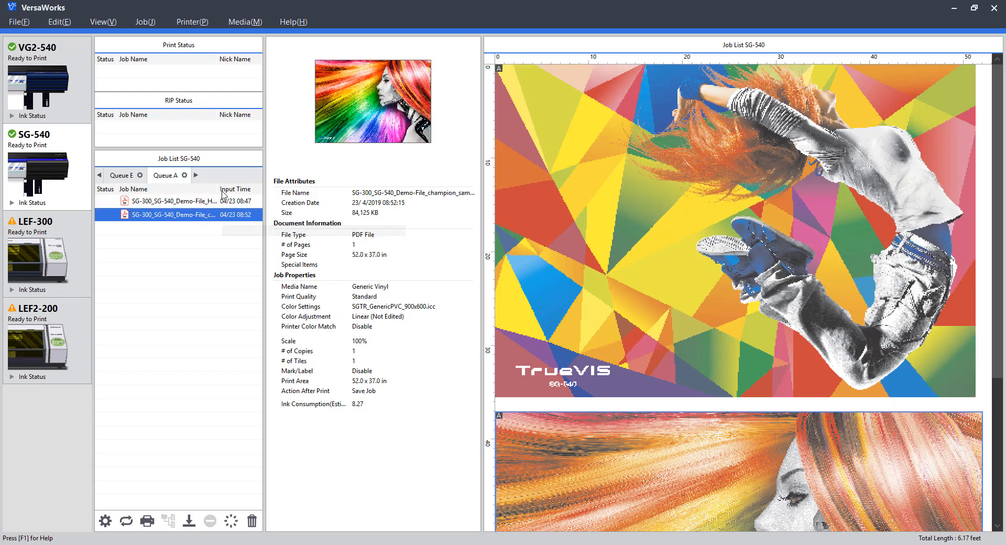
{"action": "left_click", "coordinate": [173, 200]}
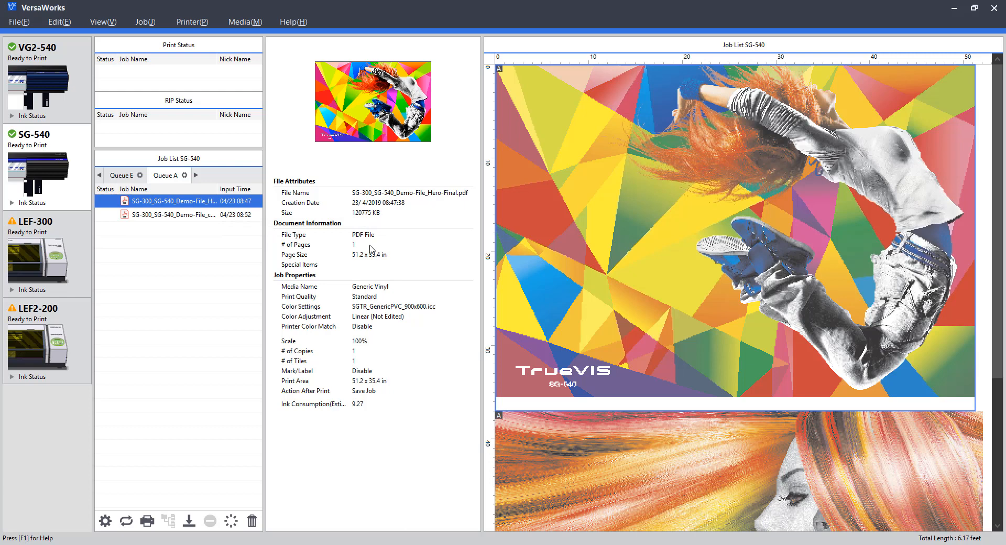
{"action": "mouse_move", "coordinate": [351, 267]}
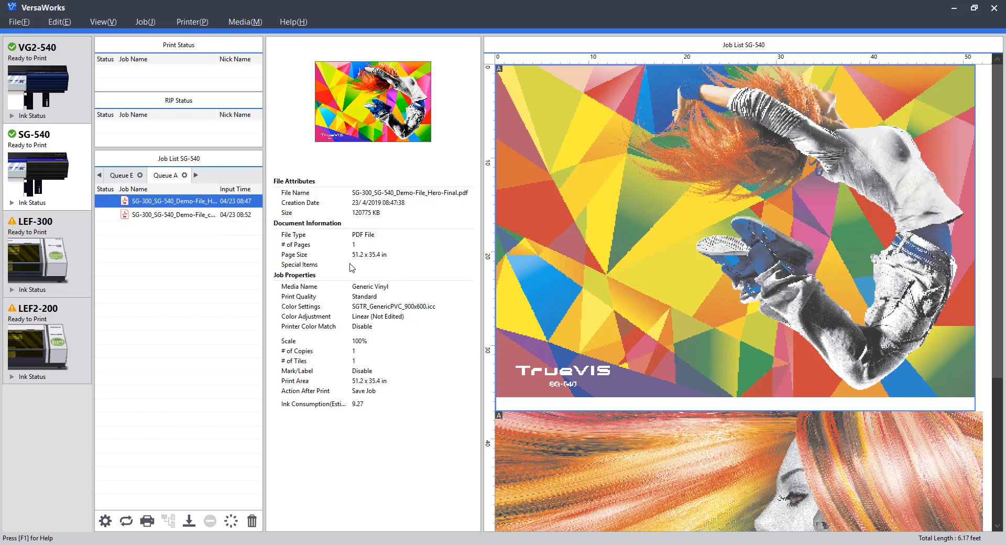
{"action": "mouse_move", "coordinate": [75, 259]}
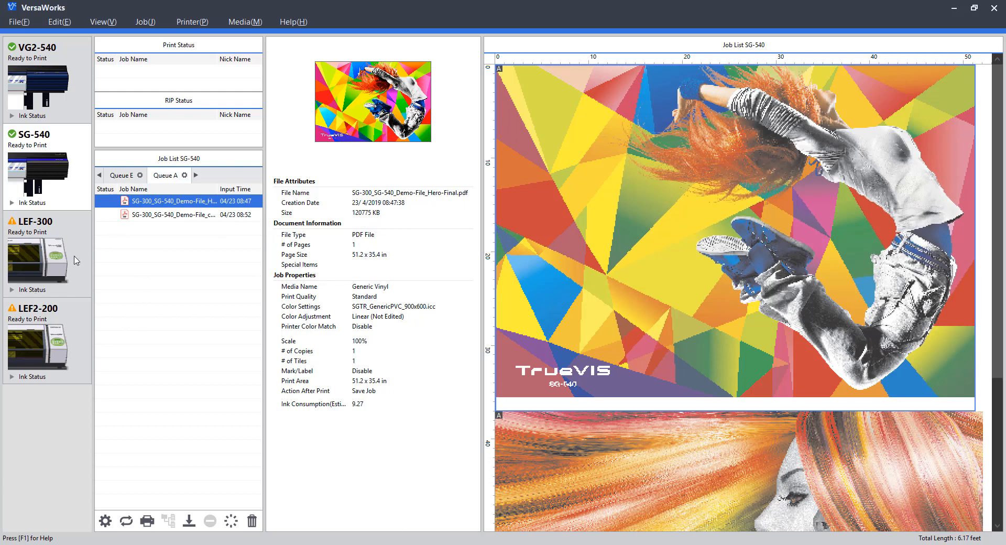
{"action": "mouse_move", "coordinate": [363, 268]}
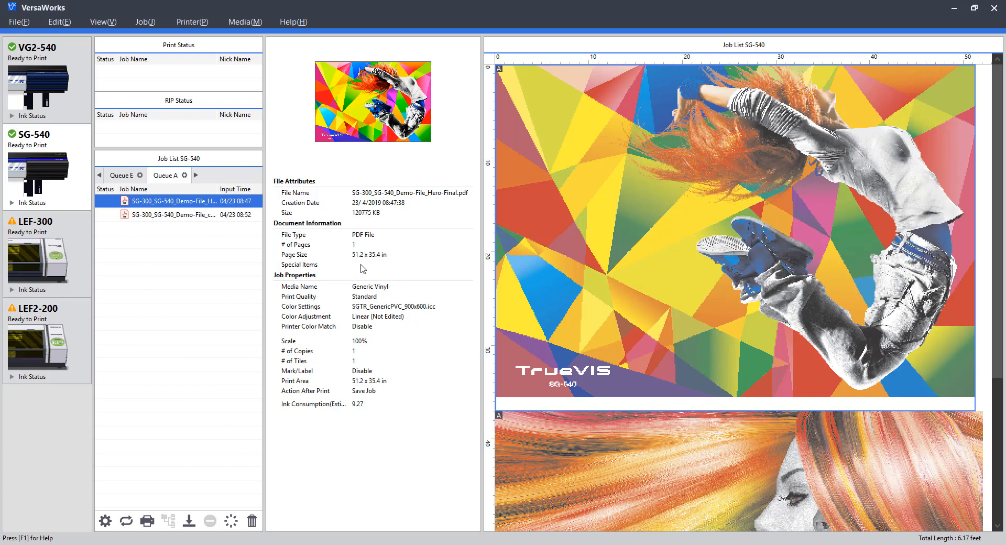
{"action": "mouse_move", "coordinate": [288, 276]}
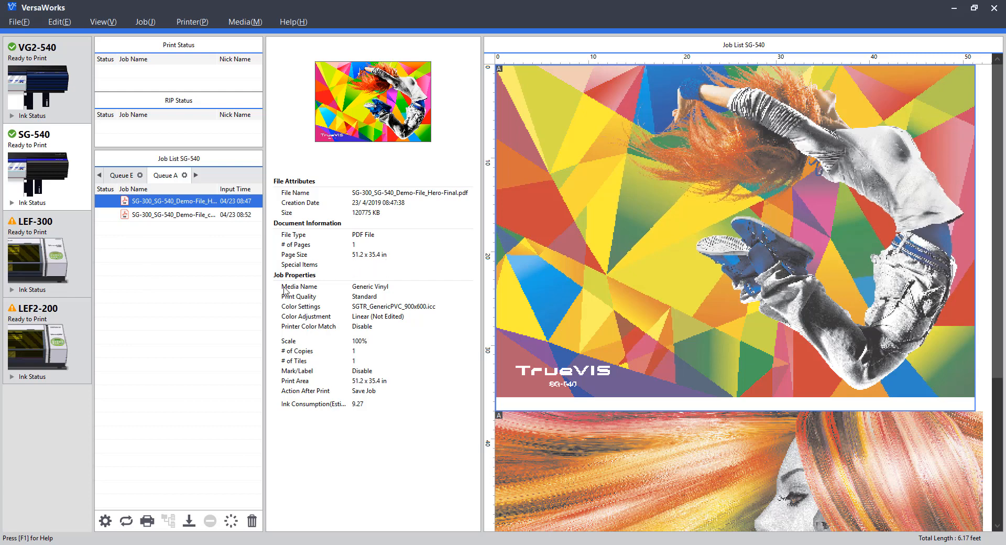
{"action": "mouse_move", "coordinate": [318, 334]}
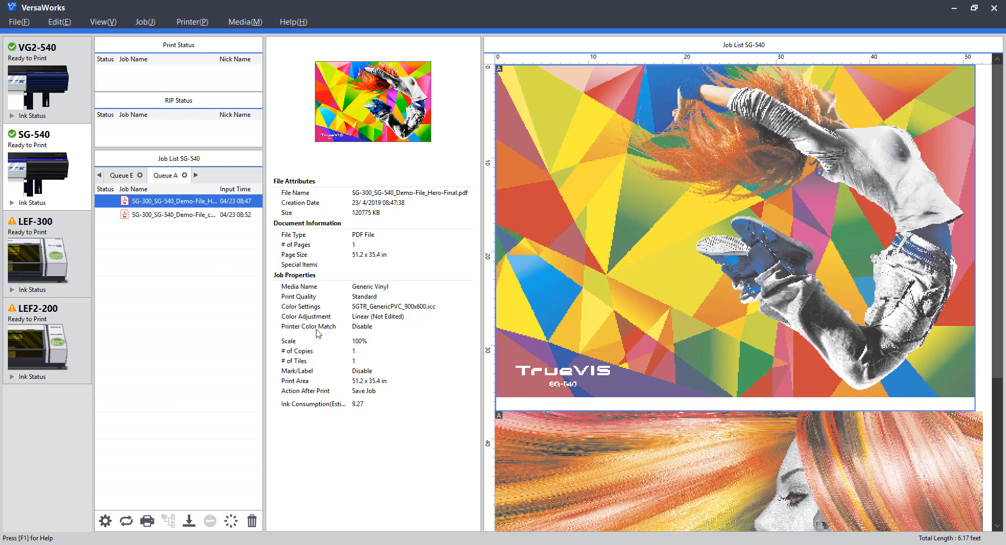
{"action": "mouse_move", "coordinate": [365, 348]}
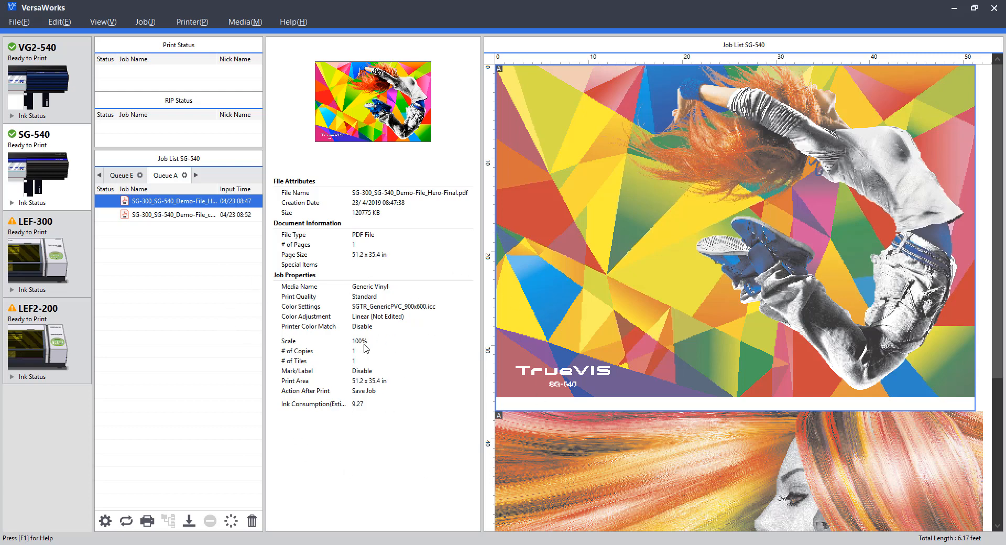
{"action": "mouse_move", "coordinate": [360, 414]}
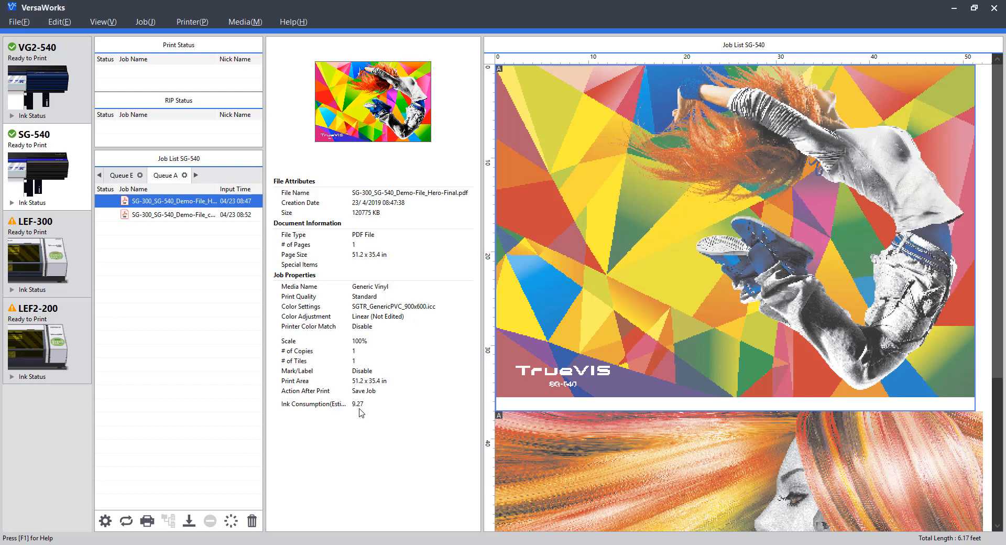
{"action": "mouse_move", "coordinate": [366, 392]}
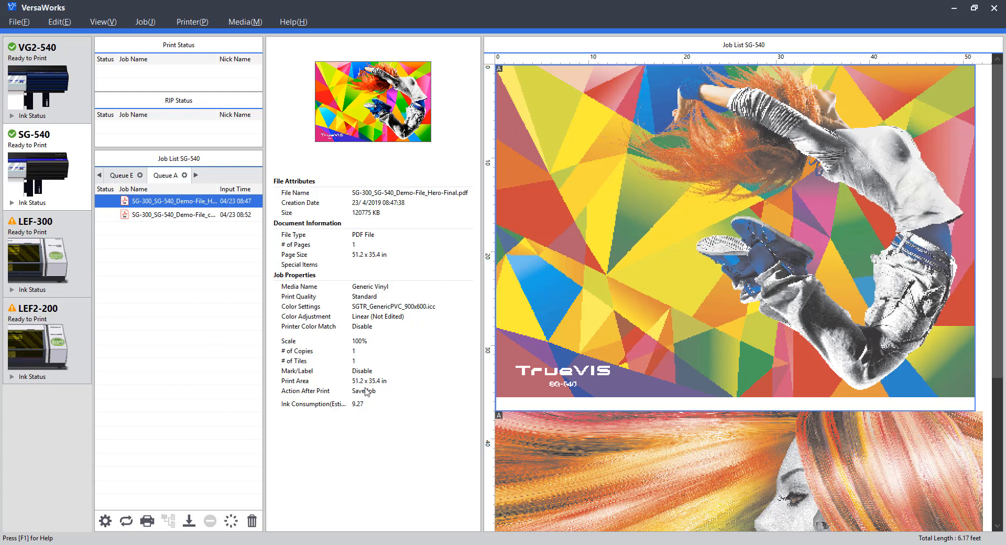
{"action": "mouse_move", "coordinate": [774, 222]}
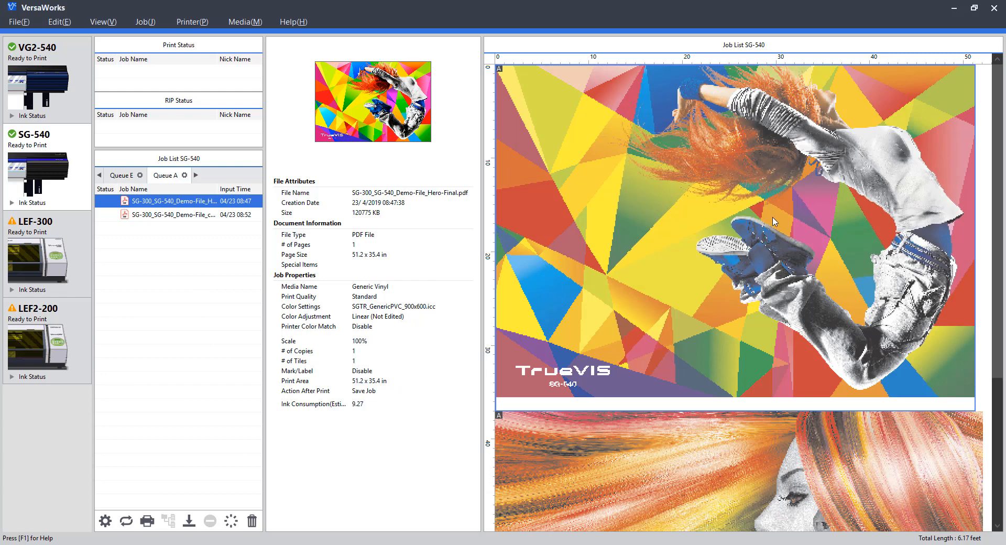
{"action": "mouse_move", "coordinate": [723, 213]}
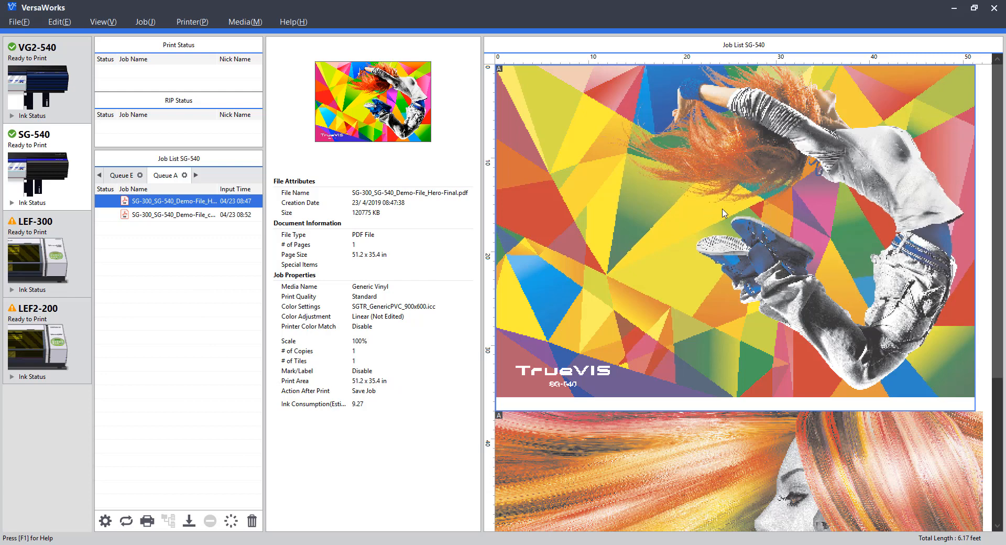
{"action": "mouse_move", "coordinate": [731, 145]}
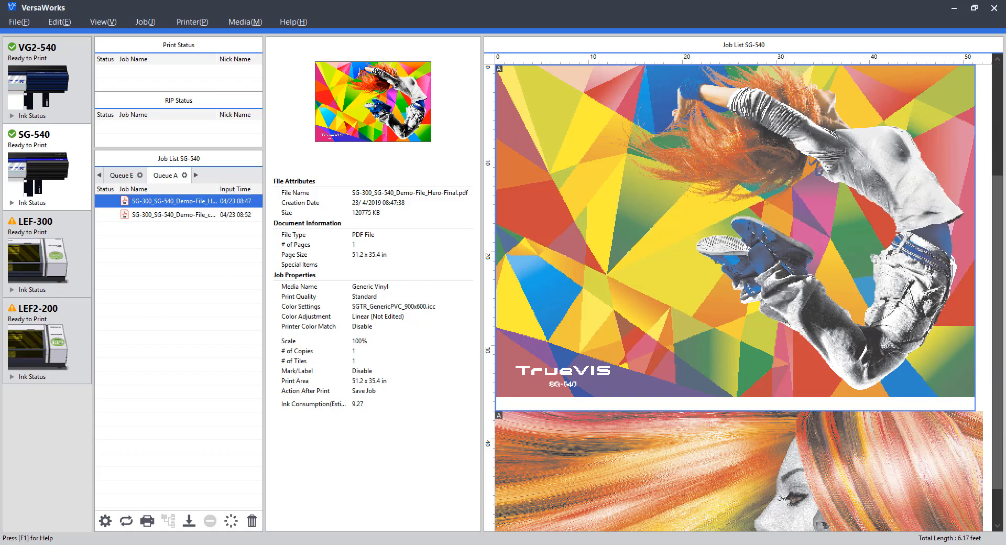
Switch between the two Queue A jobs, ending on the 52.0 × 37.0 in champion sample job.
{"action": "scroll", "scroll_direction": "down", "scroll_amount": 3}
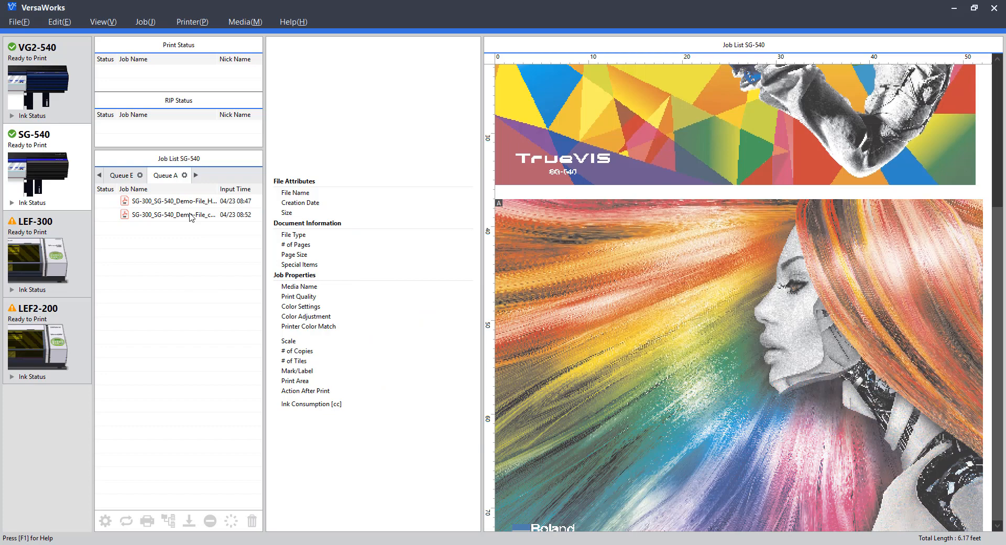
{"action": "left_click", "coordinate": [169, 214]}
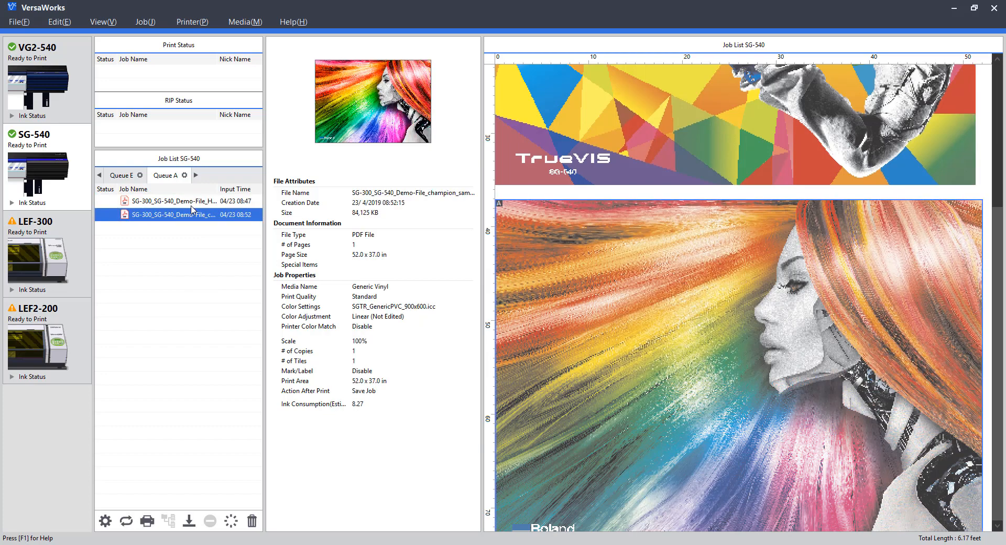
{"action": "left_click", "coordinate": [173, 200]}
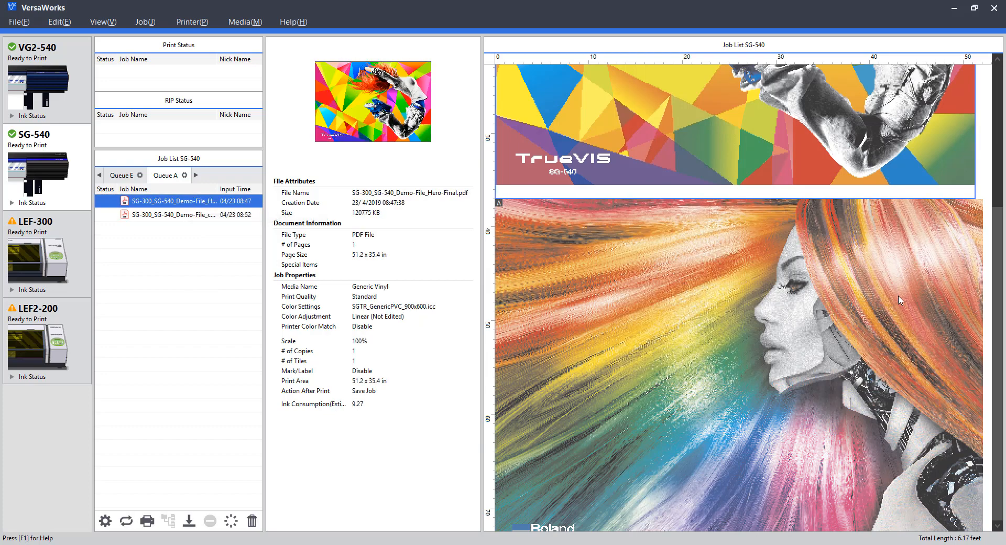
{"action": "scroll", "scroll_direction": "up", "scroll_amount": 3}
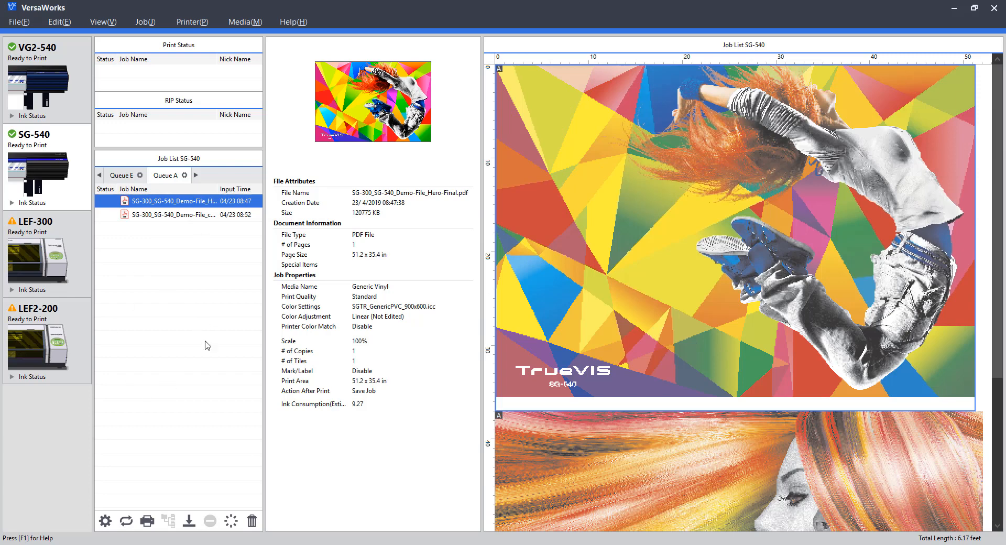
{"action": "mouse_move", "coordinate": [177, 370]}
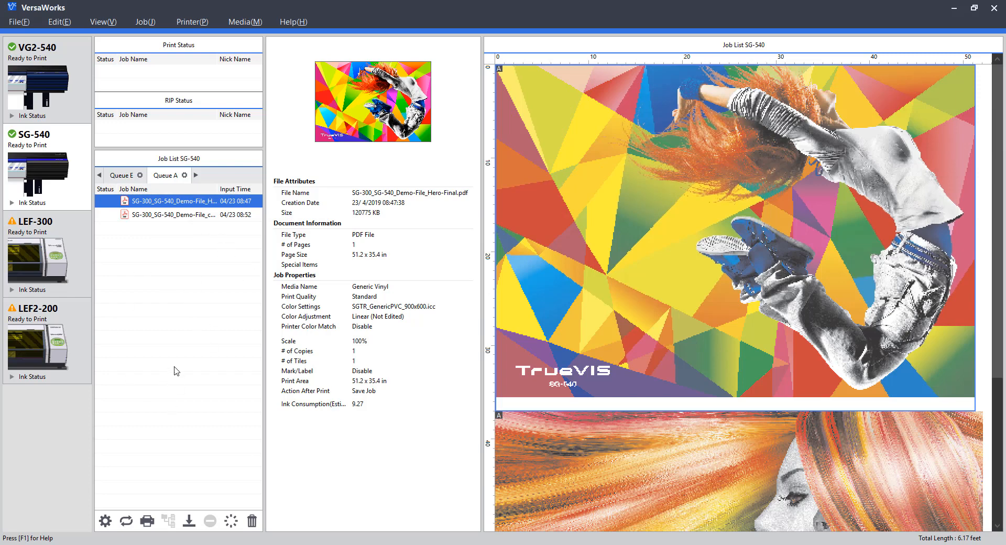
{"action": "mouse_move", "coordinate": [150, 222]}
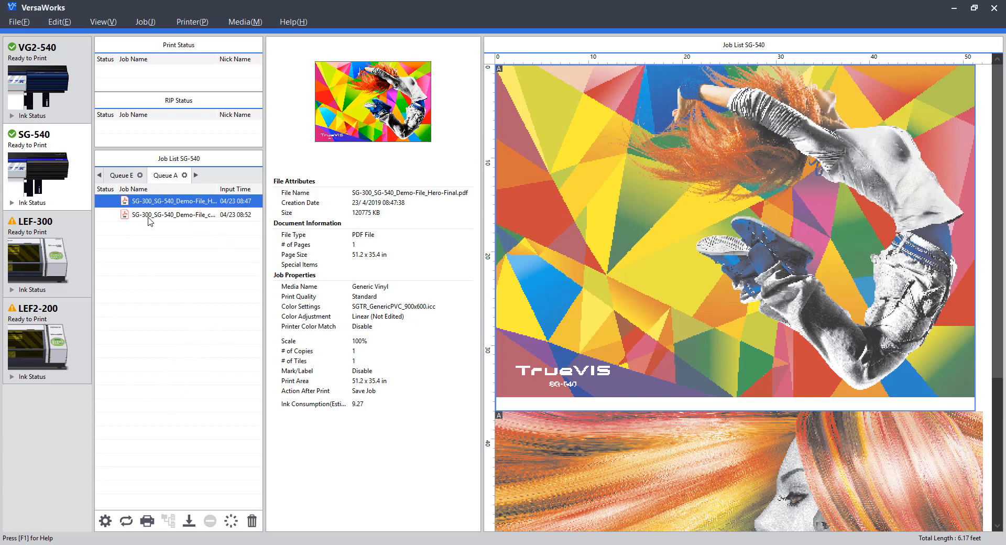
{"action": "left_click", "coordinate": [173, 214]}
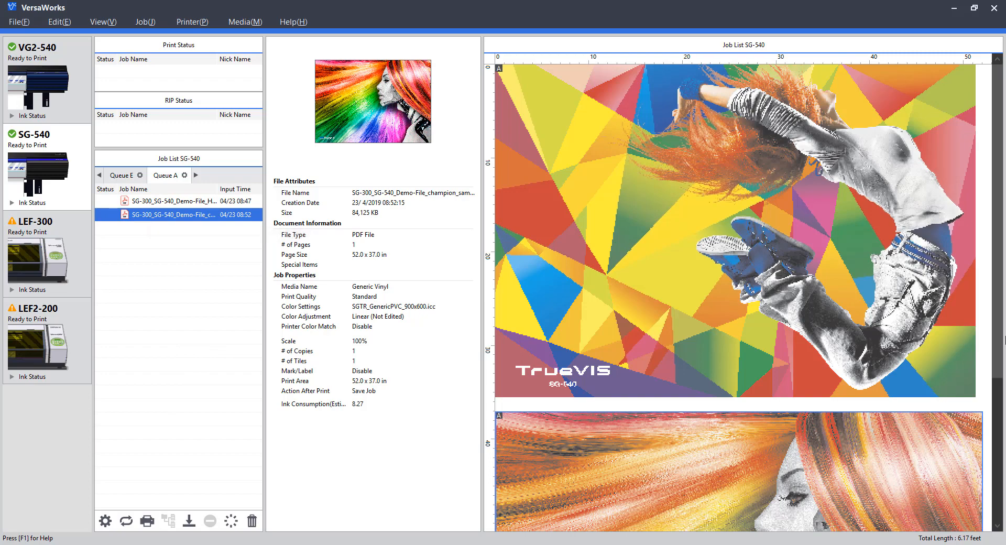
{"action": "scroll", "scroll_direction": "down", "scroll_amount": 3}
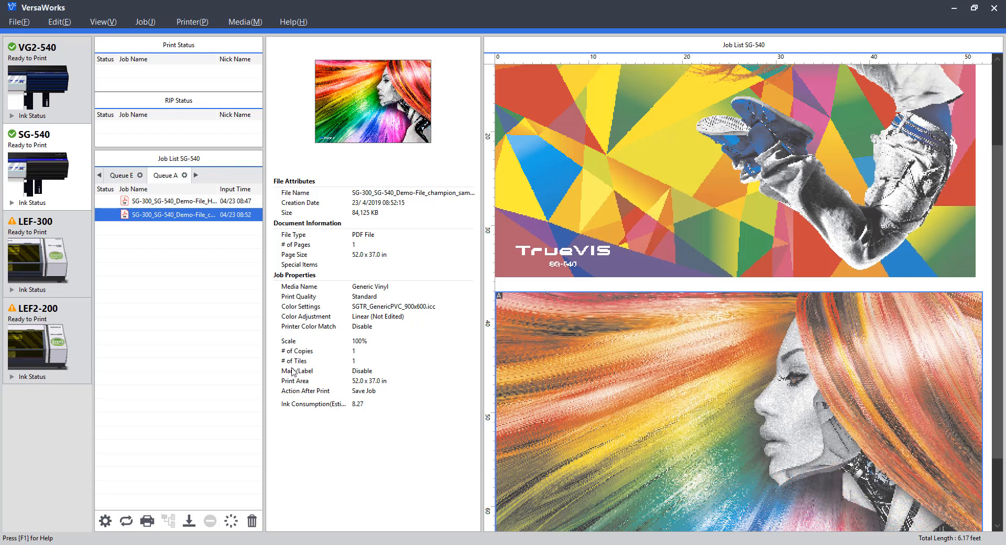
{"action": "mouse_move", "coordinate": [59, 21]}
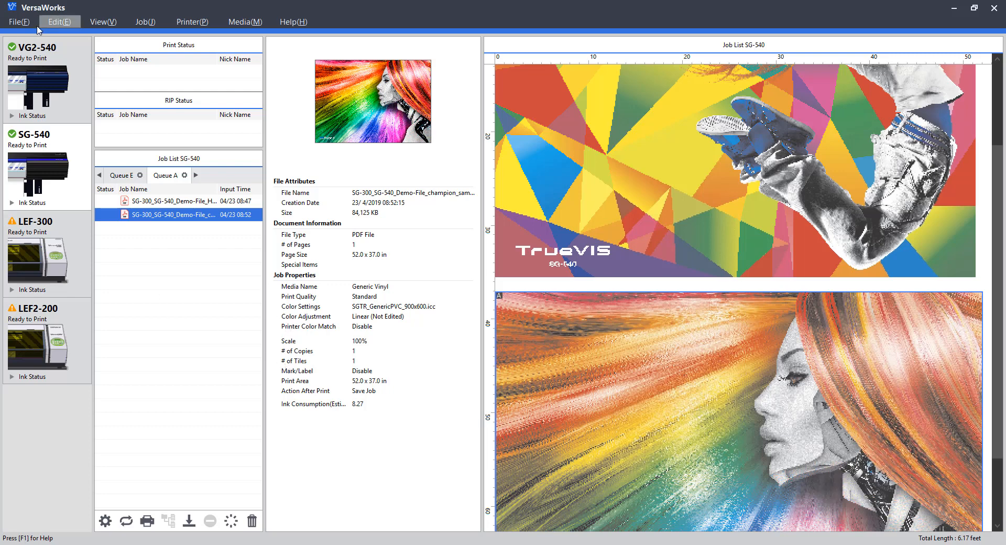
{"action": "mouse_move", "coordinate": [18, 21]}
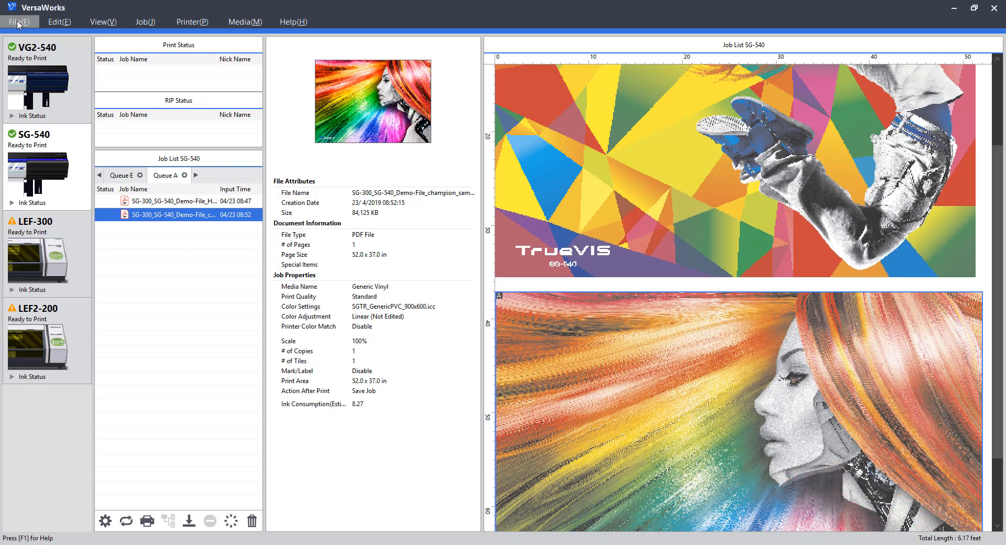
Browse the File menu, then the Edit menu's queue, spot color, color match and preference settings.
{"action": "left_click", "coordinate": [19, 21]}
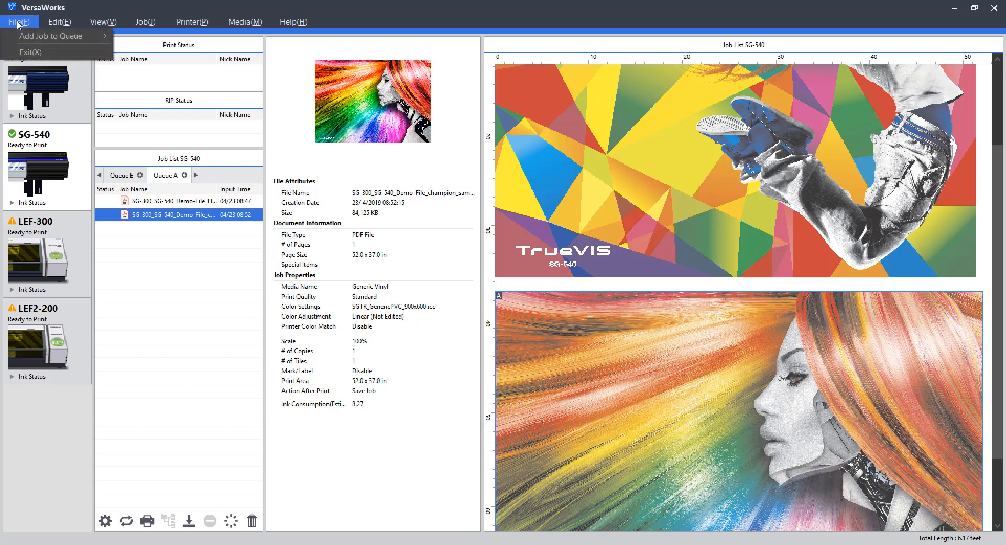
{"action": "mouse_move", "coordinate": [51, 36]}
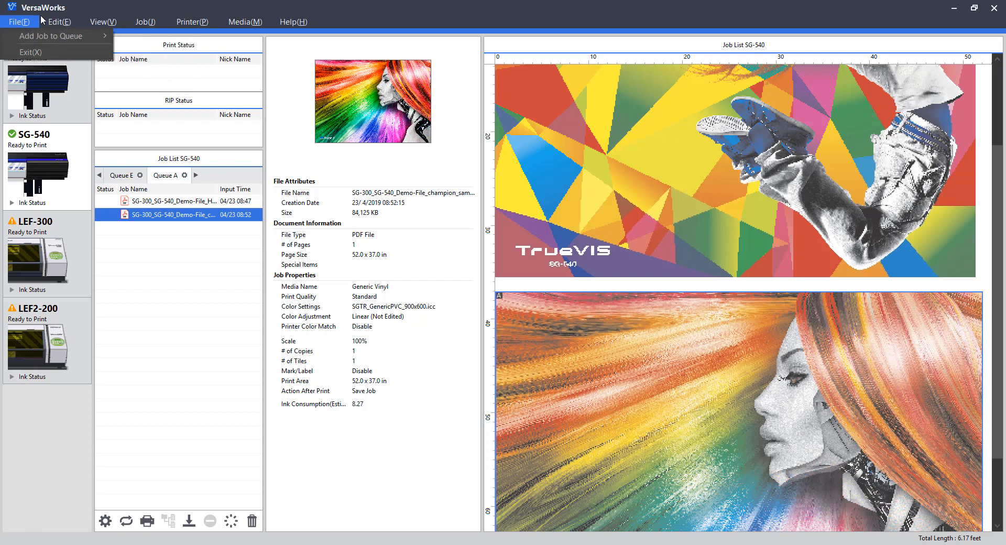
{"action": "left_click", "coordinate": [58, 22]}
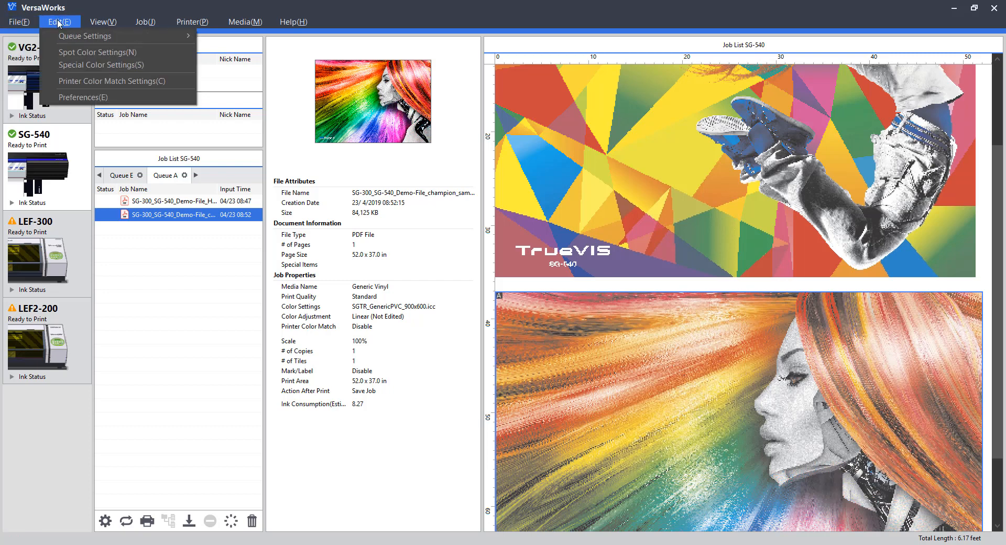
{"action": "mouse_move", "coordinate": [85, 35]}
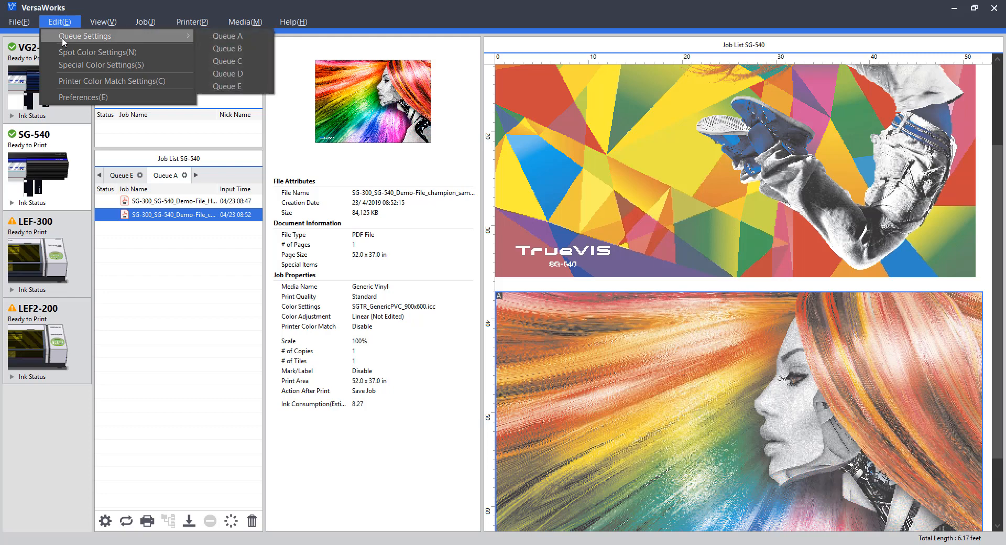
{"action": "mouse_move", "coordinate": [78, 81]}
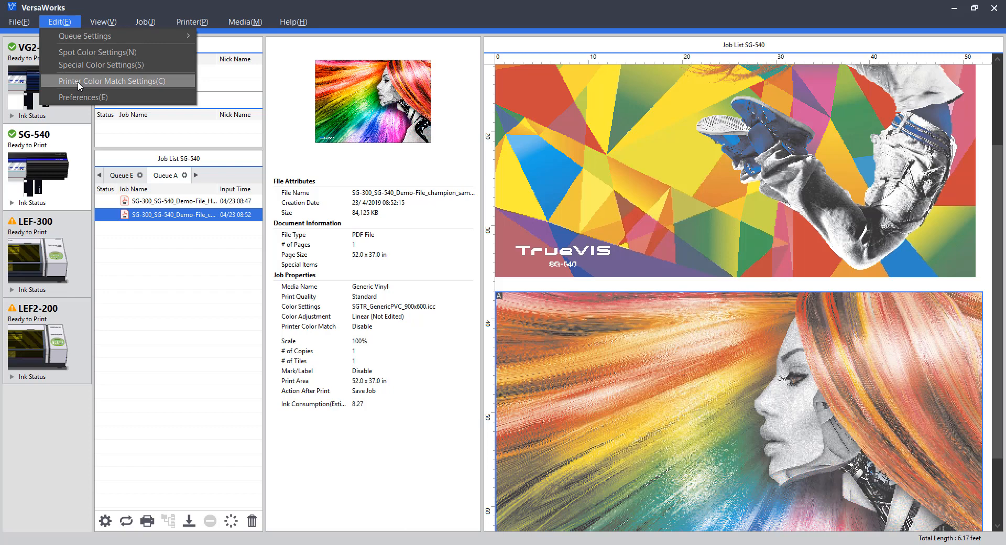
{"action": "mouse_move", "coordinate": [99, 63]}
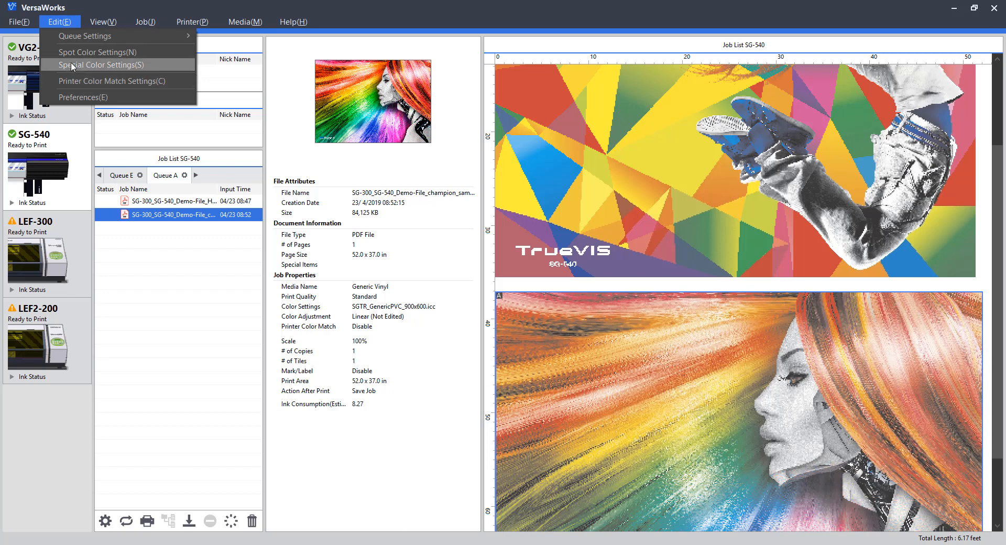
{"action": "mouse_move", "coordinate": [114, 80]}
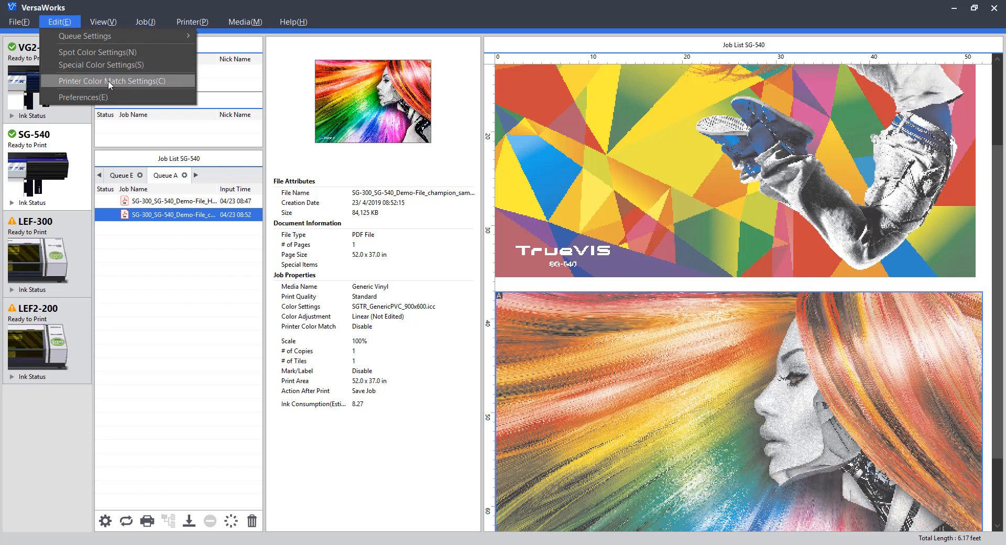
{"action": "mouse_move", "coordinate": [84, 96]}
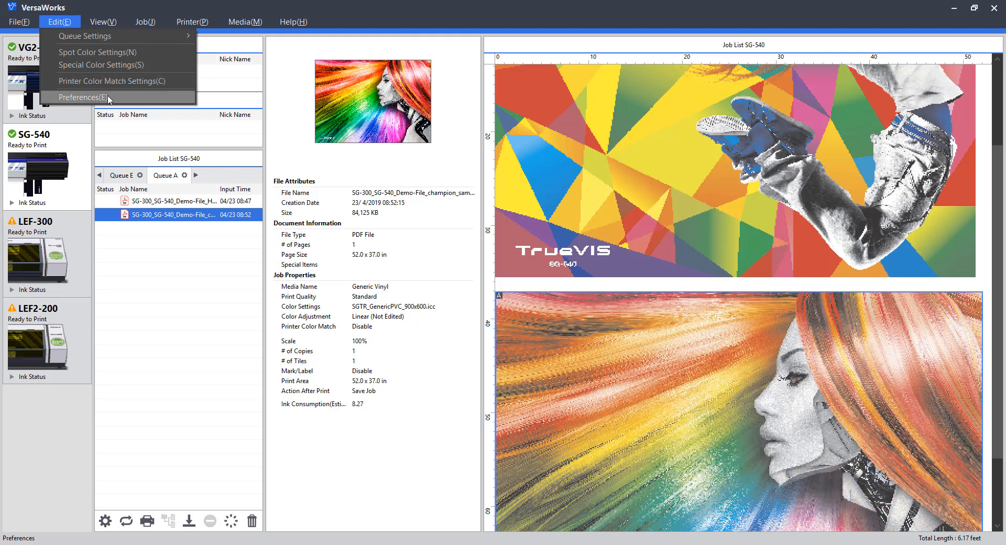
{"action": "mouse_move", "coordinate": [96, 97]}
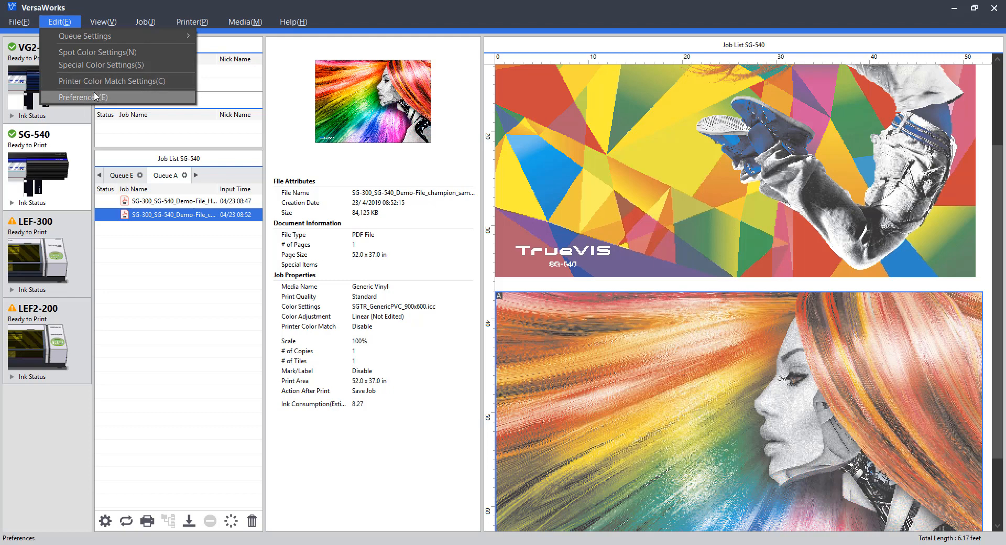
Browse the Job and View menus, turn off Layout Window, and minimize VersaWorks.
{"action": "left_click", "coordinate": [144, 21]}
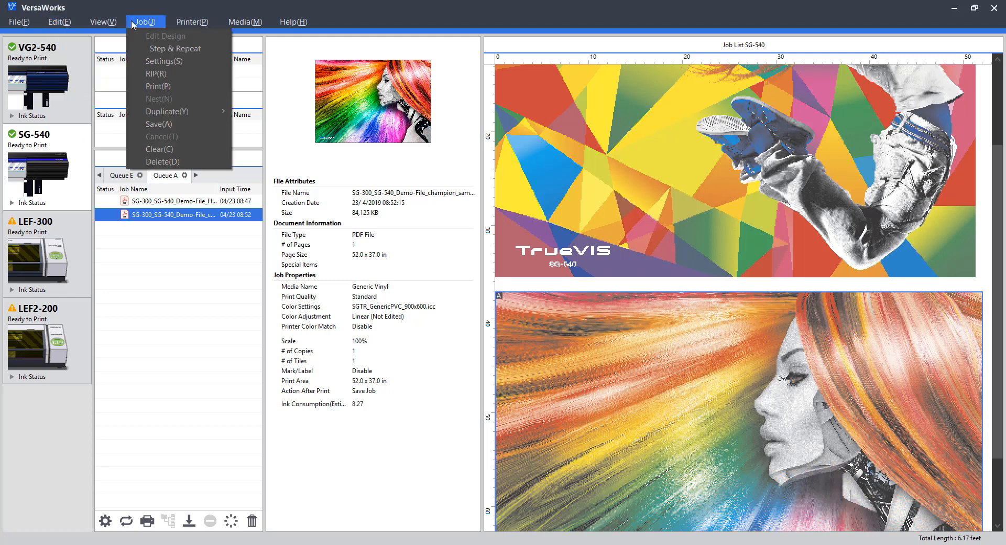
{"action": "left_click", "coordinate": [102, 21]}
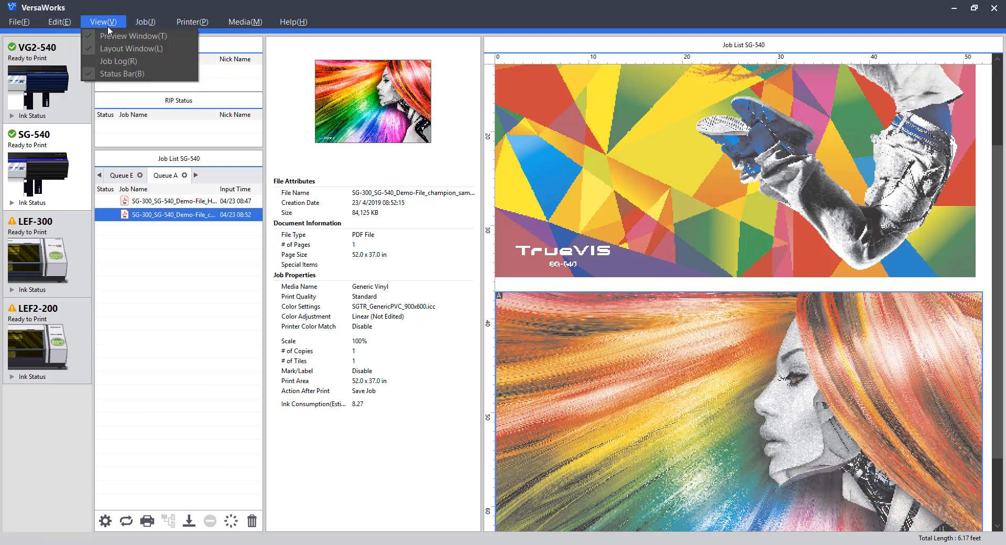
{"action": "mouse_move", "coordinate": [131, 48]}
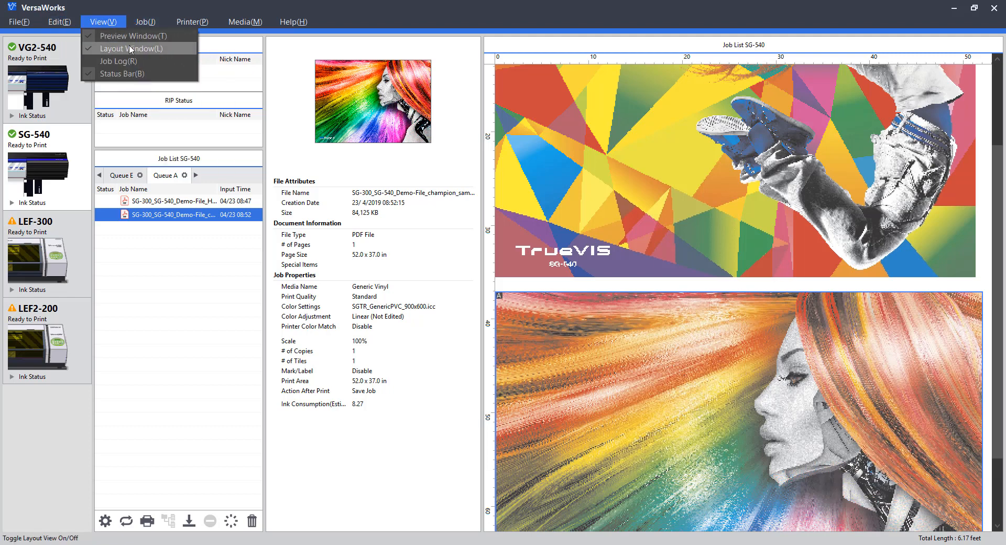
{"action": "mouse_move", "coordinate": [133, 35]}
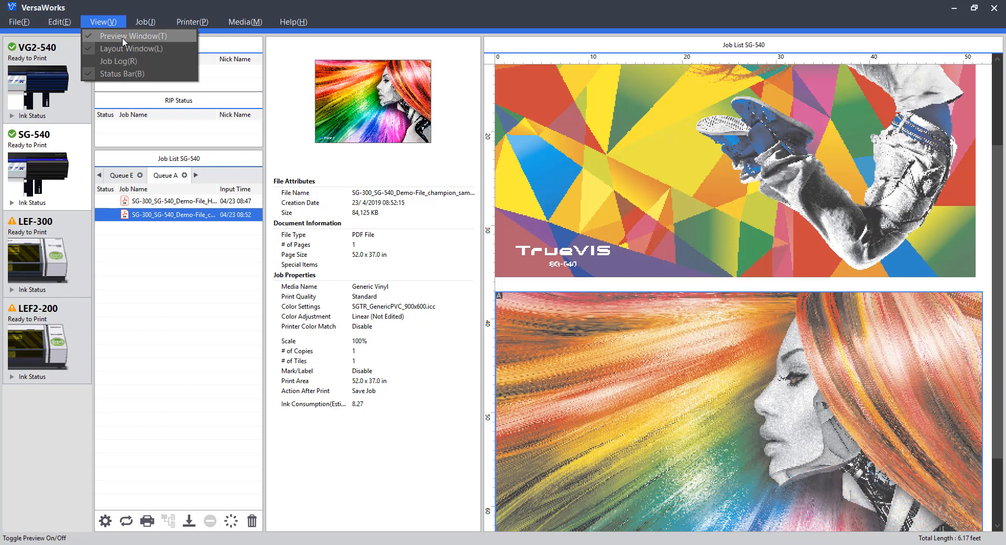
{"action": "mouse_move", "coordinate": [135, 48]}
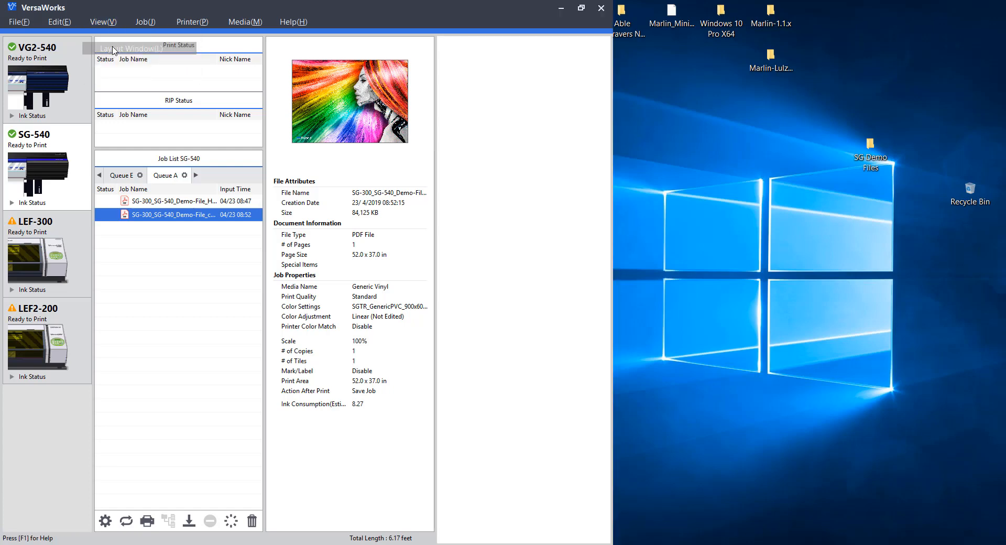
{"action": "left_click", "coordinate": [129, 49]}
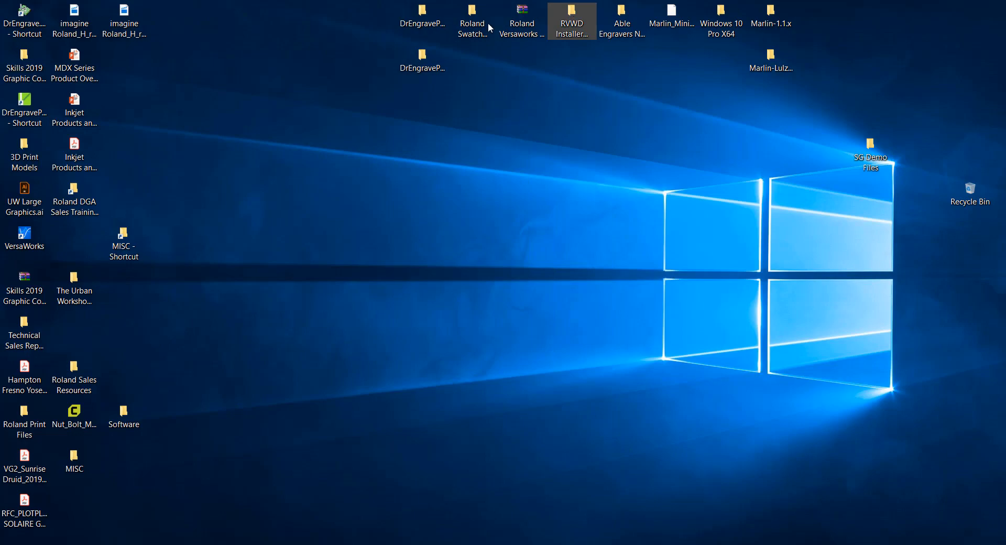
Restore VersaWorks from the desktop and show the Hero-Final job's details in the info panel.
{"action": "double_click", "coordinate": [25, 234]}
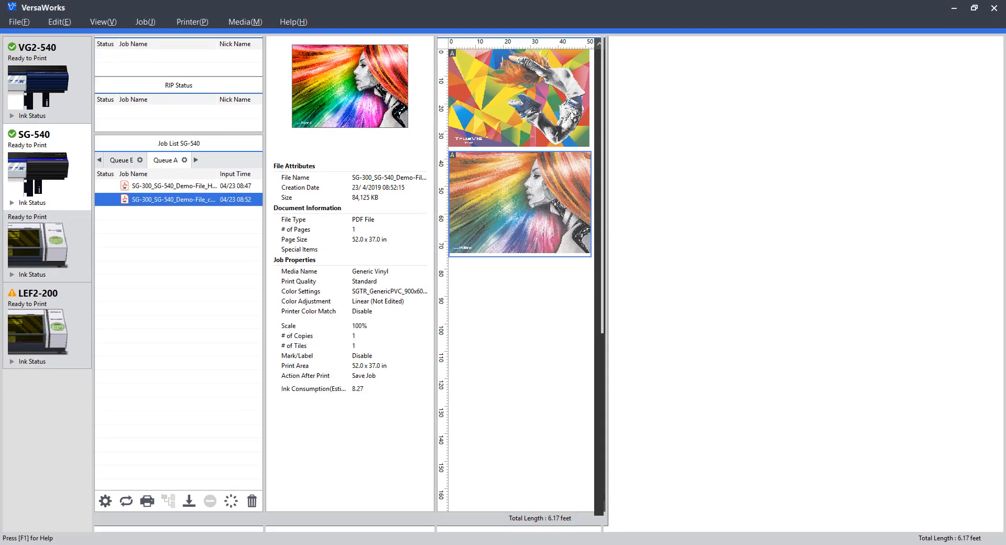
{"action": "left_click", "coordinate": [102, 21]}
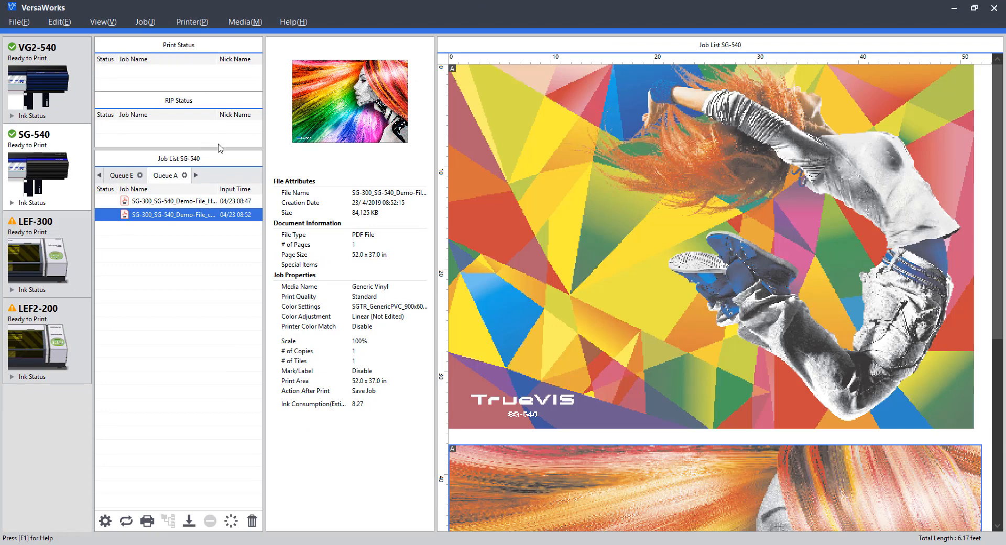
{"action": "mouse_move", "coordinate": [239, 114]}
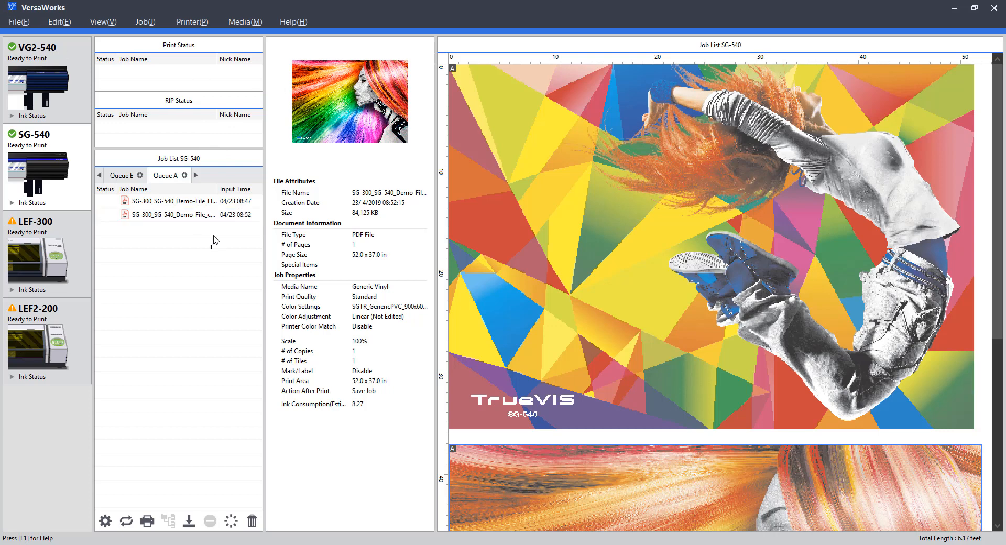
{"action": "left_click", "coordinate": [173, 201]}
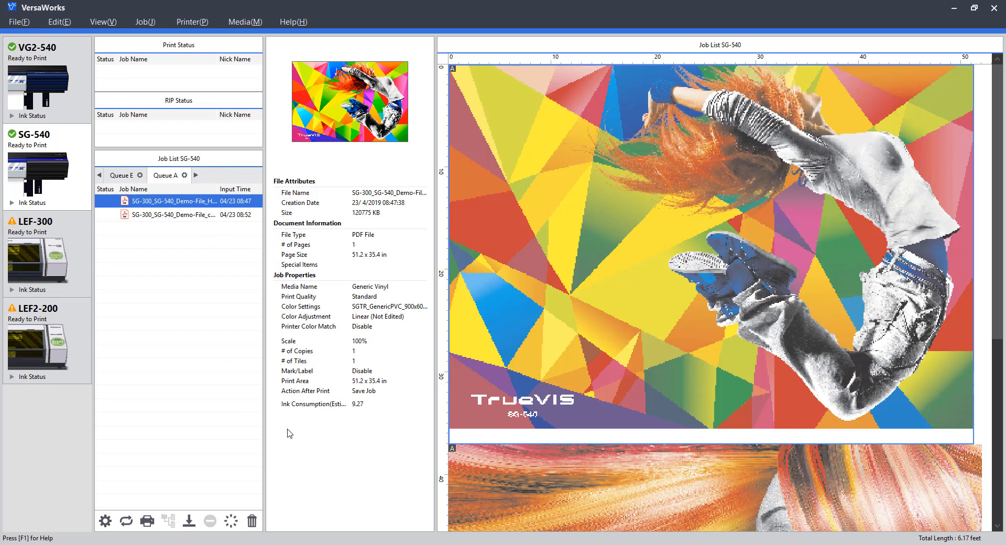
{"action": "left_click", "coordinate": [145, 21]}
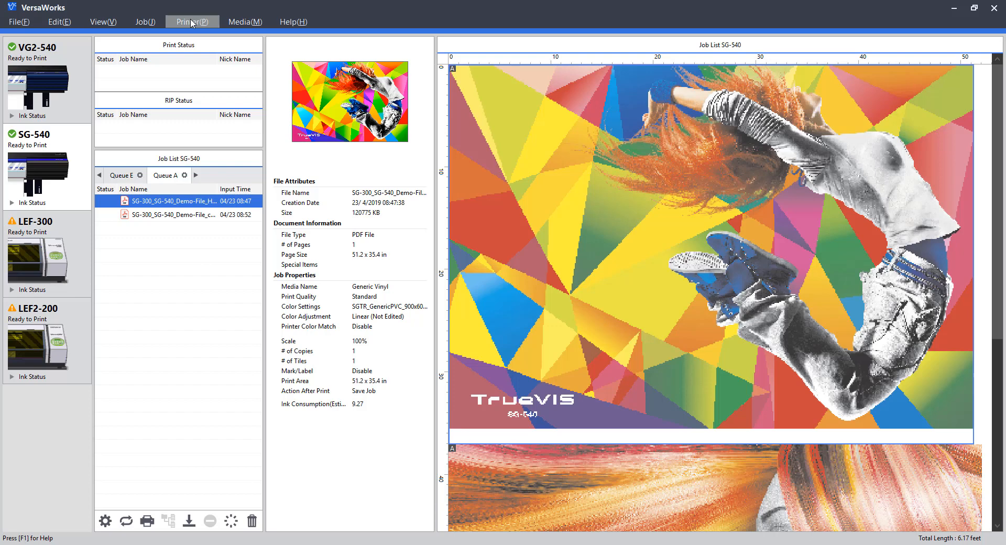
{"action": "left_click", "coordinate": [191, 20]}
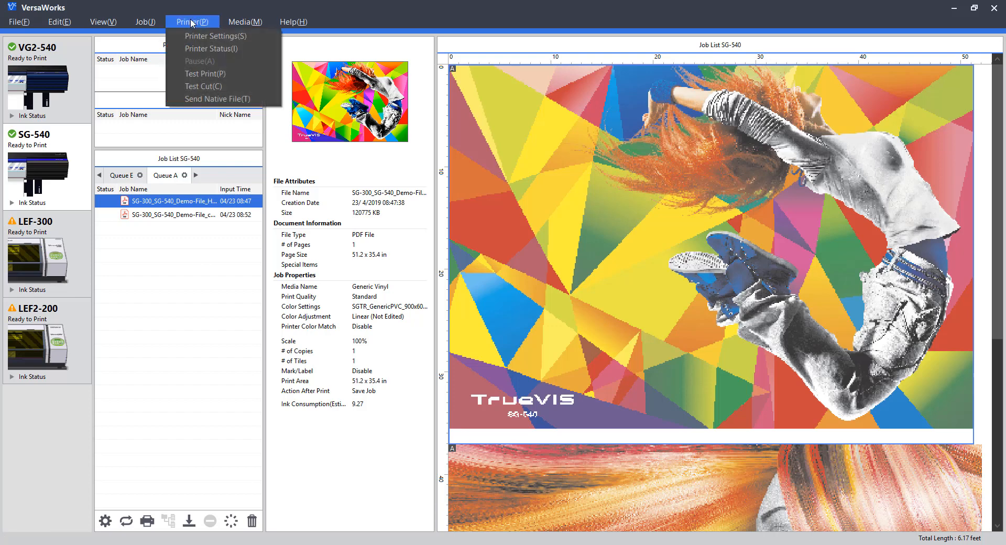
{"action": "mouse_move", "coordinate": [218, 36]}
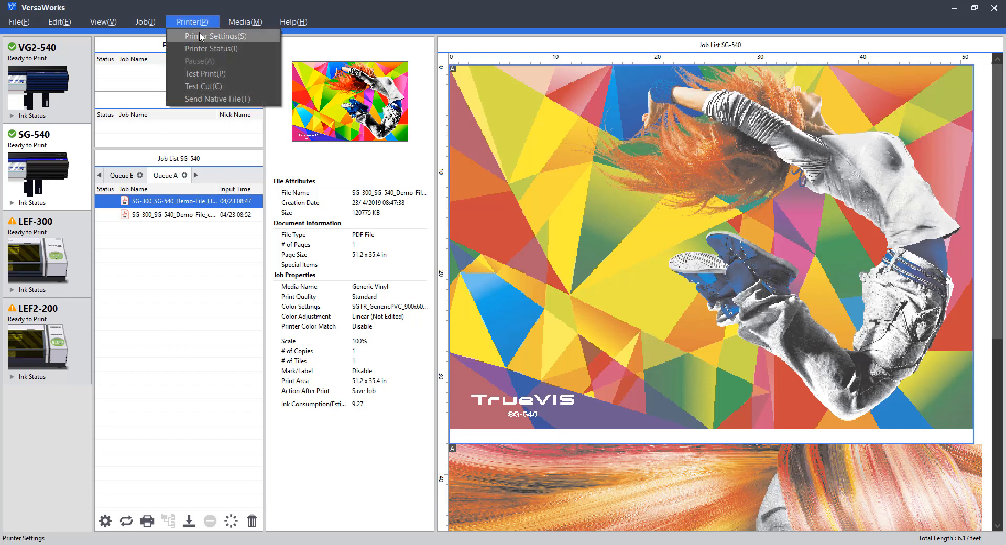
{"action": "mouse_move", "coordinate": [211, 49]}
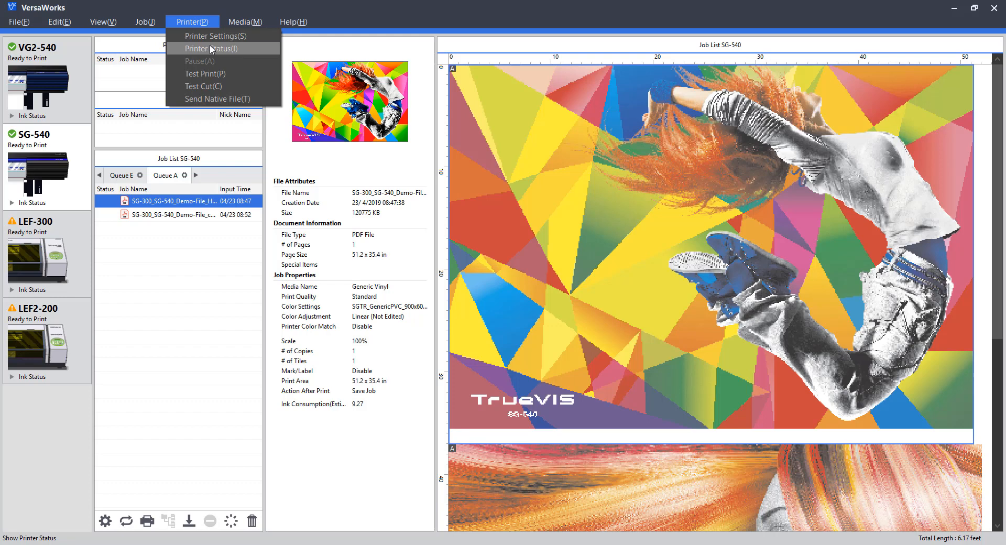
{"action": "mouse_move", "coordinate": [206, 73]}
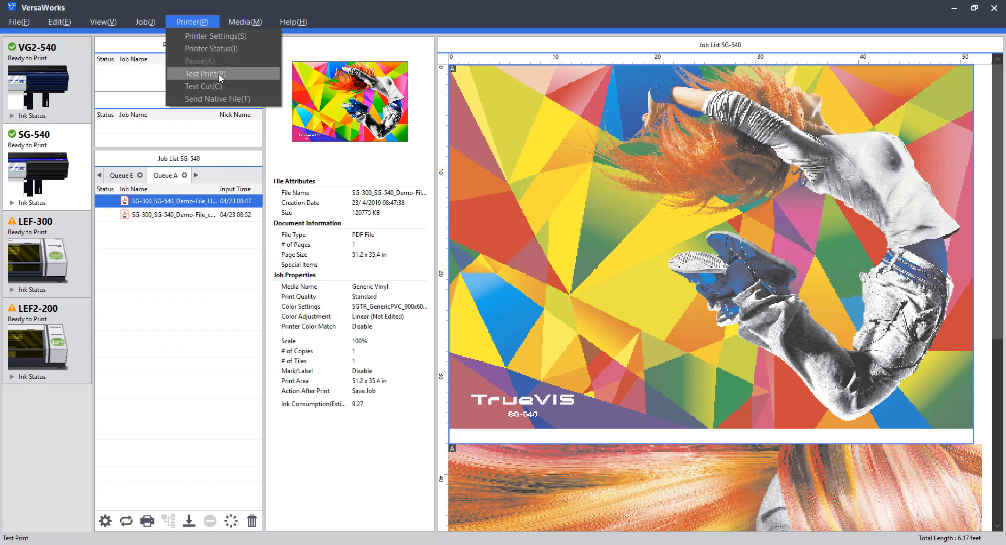
{"action": "mouse_move", "coordinate": [203, 85]}
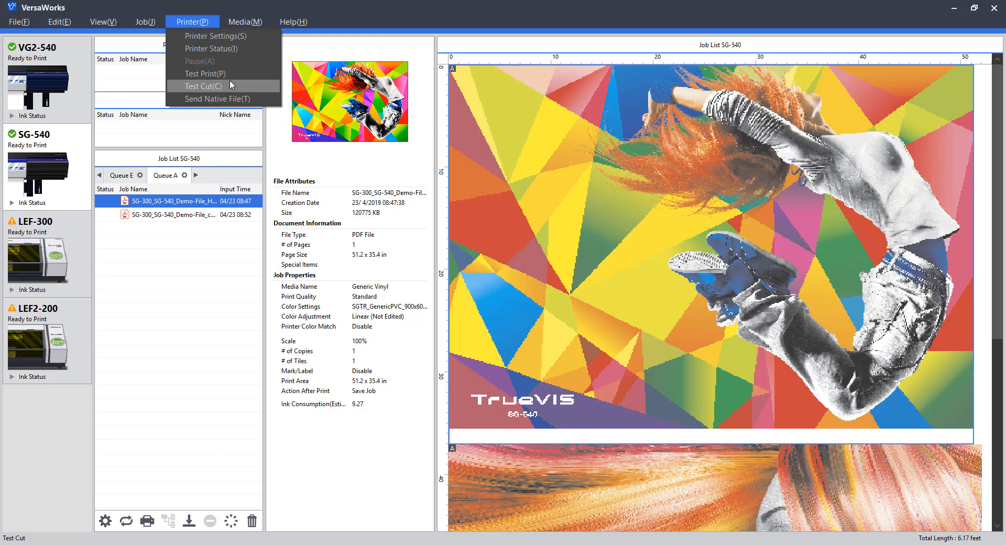
{"action": "mouse_move", "coordinate": [217, 98]}
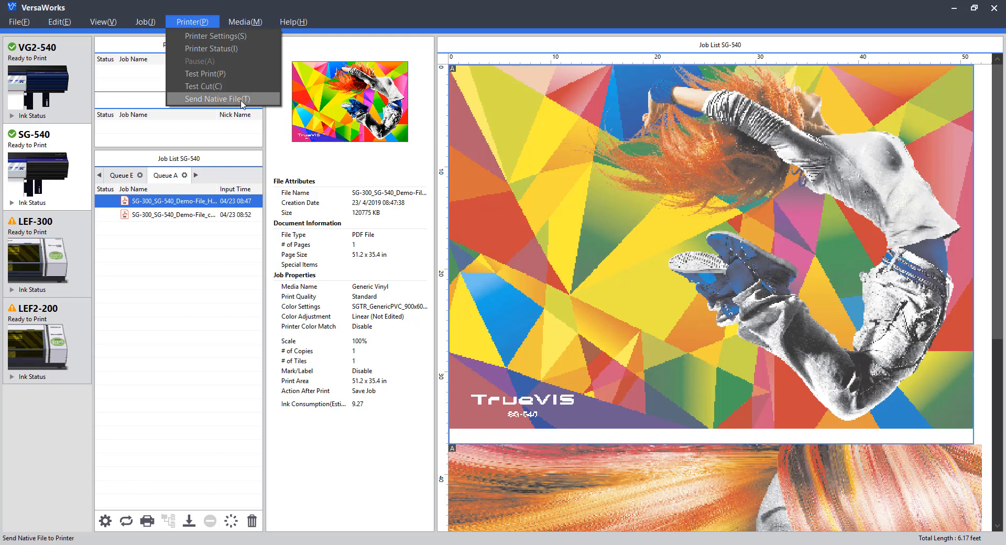
{"action": "mouse_move", "coordinate": [204, 86]}
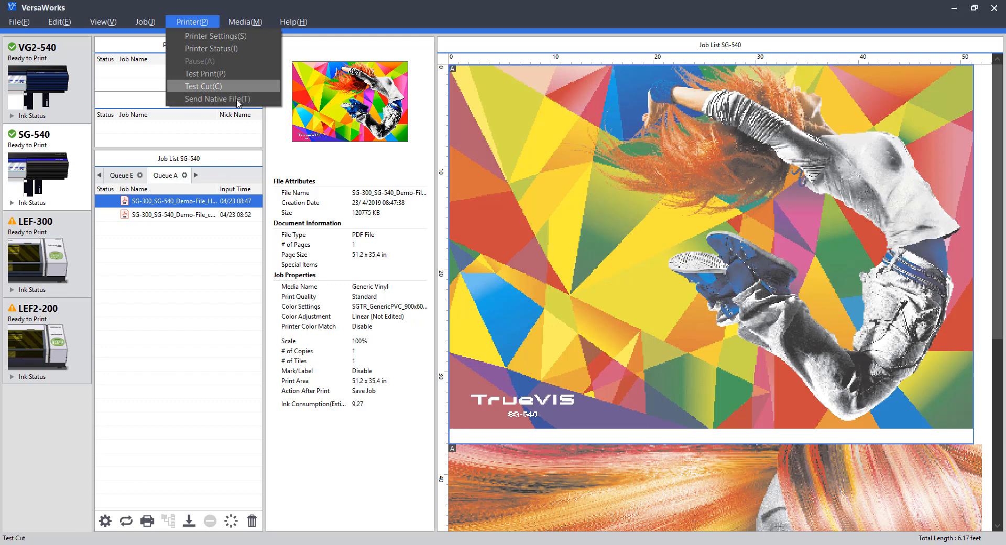
{"action": "mouse_move", "coordinate": [223, 98]}
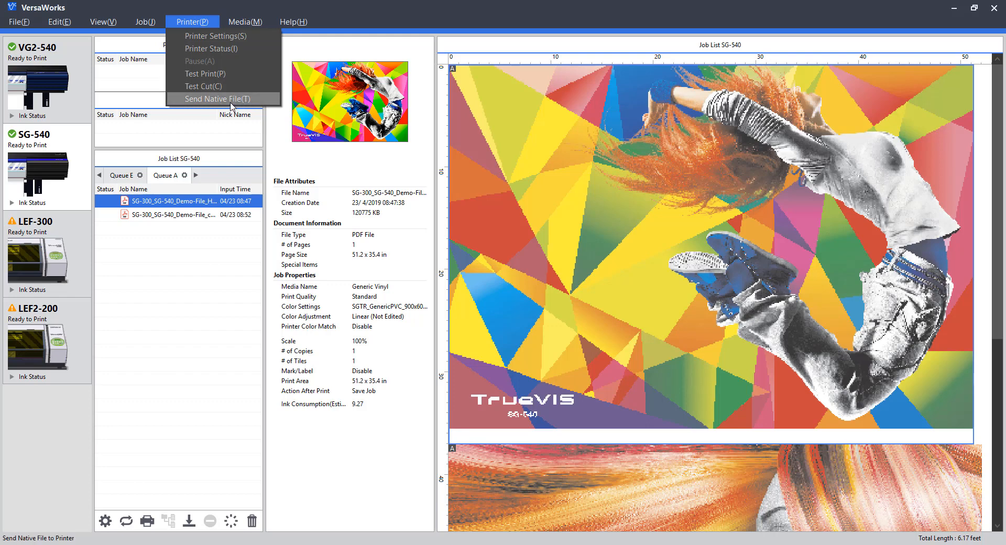
{"action": "left_click", "coordinate": [244, 21]}
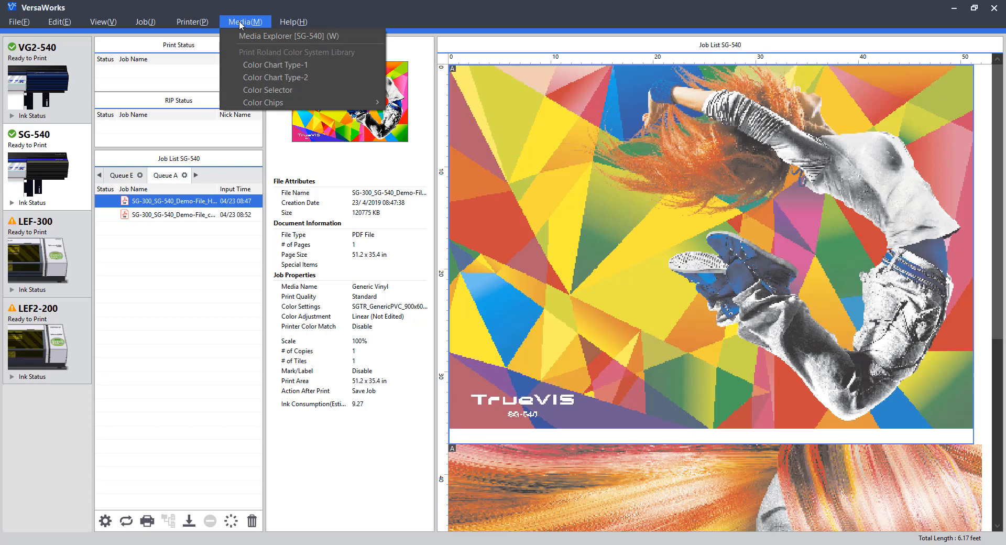
{"action": "mouse_move", "coordinate": [295, 51]}
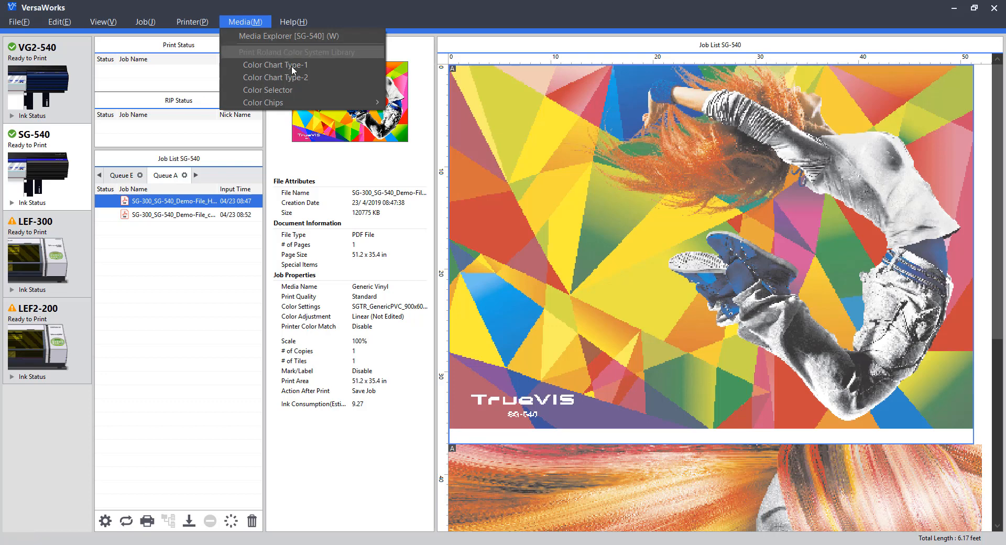
{"action": "mouse_move", "coordinate": [276, 65]}
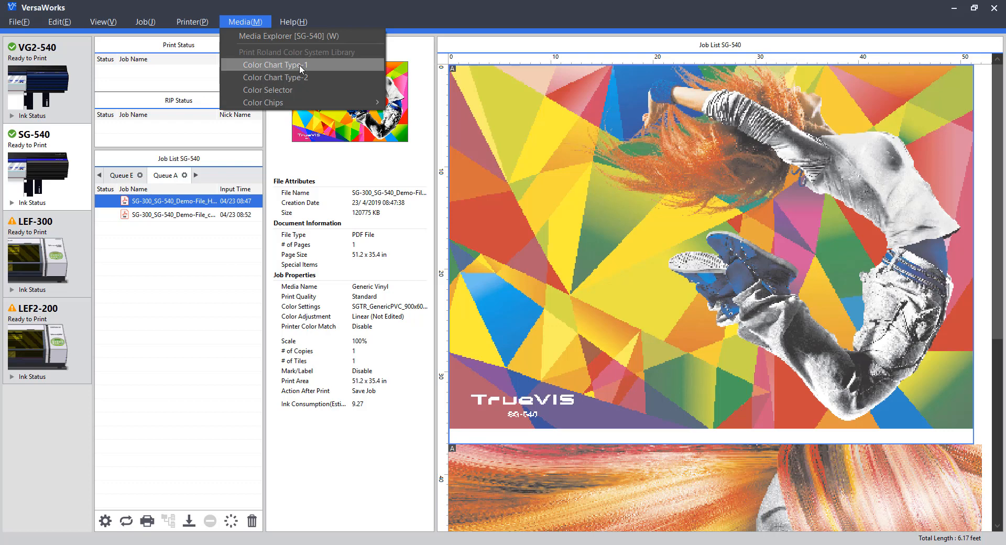
{"action": "left_click", "coordinate": [292, 21]}
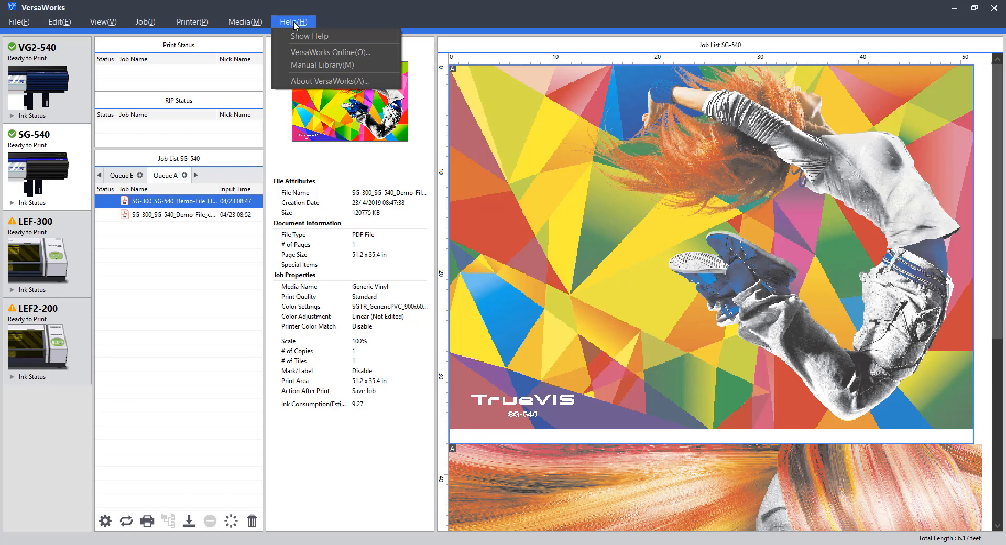
{"action": "mouse_move", "coordinate": [309, 36]}
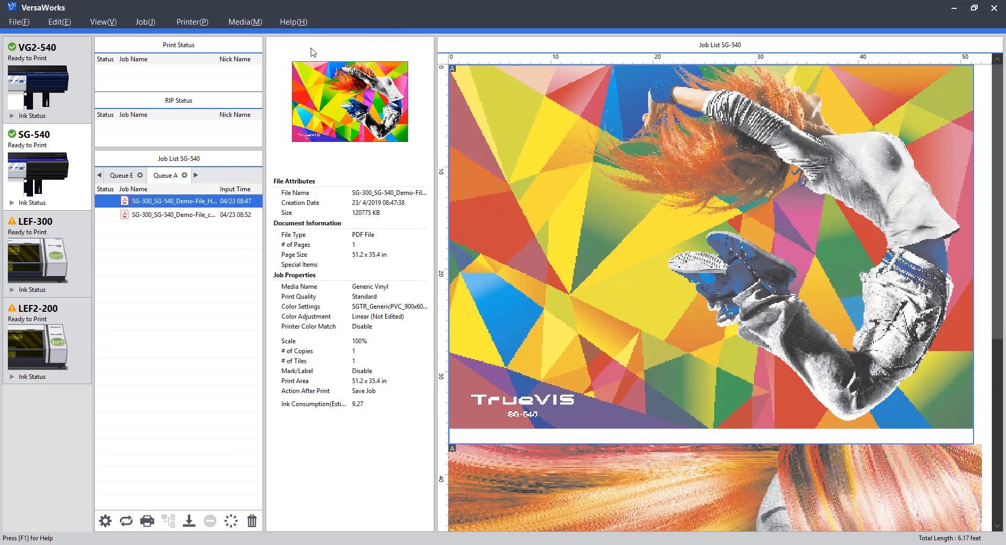
{"action": "left_click", "coordinate": [293, 22]}
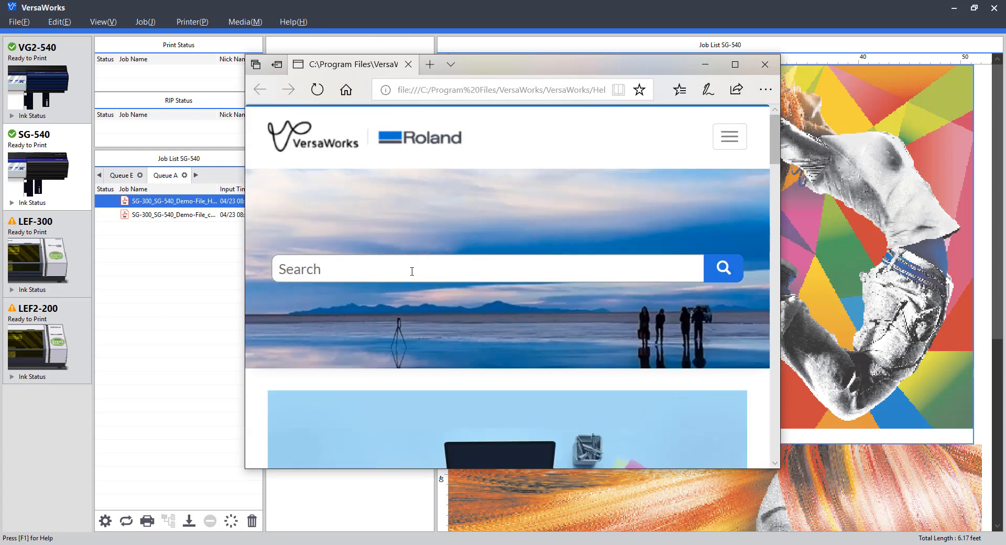
{"action": "type", "text": "heater settings"}
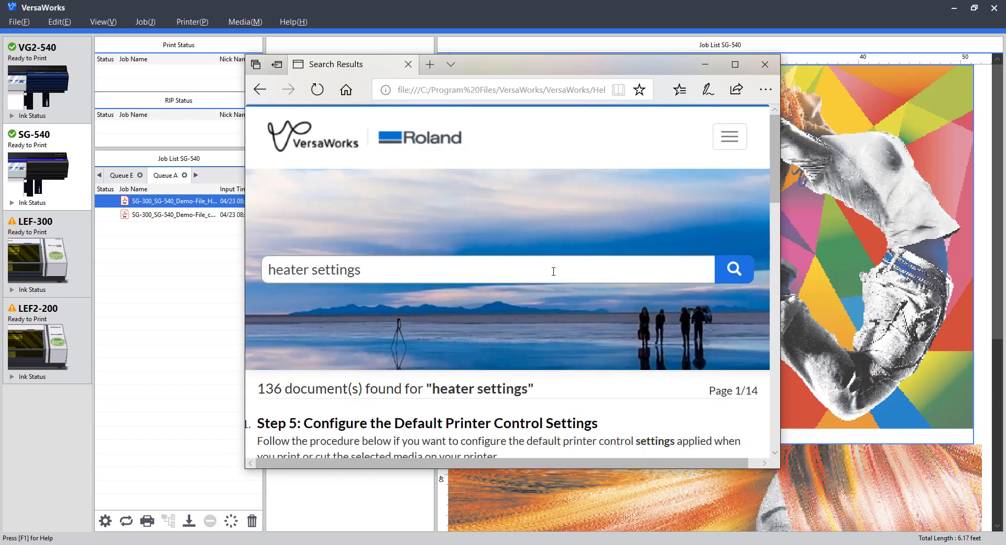
{"action": "scroll", "scroll_direction": "down", "scroll_amount": 3}
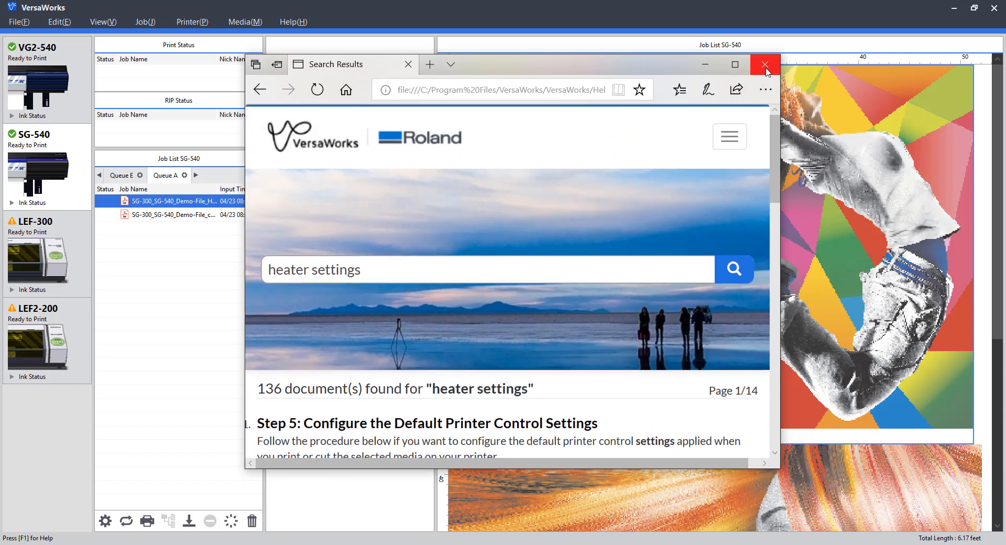
{"action": "left_click", "coordinate": [765, 65]}
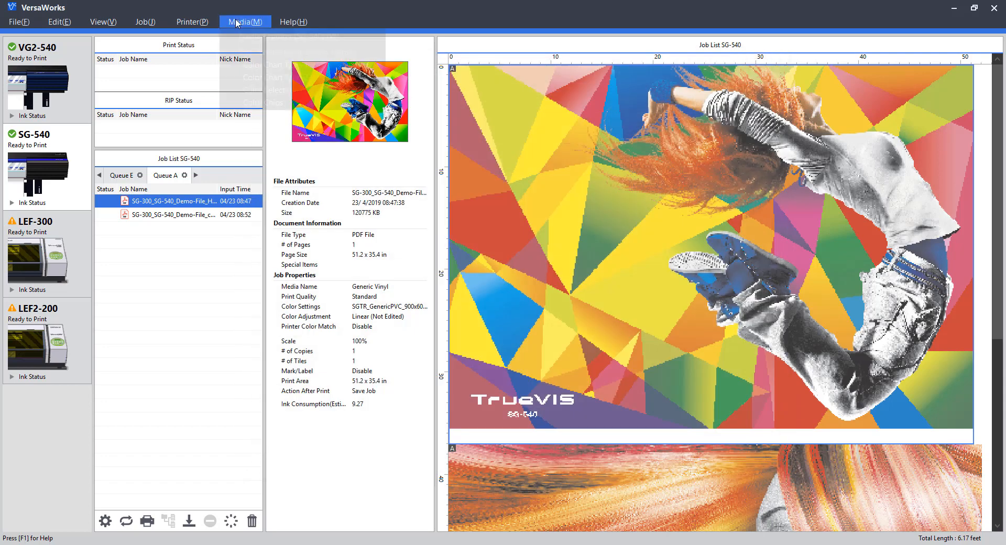
Choose Help > VersaWorks Online to open the TrueVIS SG-540/300 manuals page.
{"action": "left_click", "coordinate": [292, 21]}
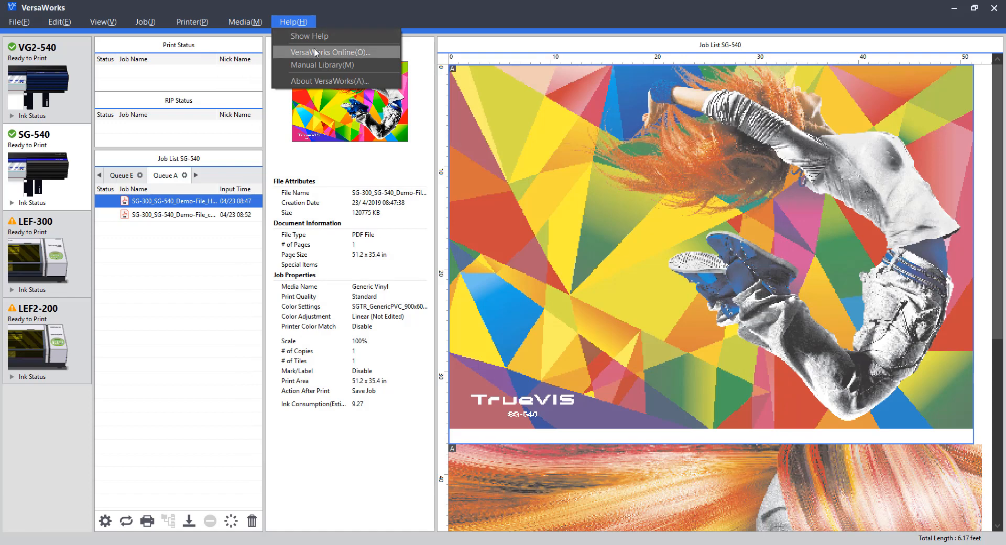
{"action": "left_click", "coordinate": [322, 65]}
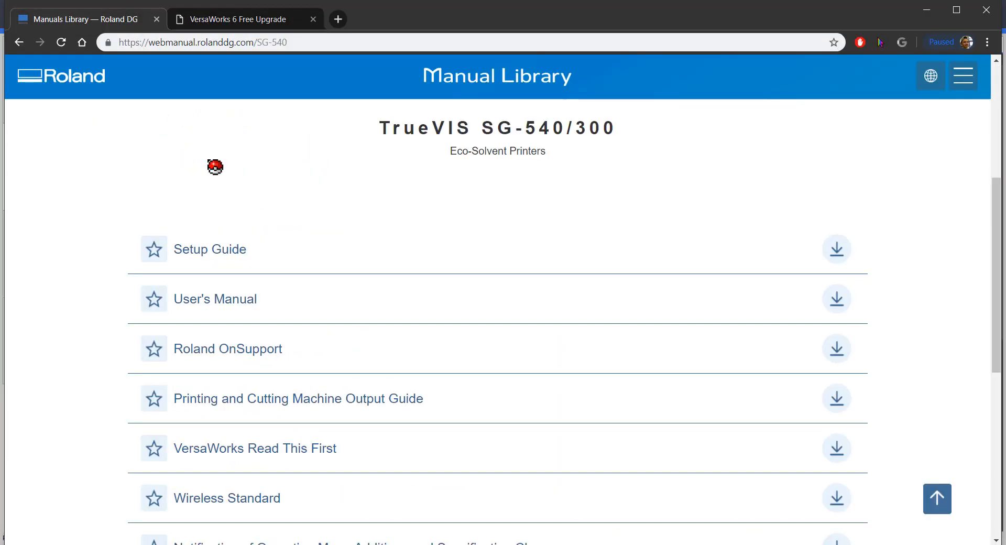
{"action": "mouse_move", "coordinate": [509, 232]}
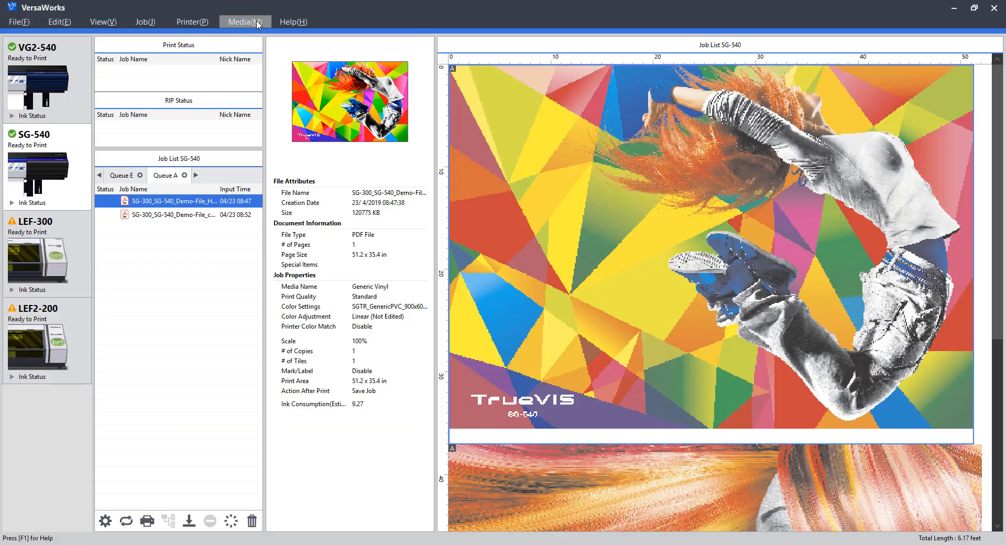
Choose Help > Manual Library to open Roland's Inkjet Printers category page.
{"action": "left_click", "coordinate": [292, 21]}
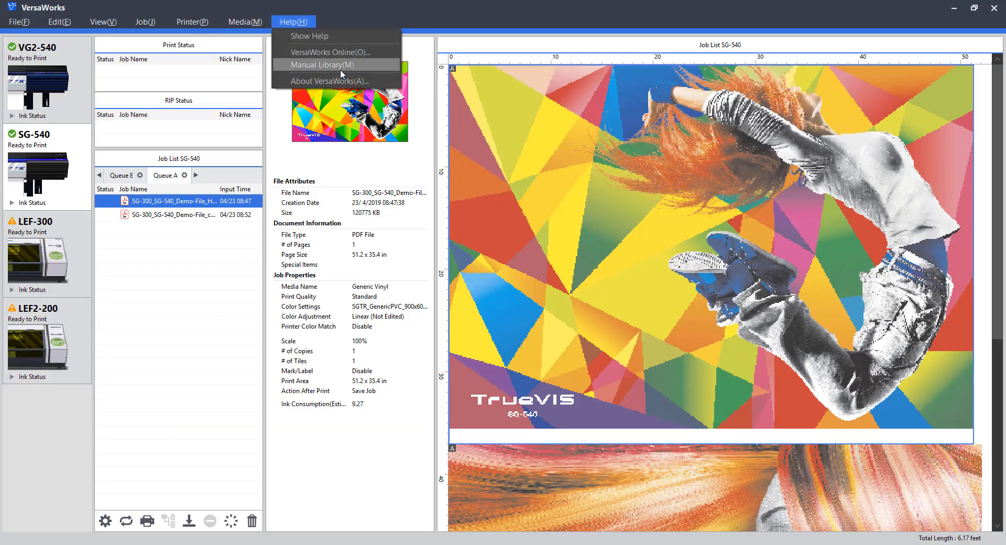
{"action": "left_click", "coordinate": [320, 65]}
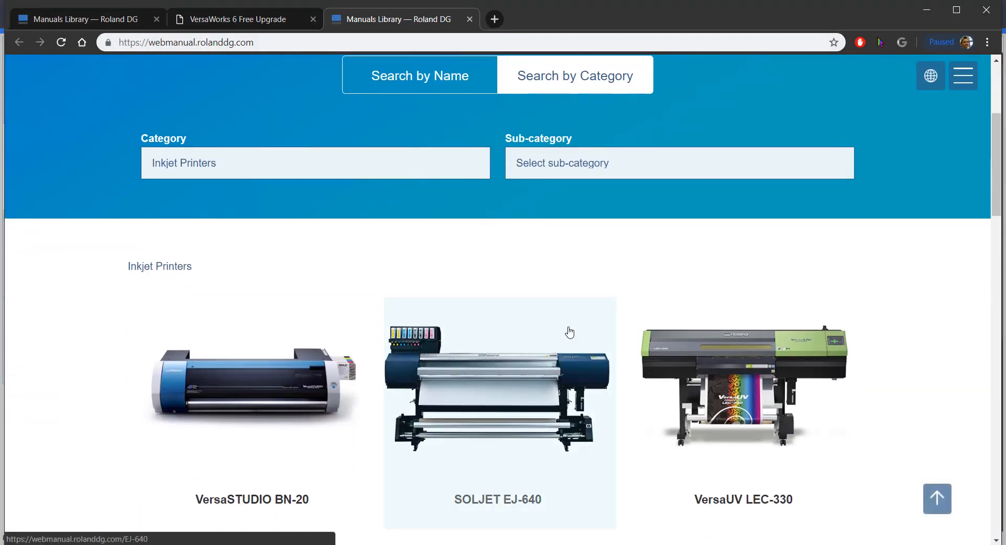
{"action": "mouse_move", "coordinate": [107, 16]}
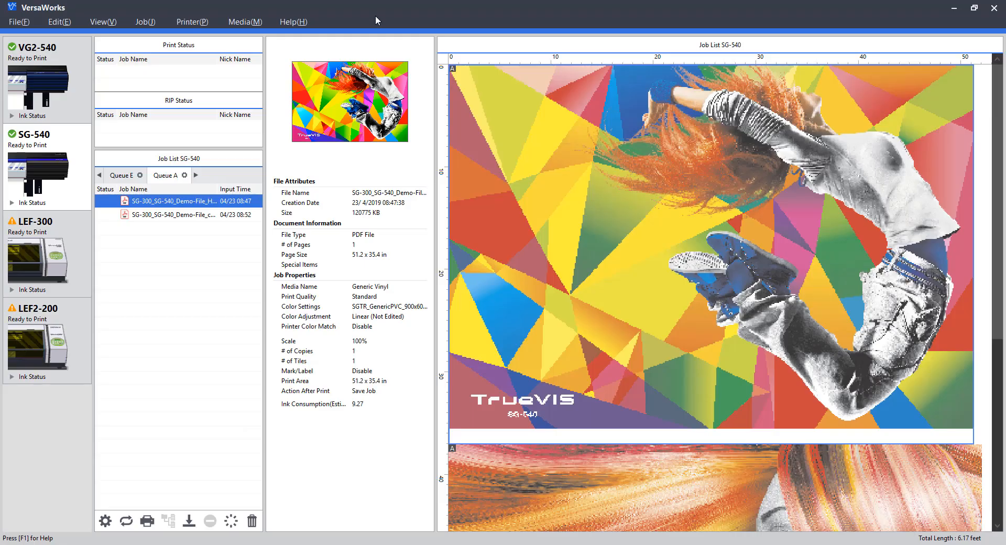
Open the Help menu in VersaWorks to view the About VersaWorks entry.
{"action": "left_click", "coordinate": [293, 21]}
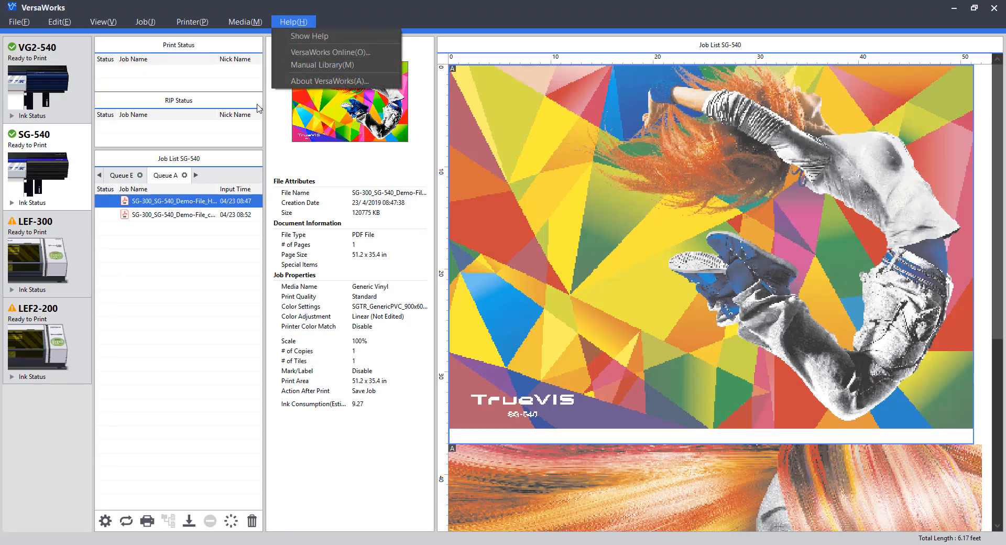
{"action": "mouse_move", "coordinate": [329, 81]}
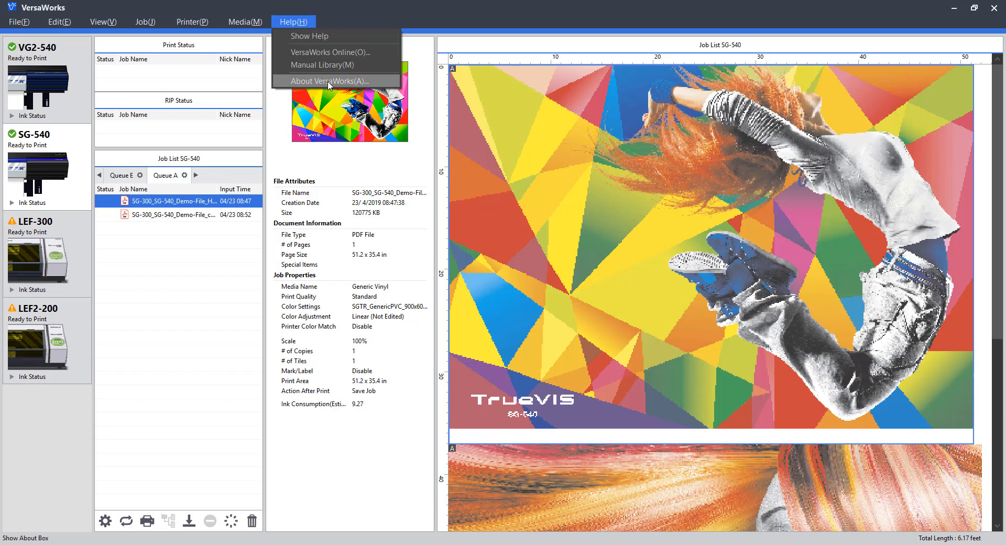